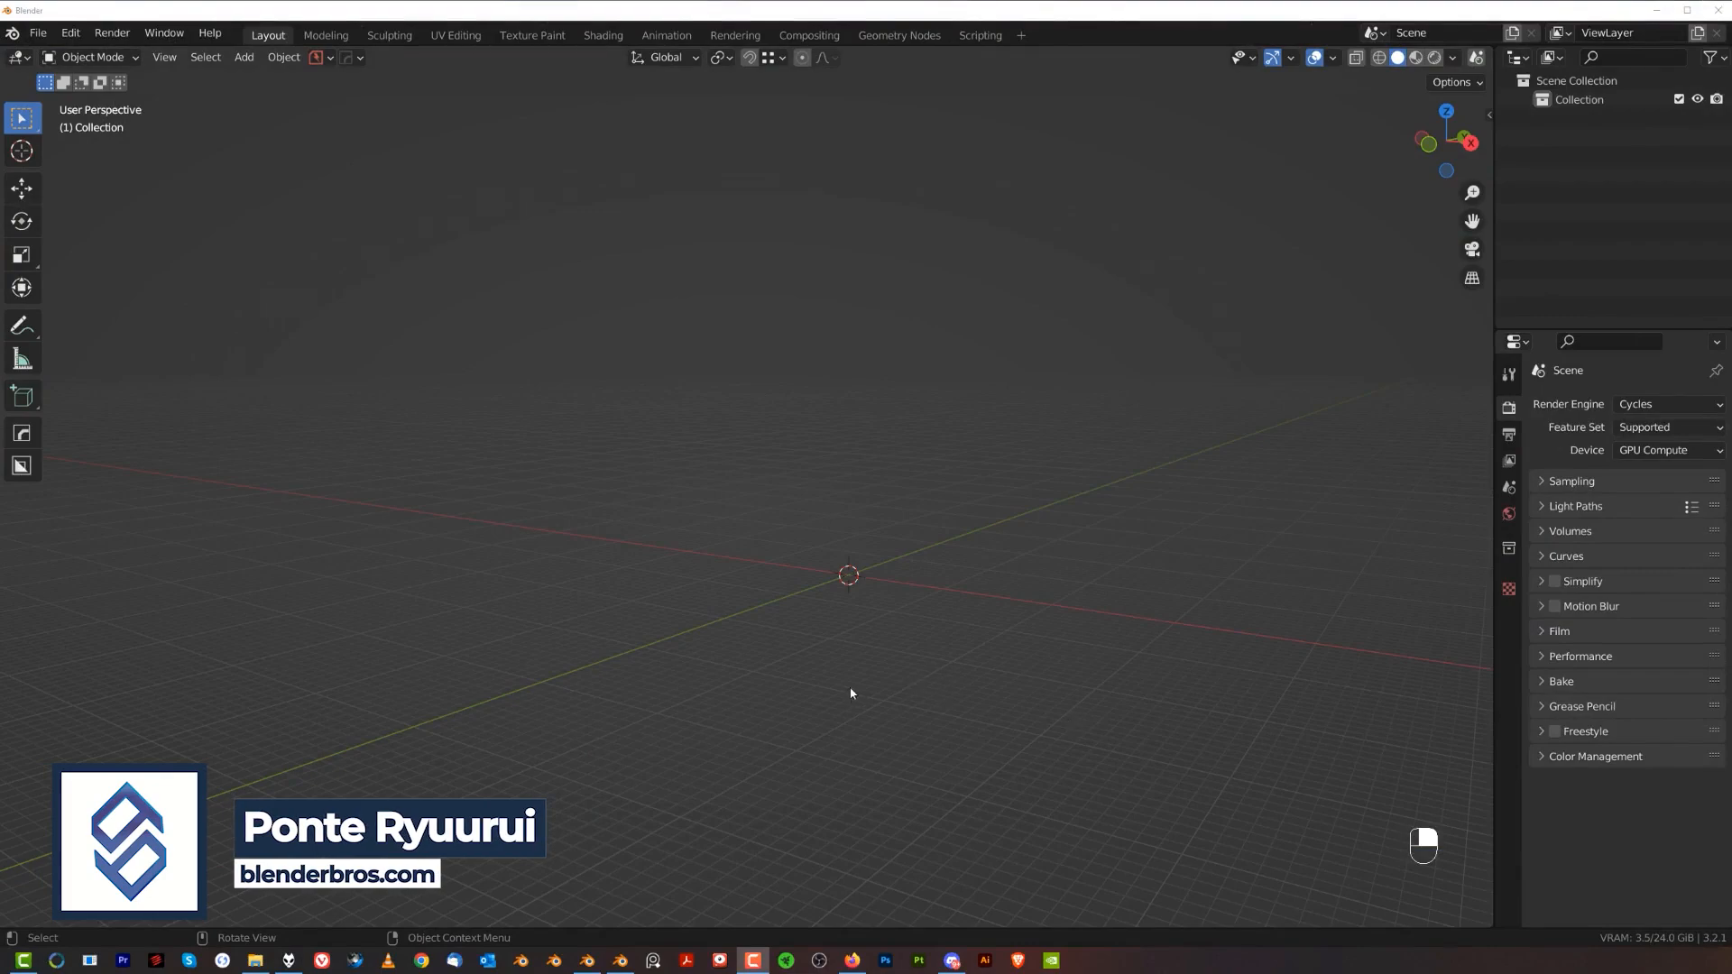
Add a plane, then subdivide it repeatedly in Edit Mode into a dense grid.
key("shift+a")
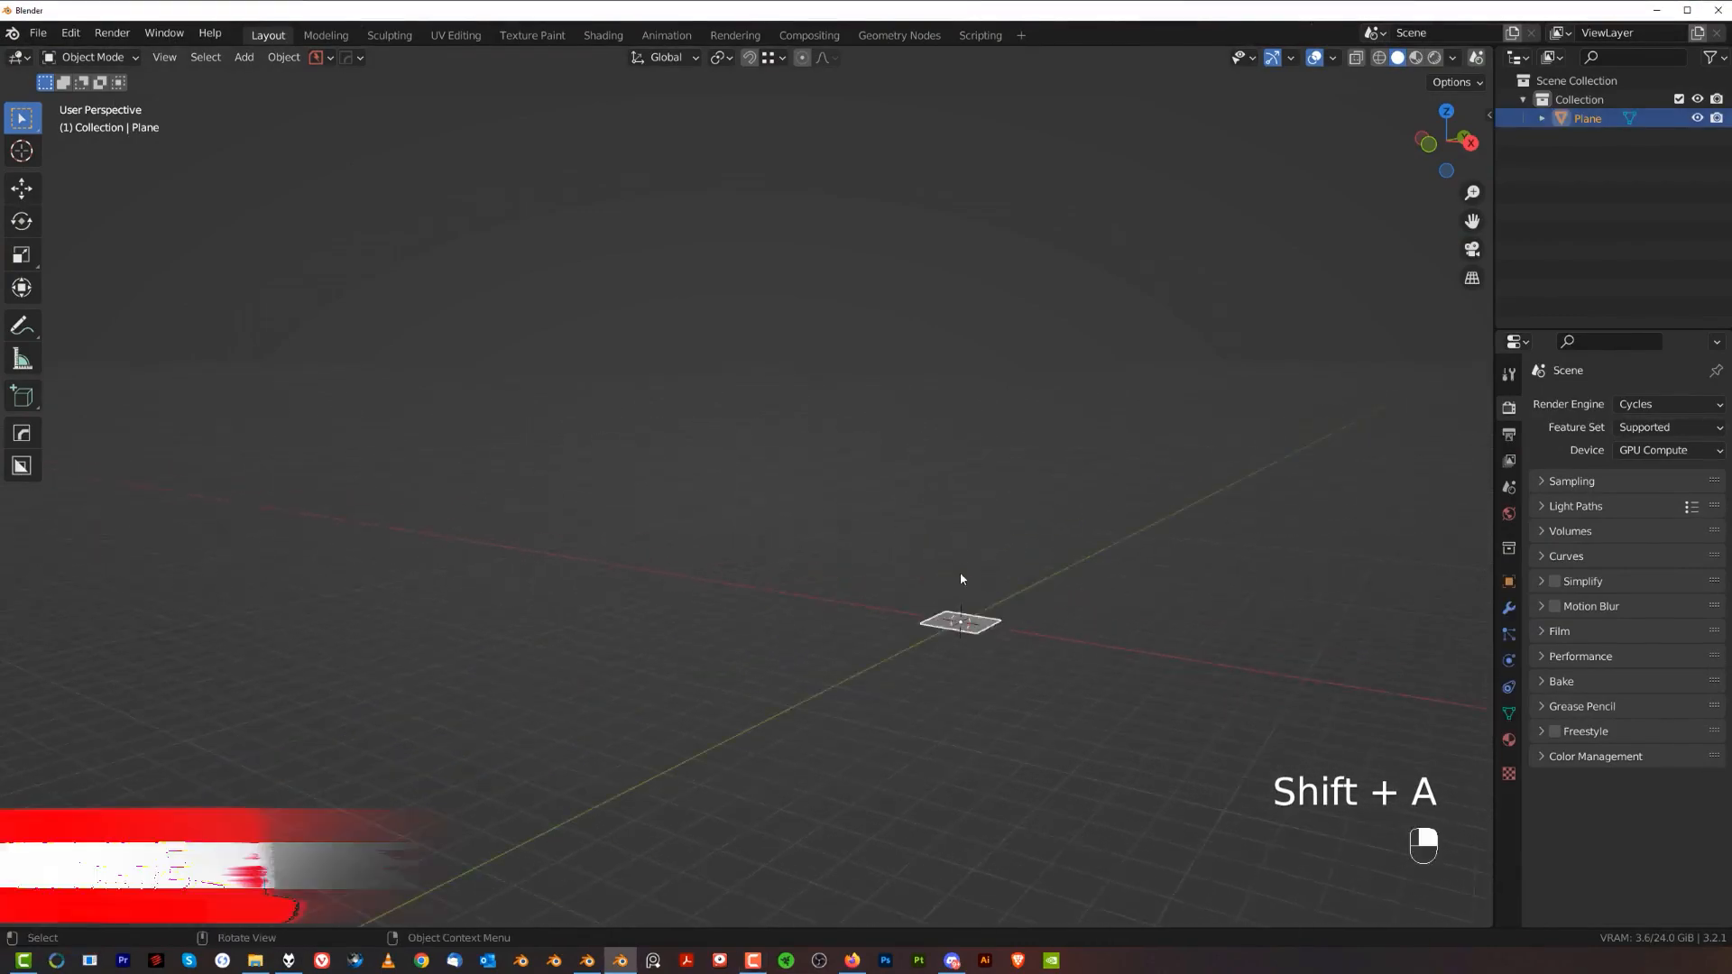
key("Tab")
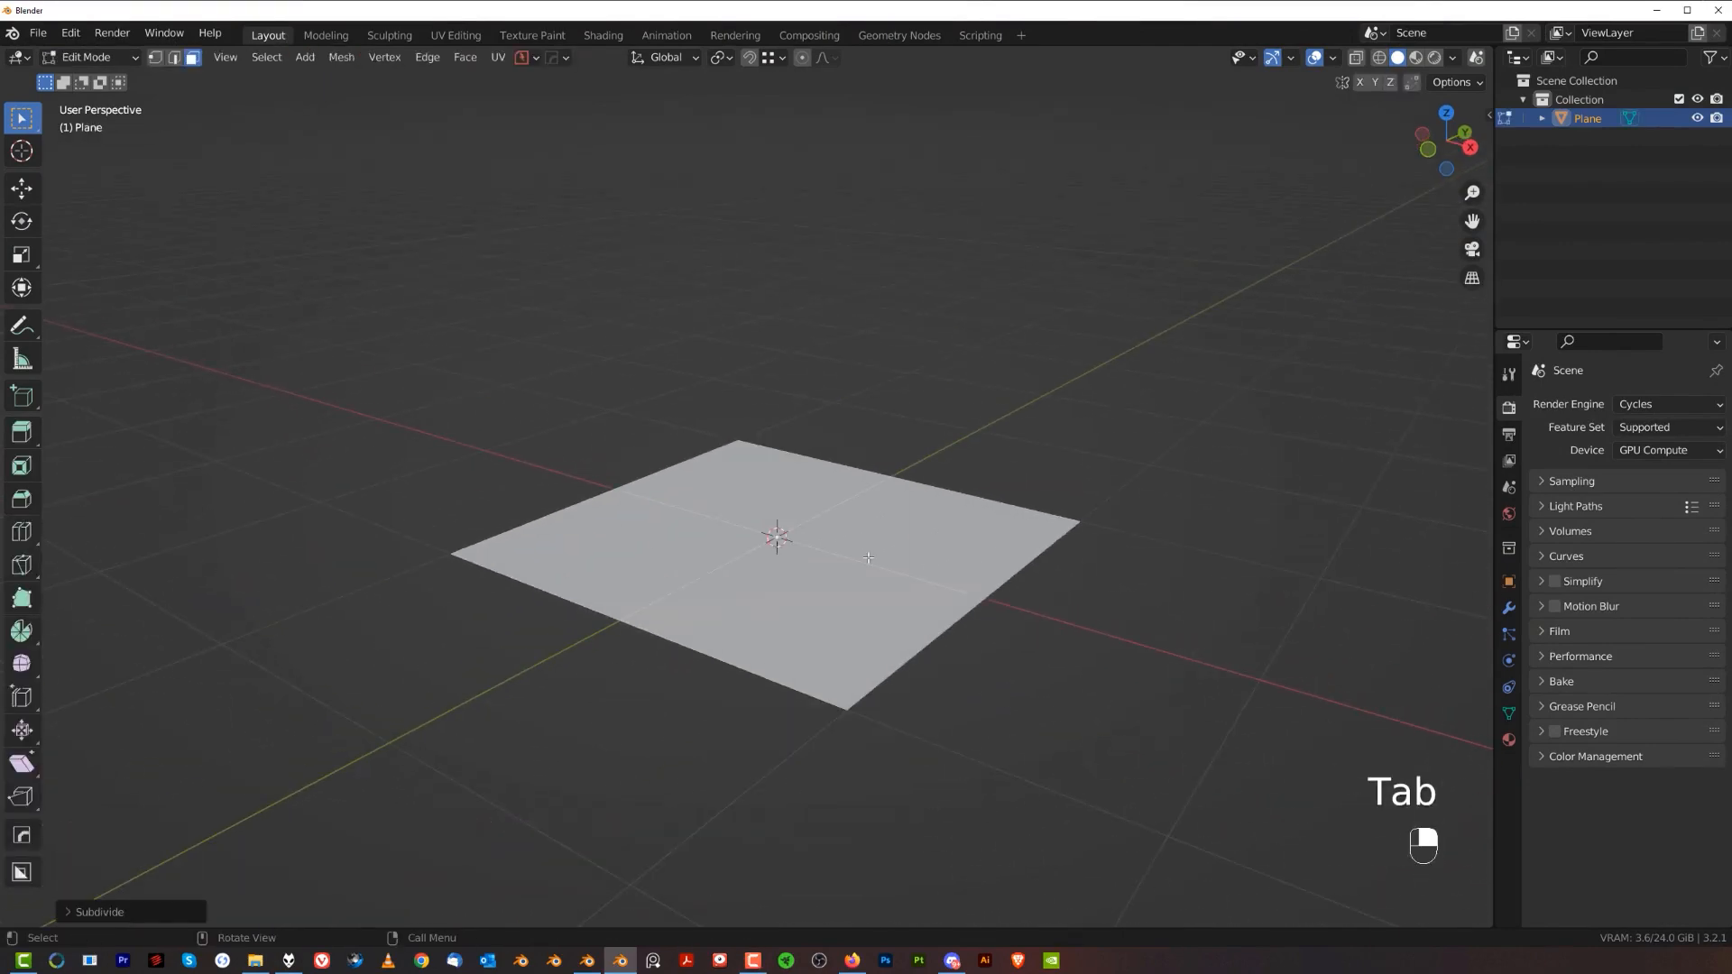
key("shift+r")
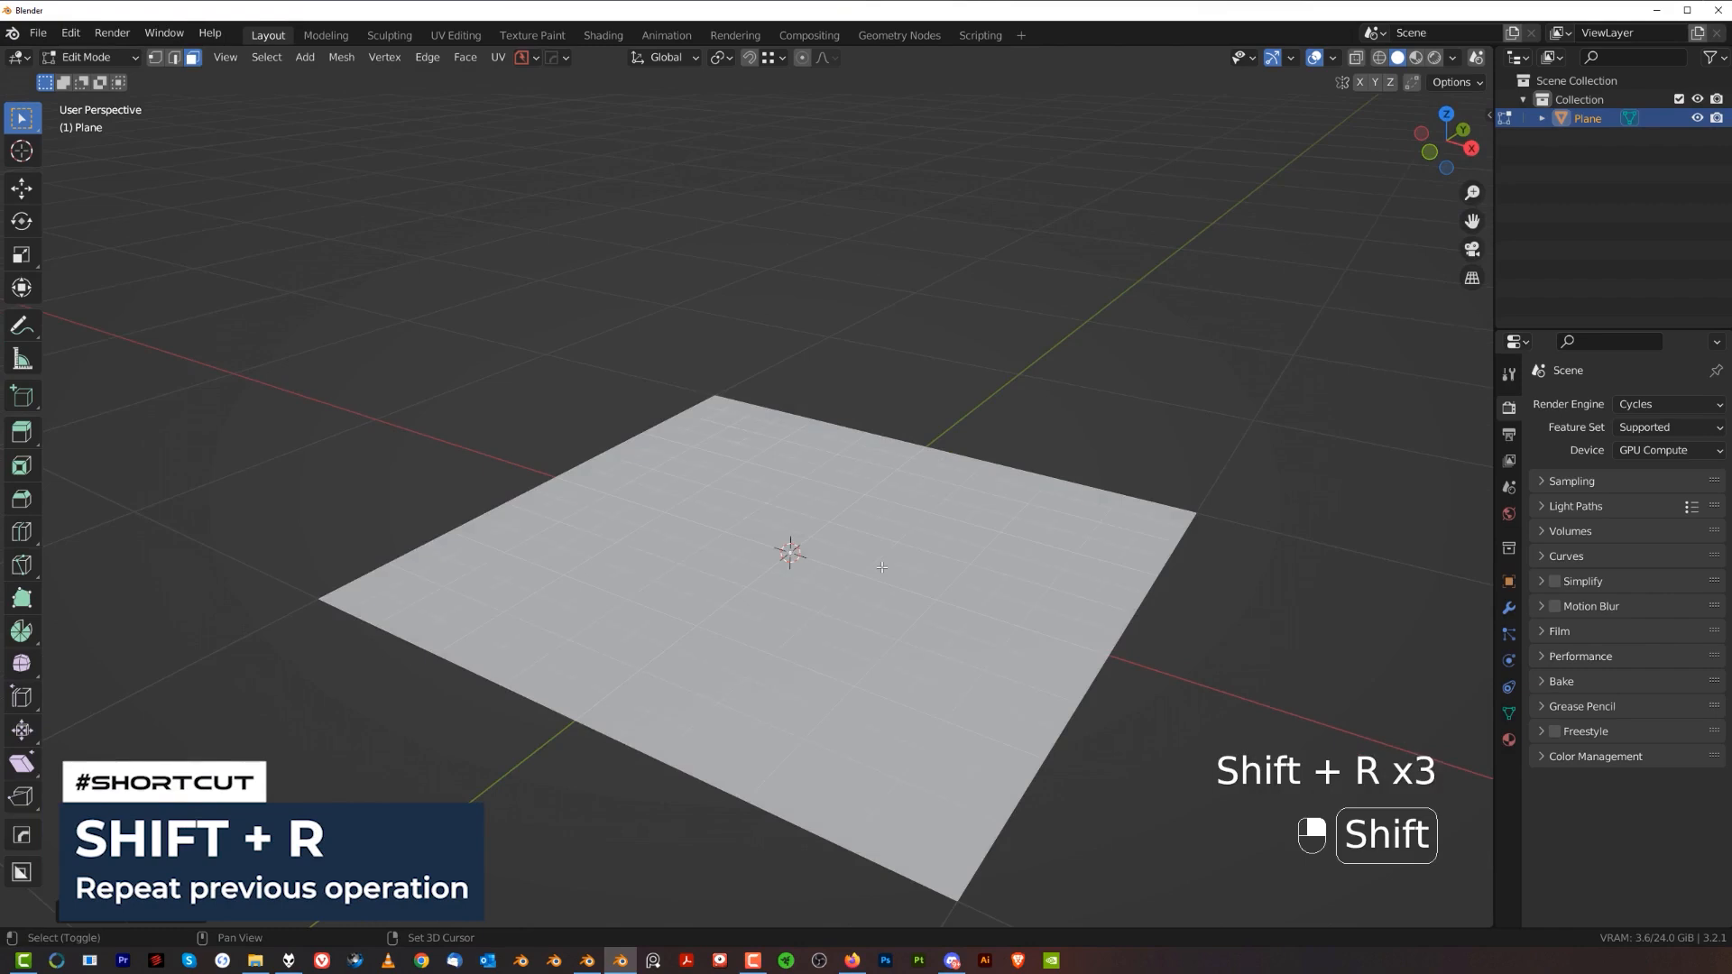
key("Tab")
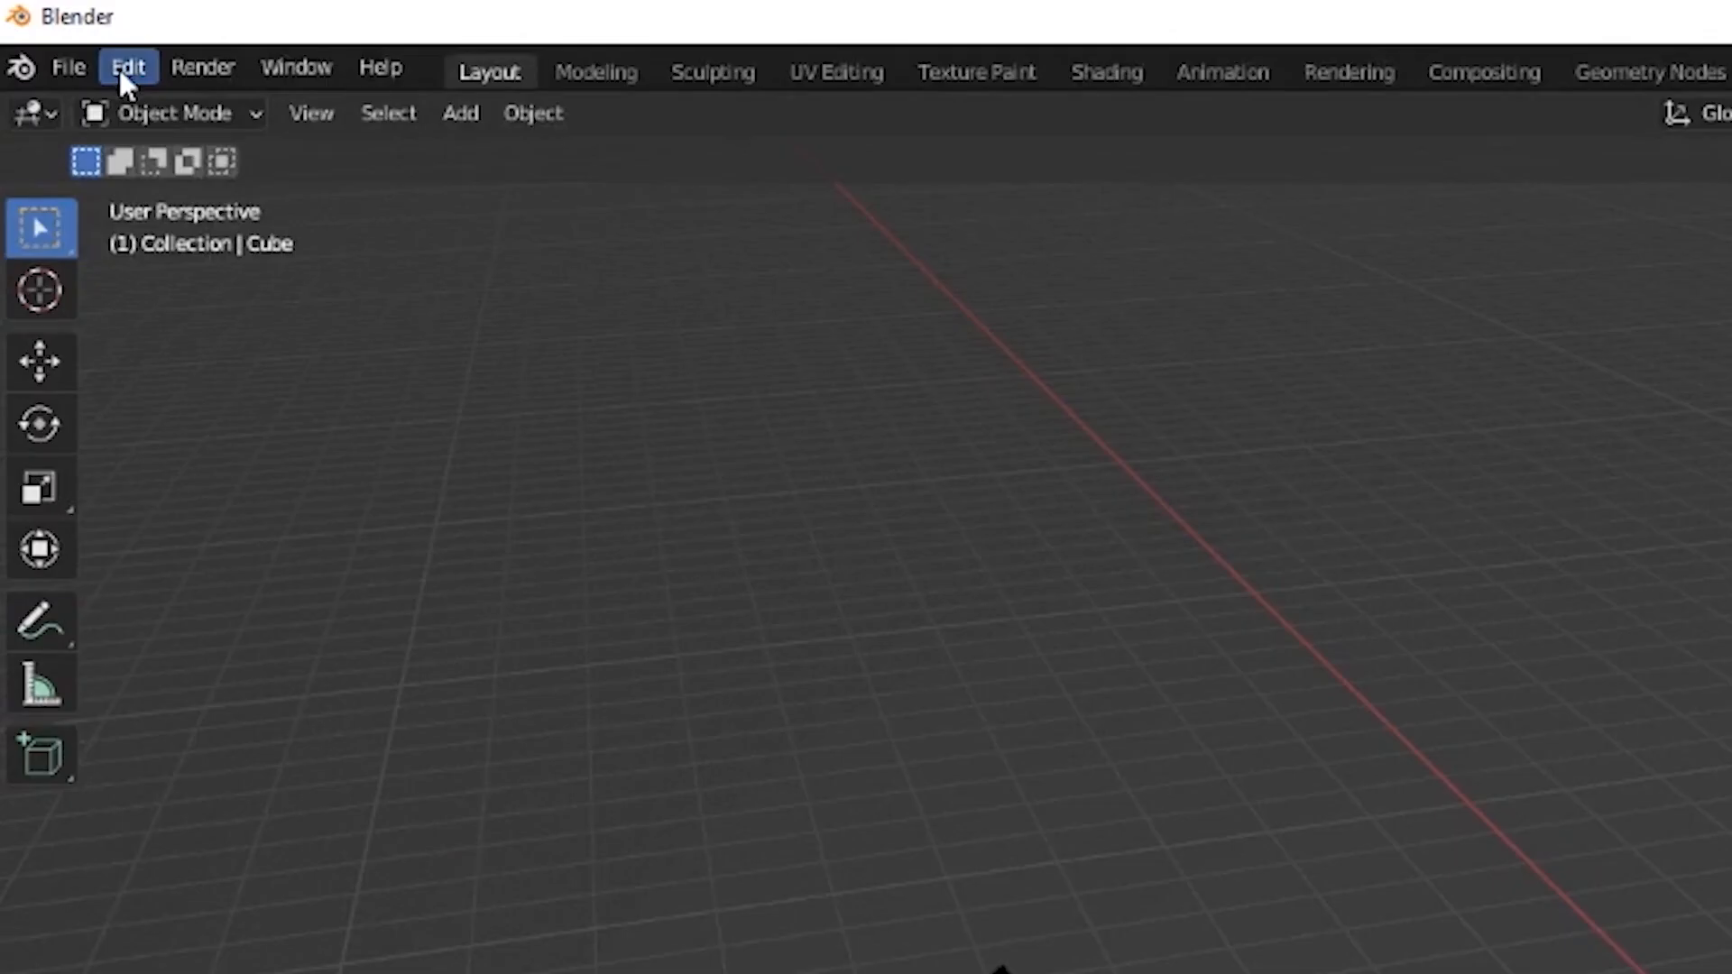
left_click(127, 68)
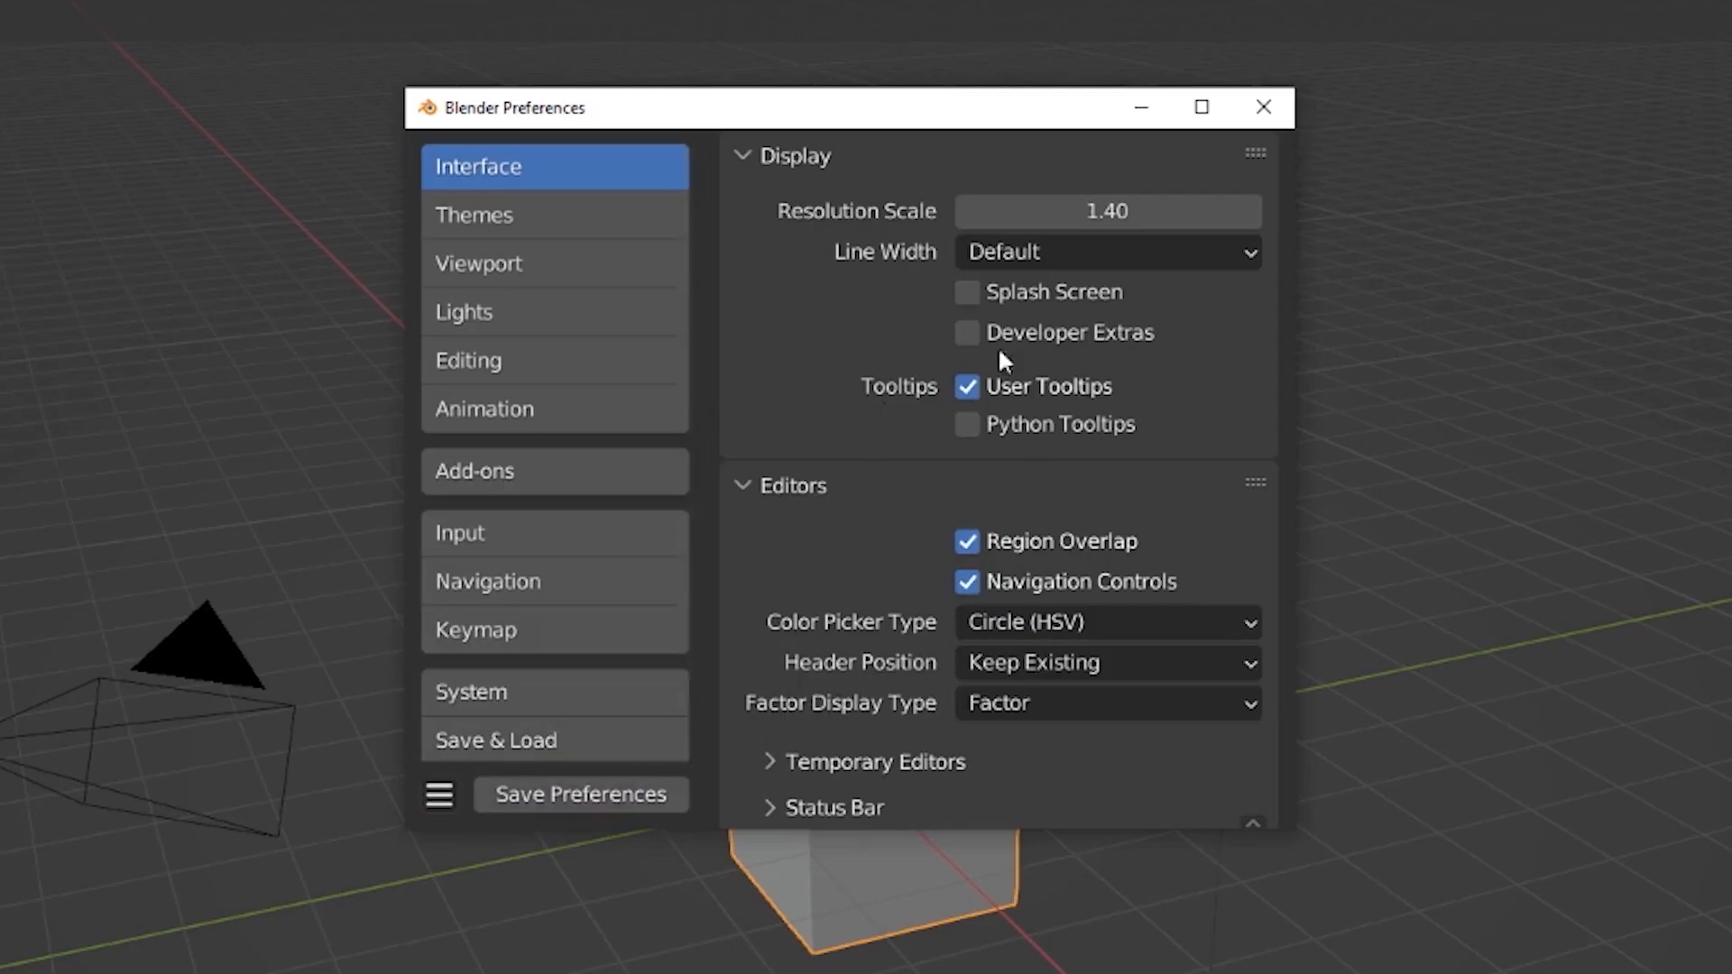
left_click(1262, 107)
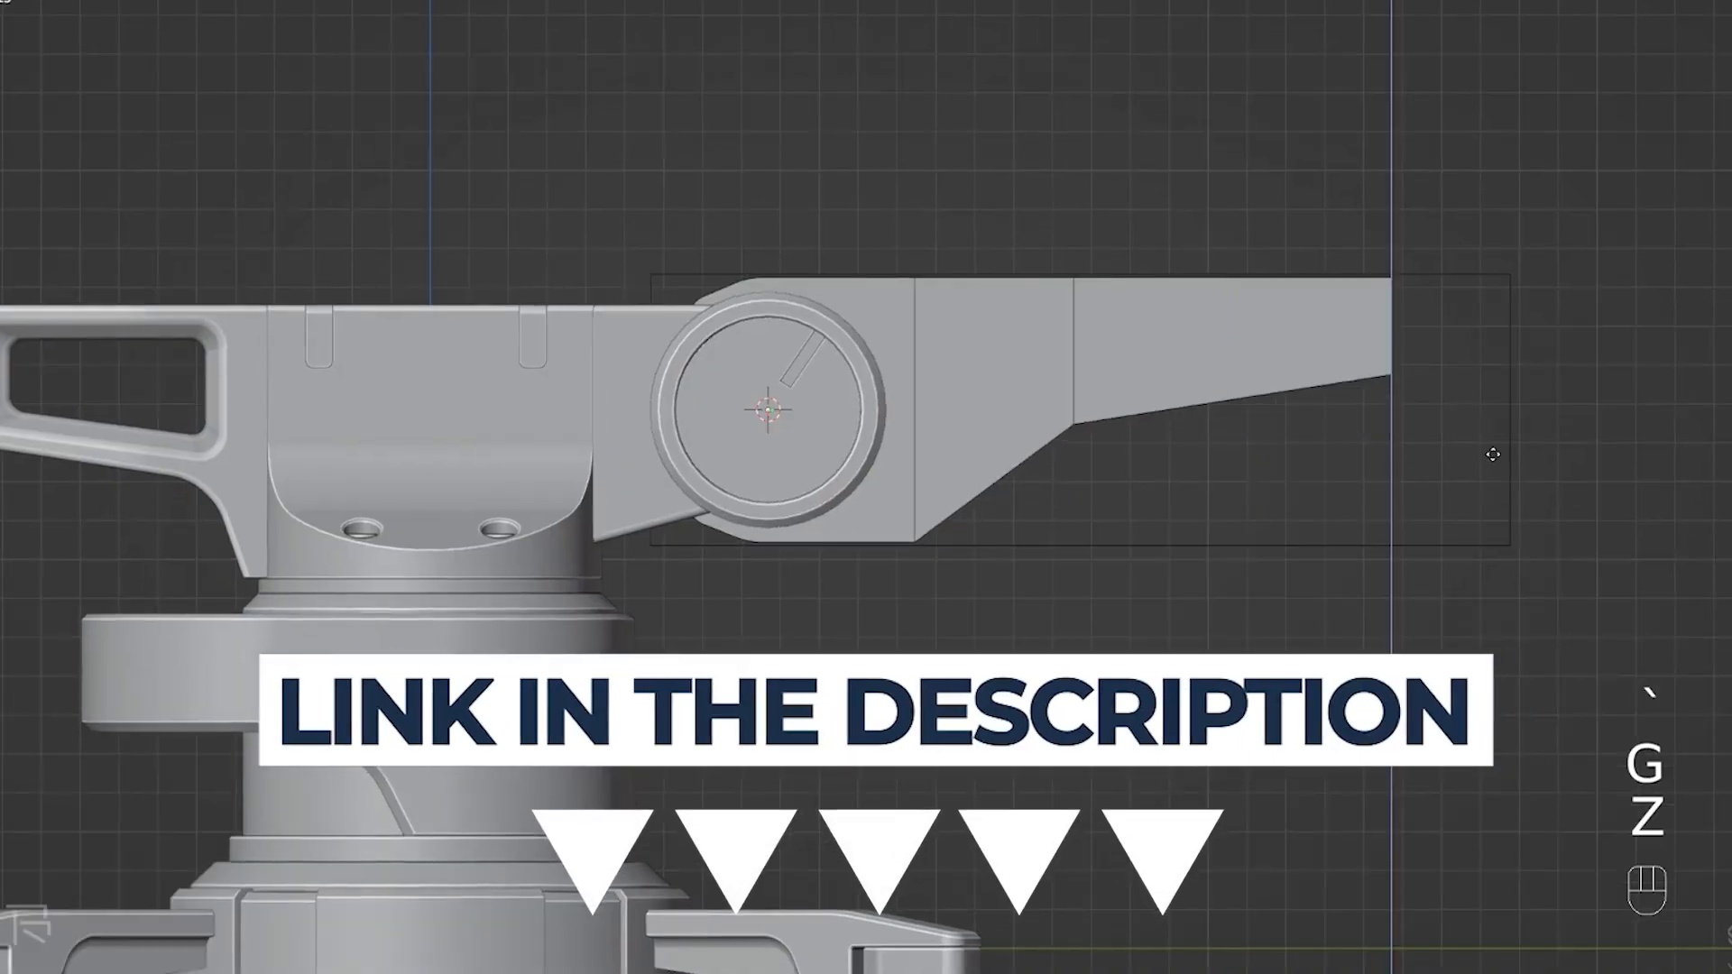
key("Tab")
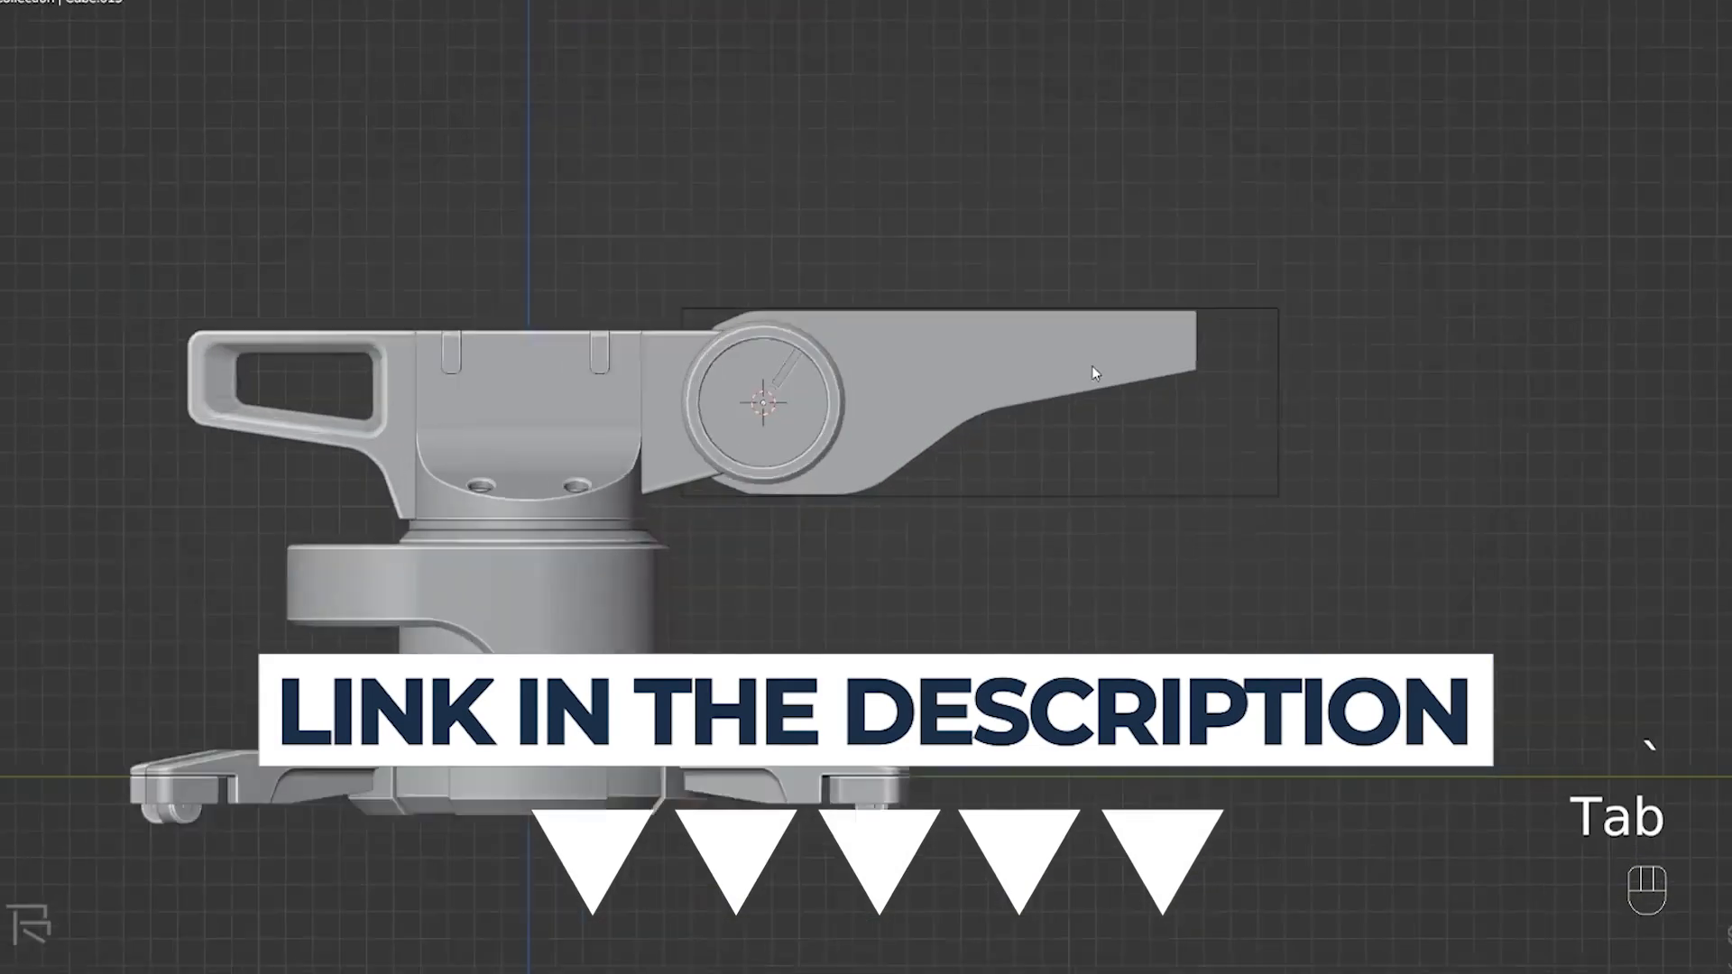
key("ctrl+KP_Subtract")
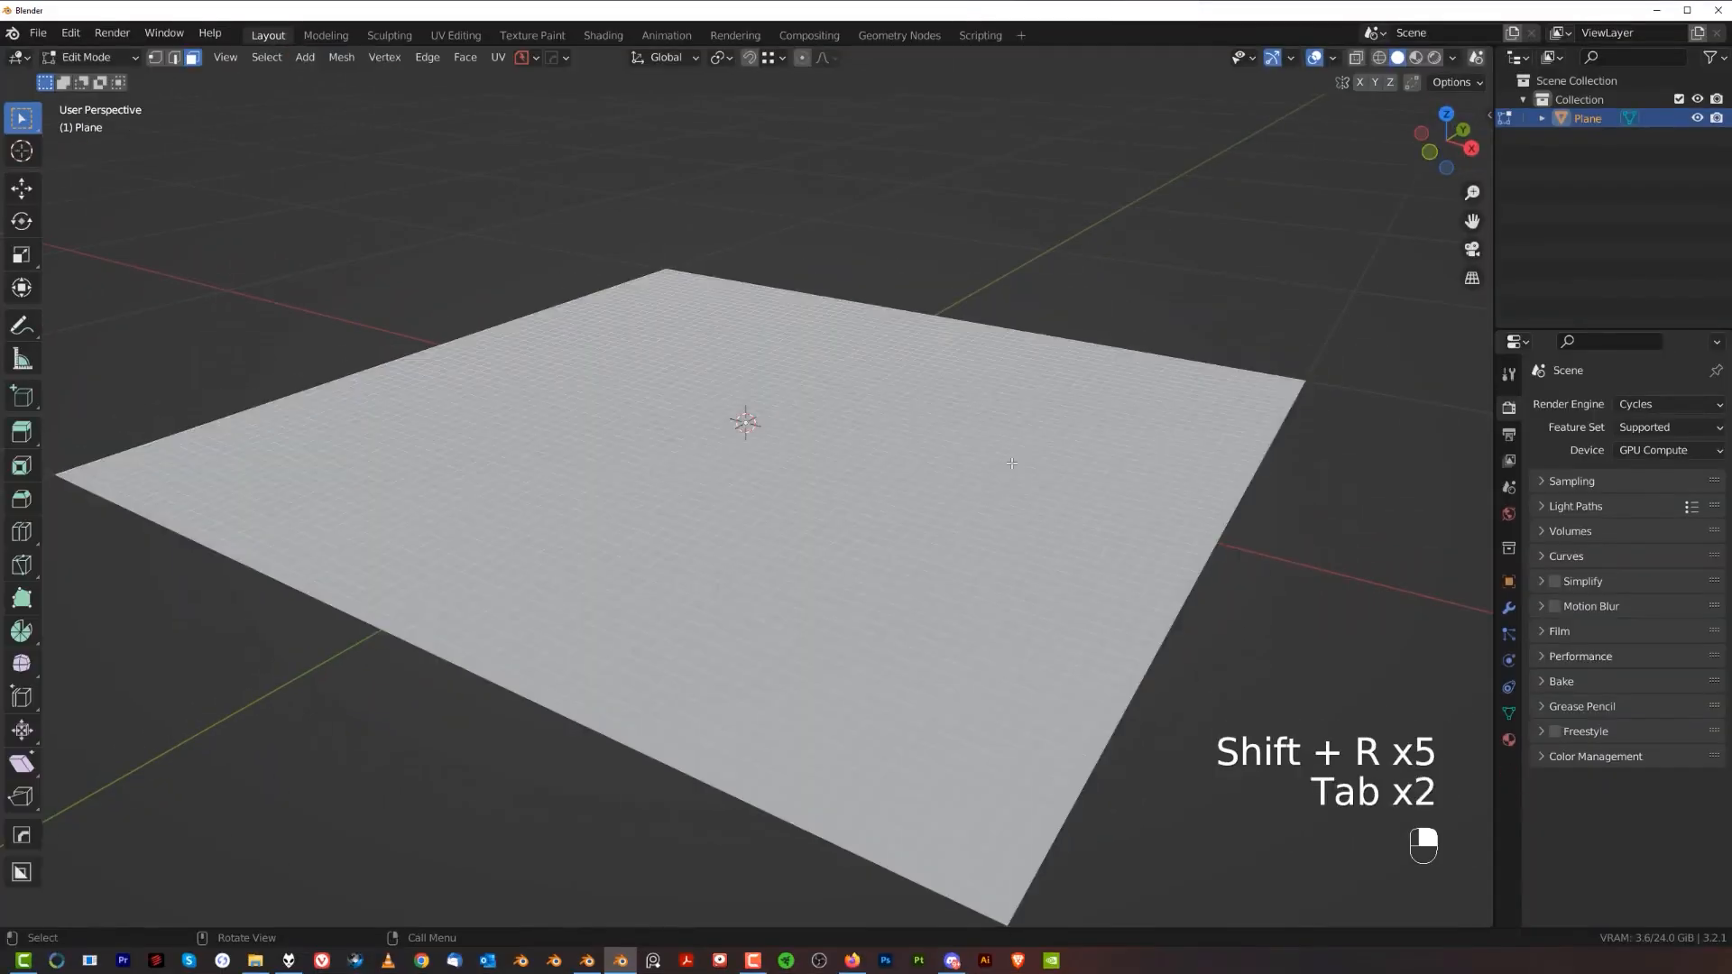
Back in Object Mode, add a Subdivision Surface modifier and scale the plane up about 4.5x.
key("Tab")
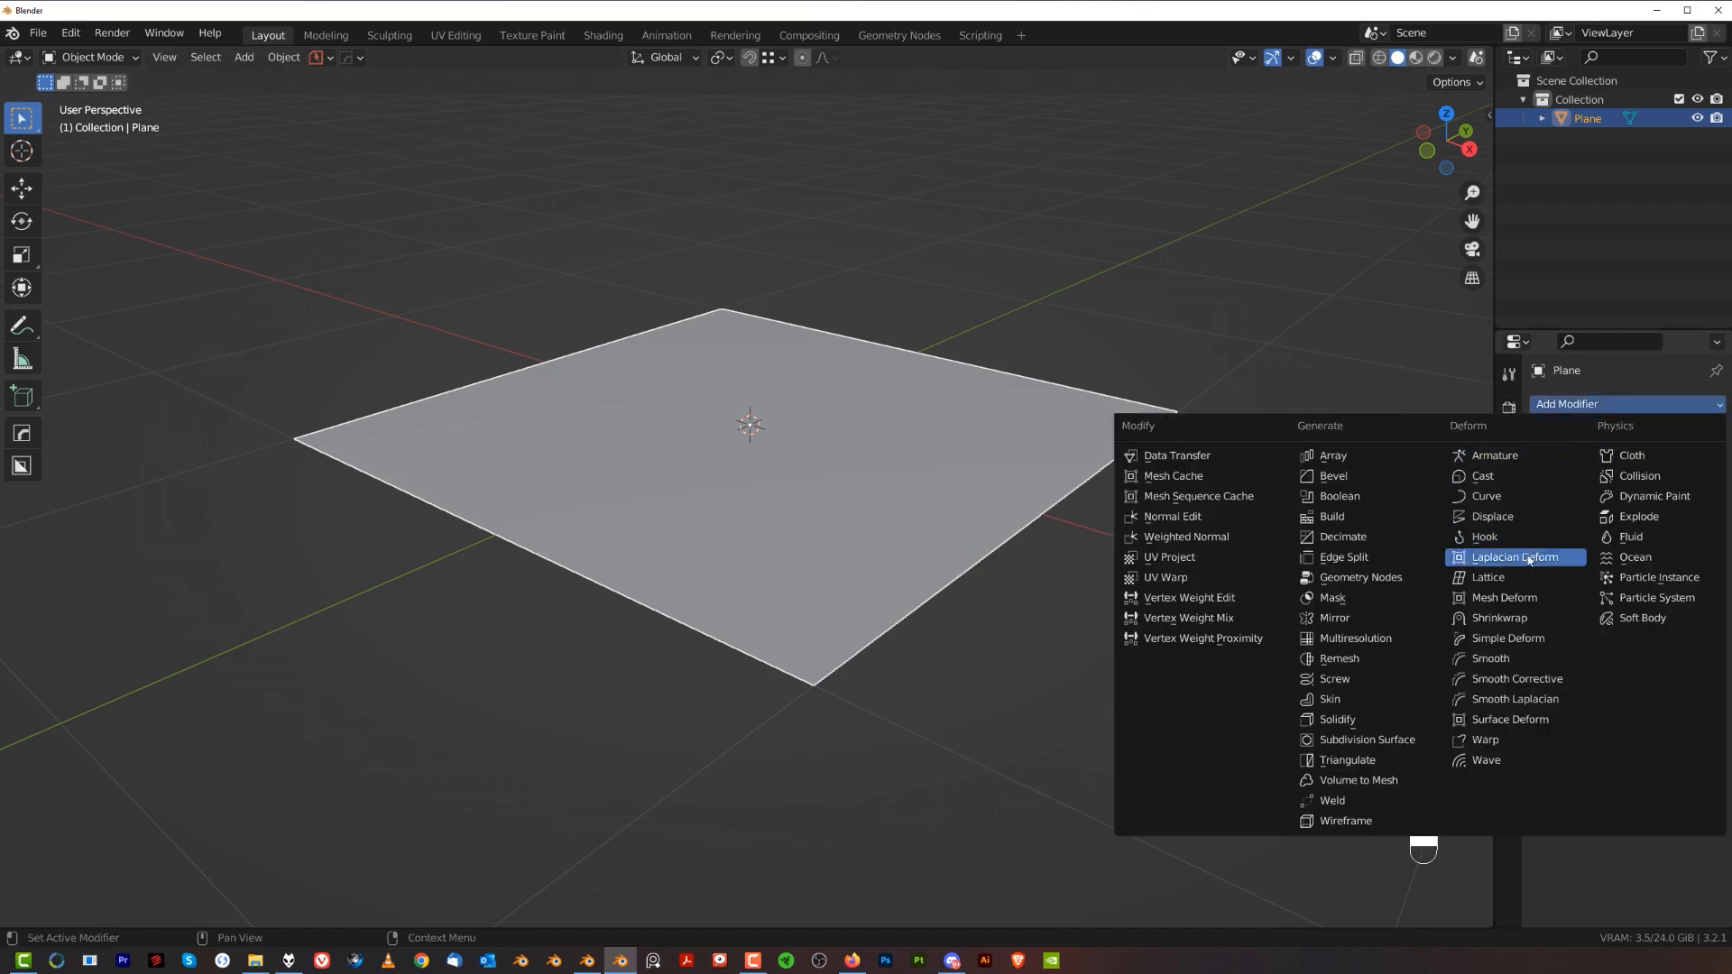
left_click(1367, 739)
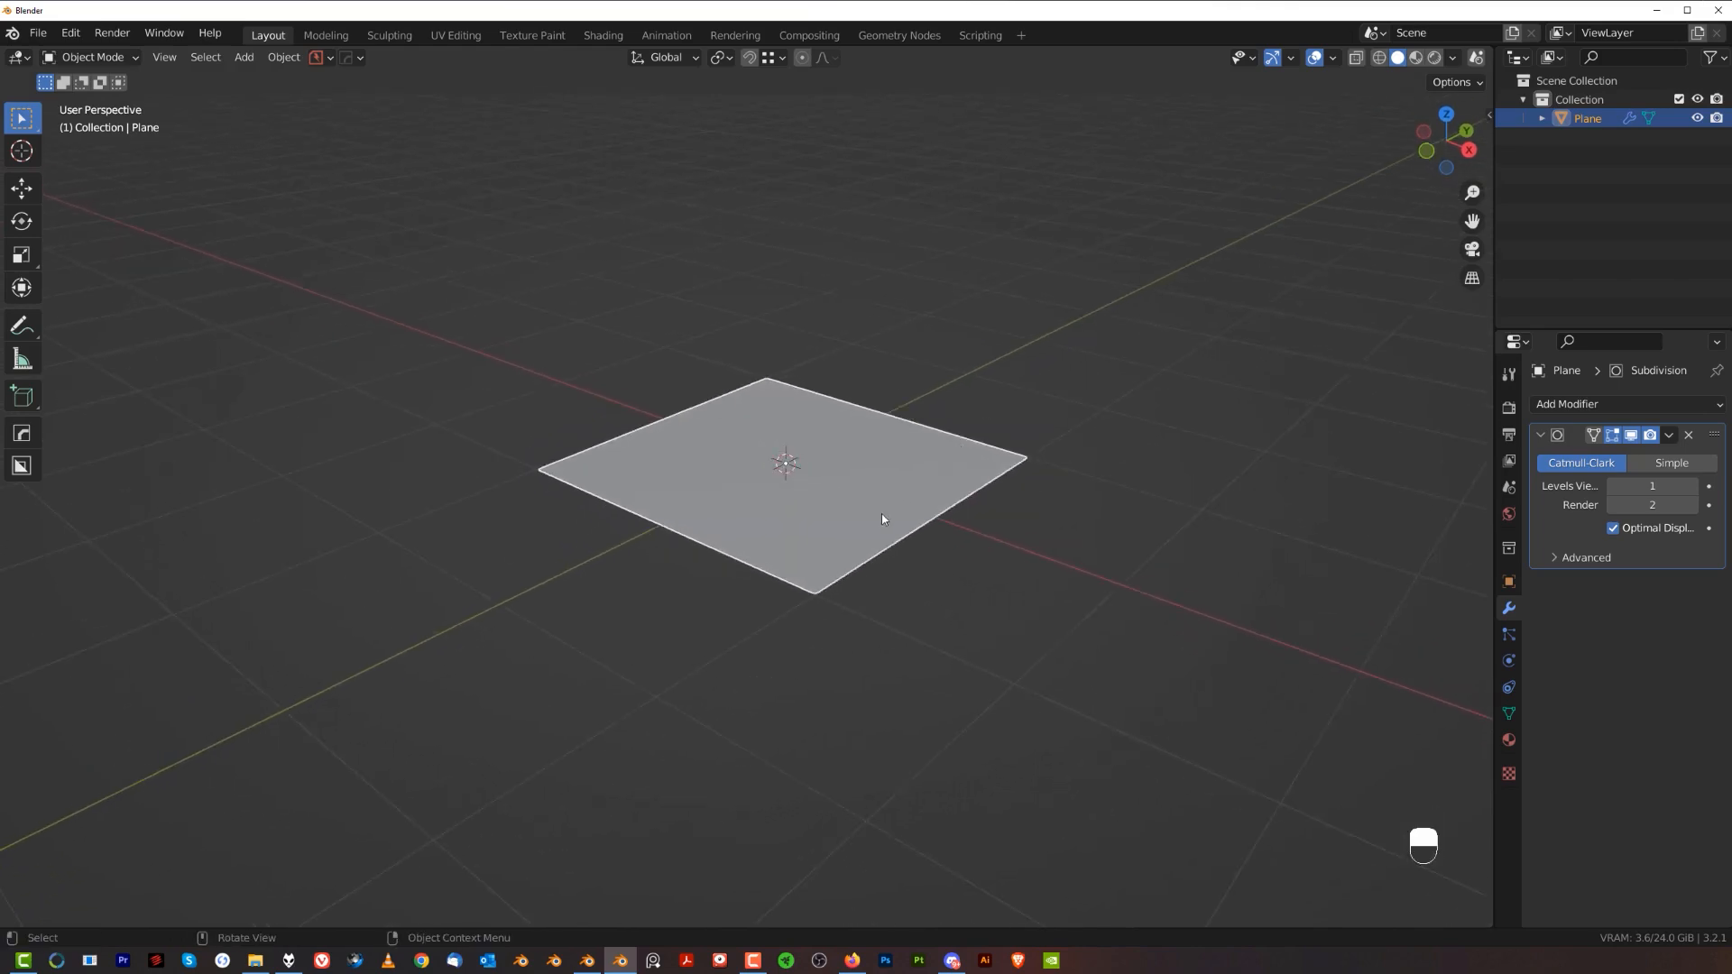
key("s")
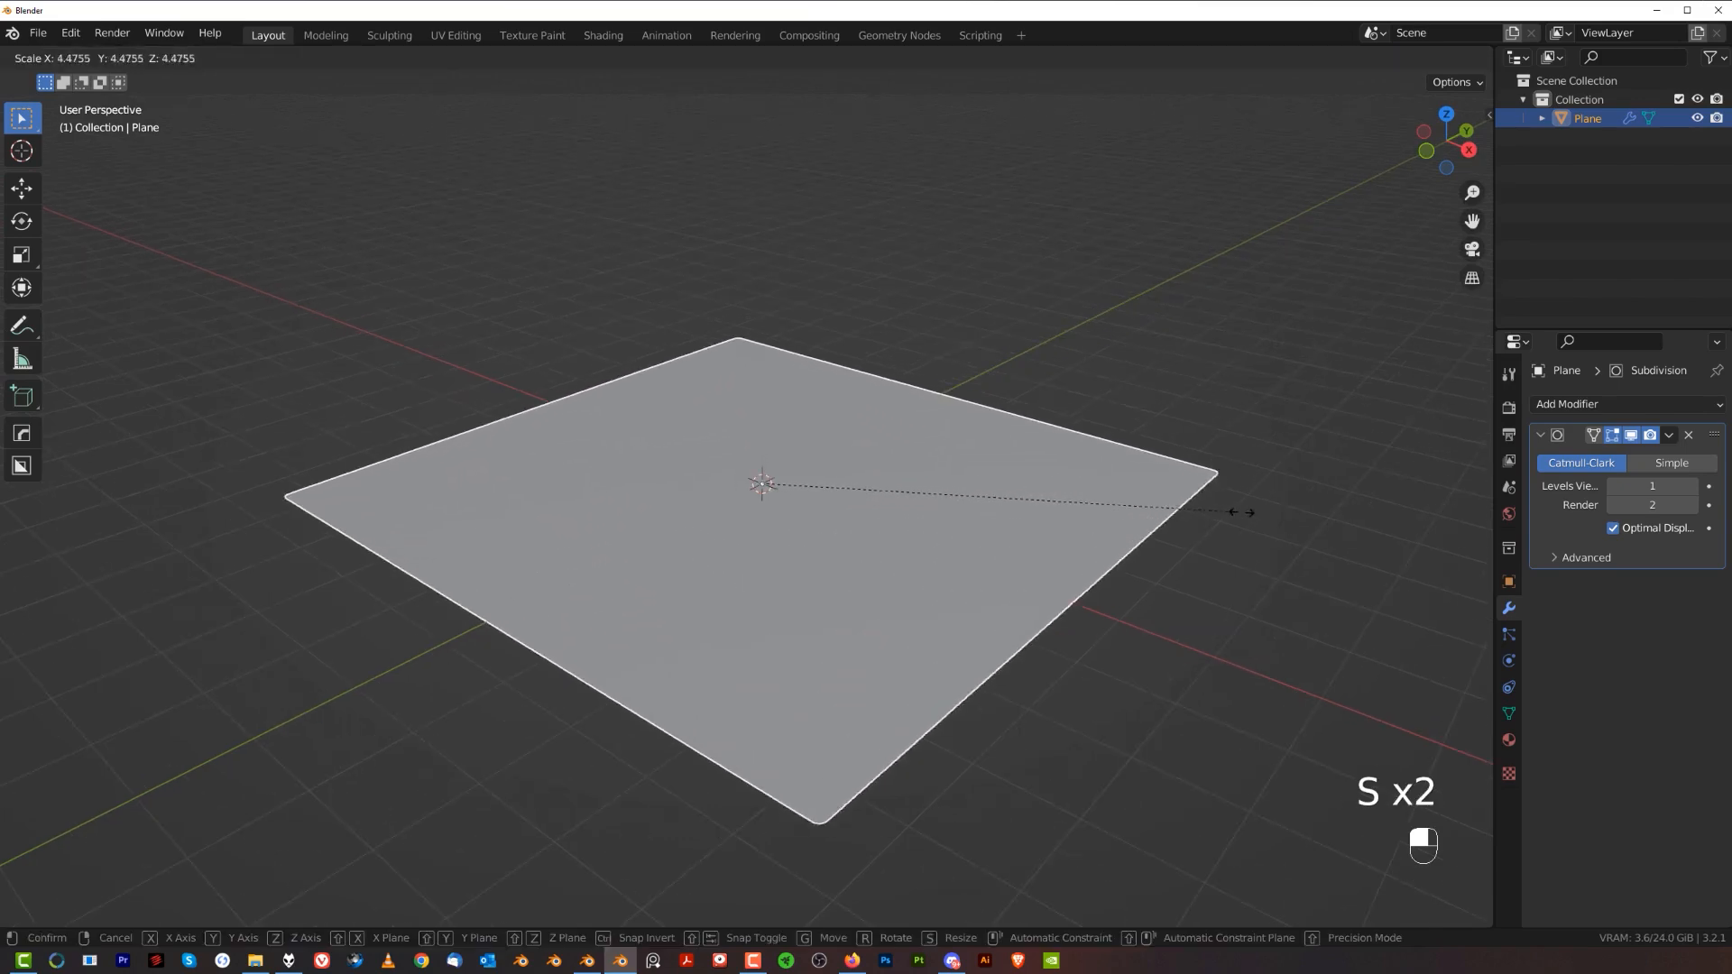
mouse_move(1454, 517)
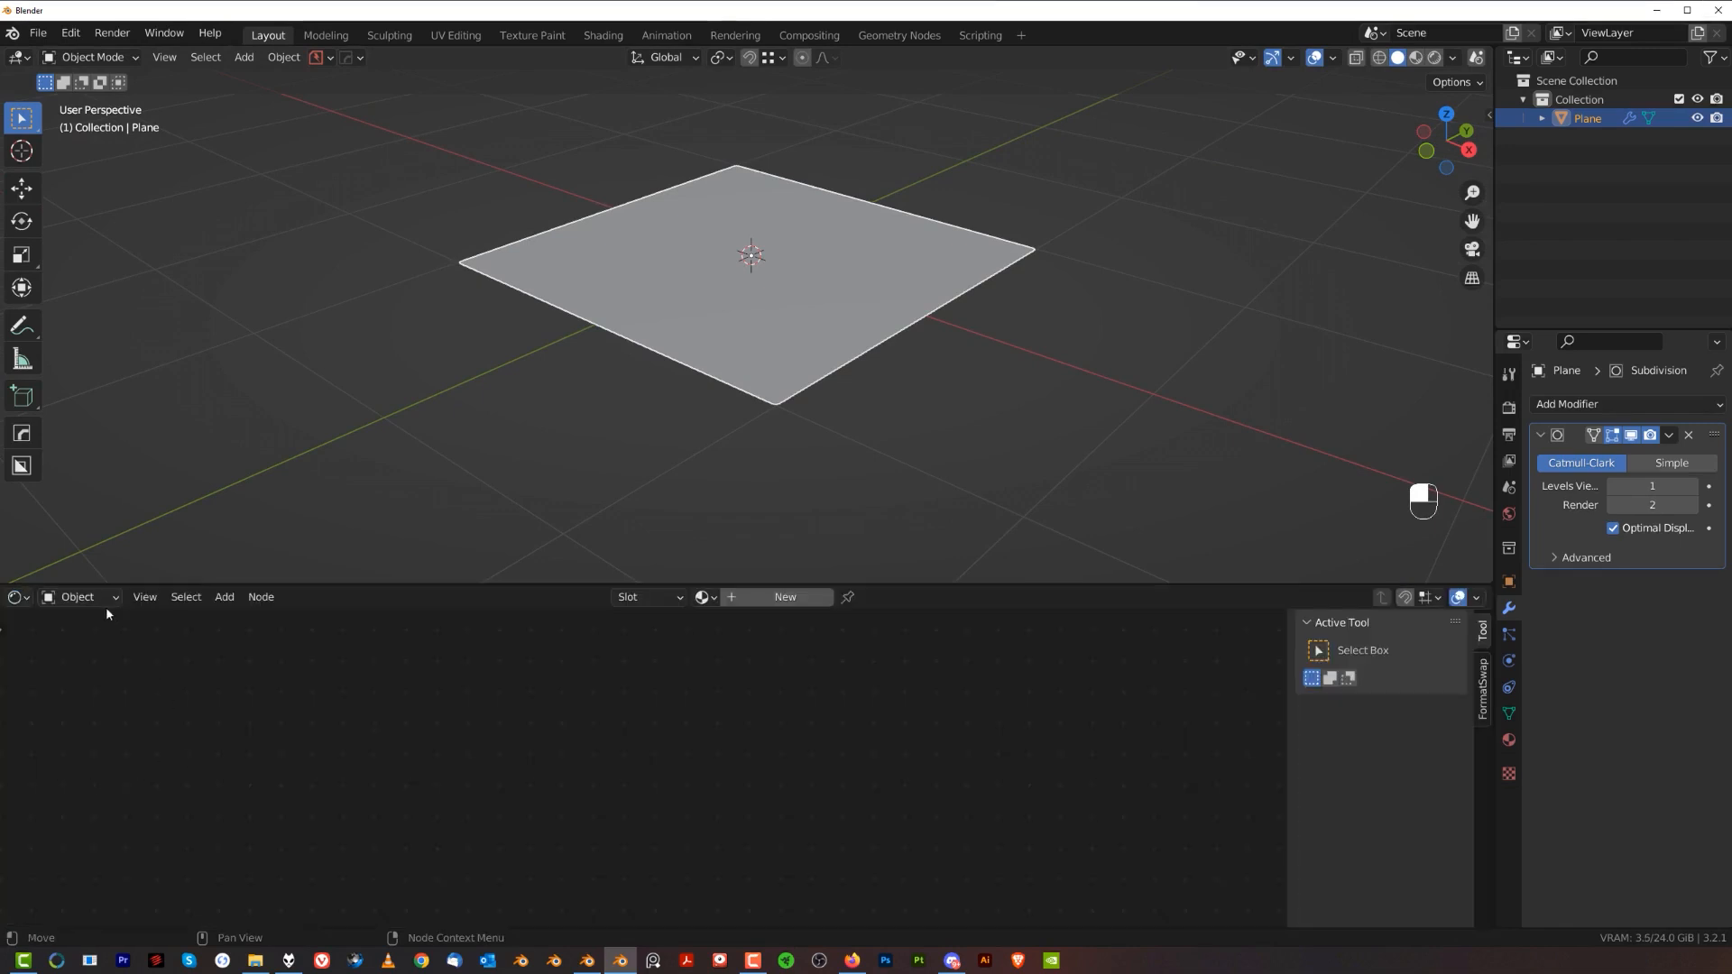
Create a new material with Displacement and Image Texture nodes feeding the output's displacement.
left_click(77, 596)
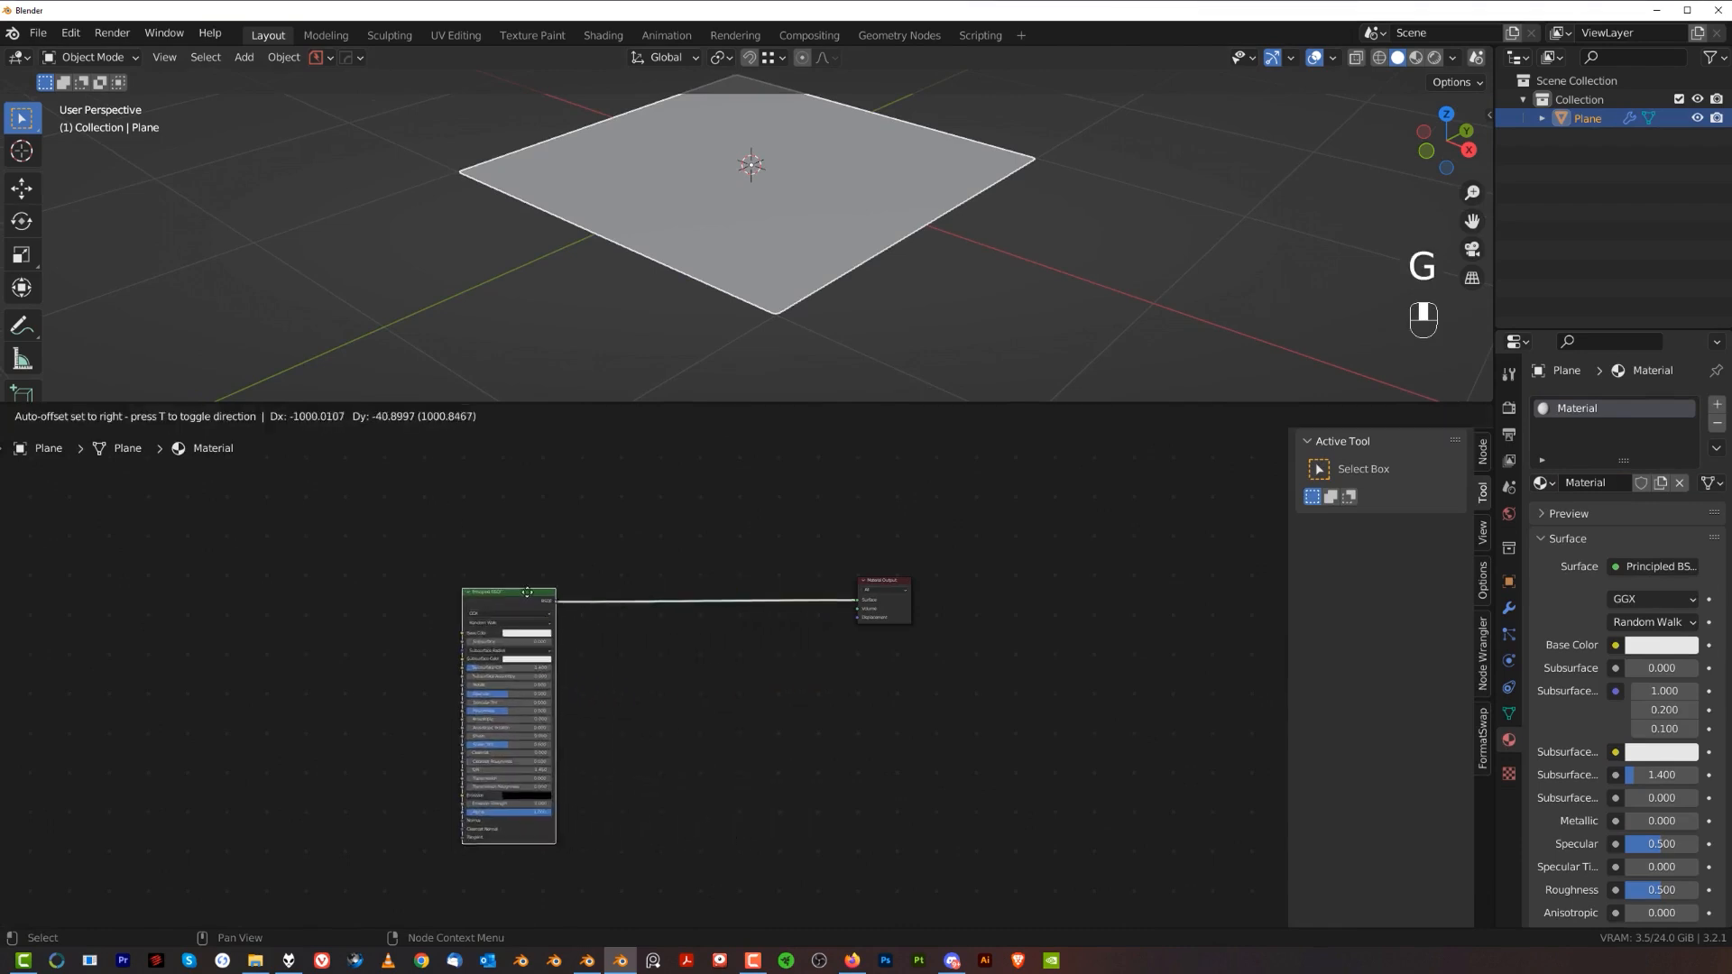
key("shift+a")
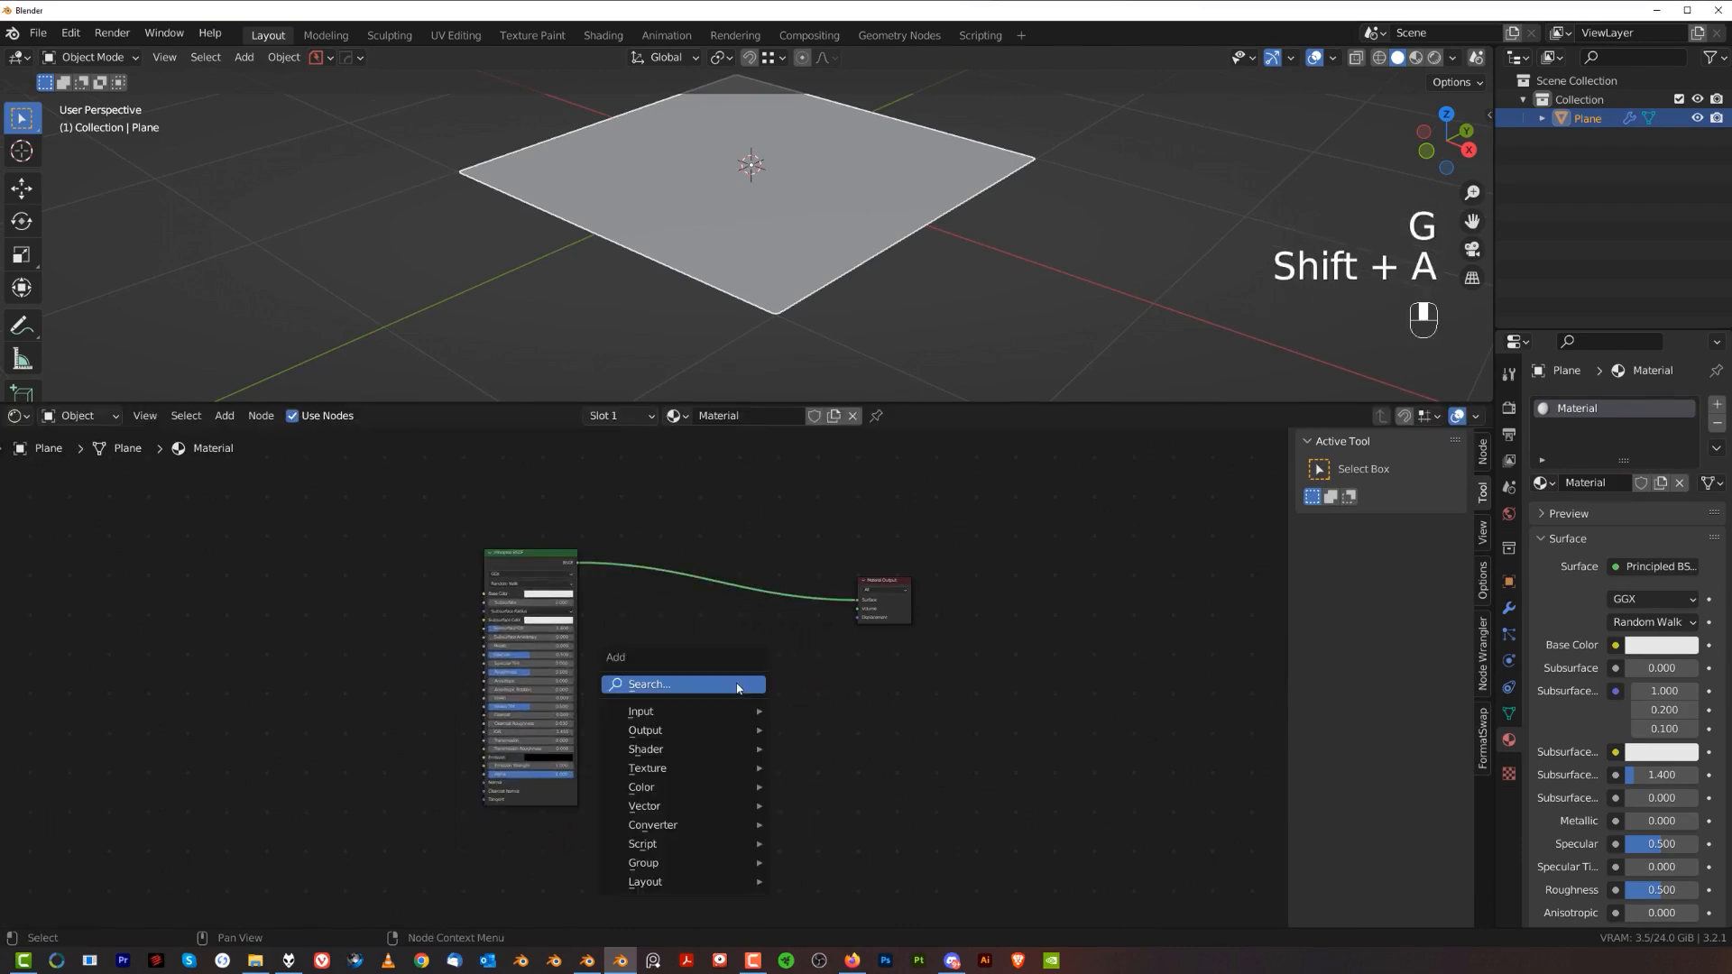
type("dis")
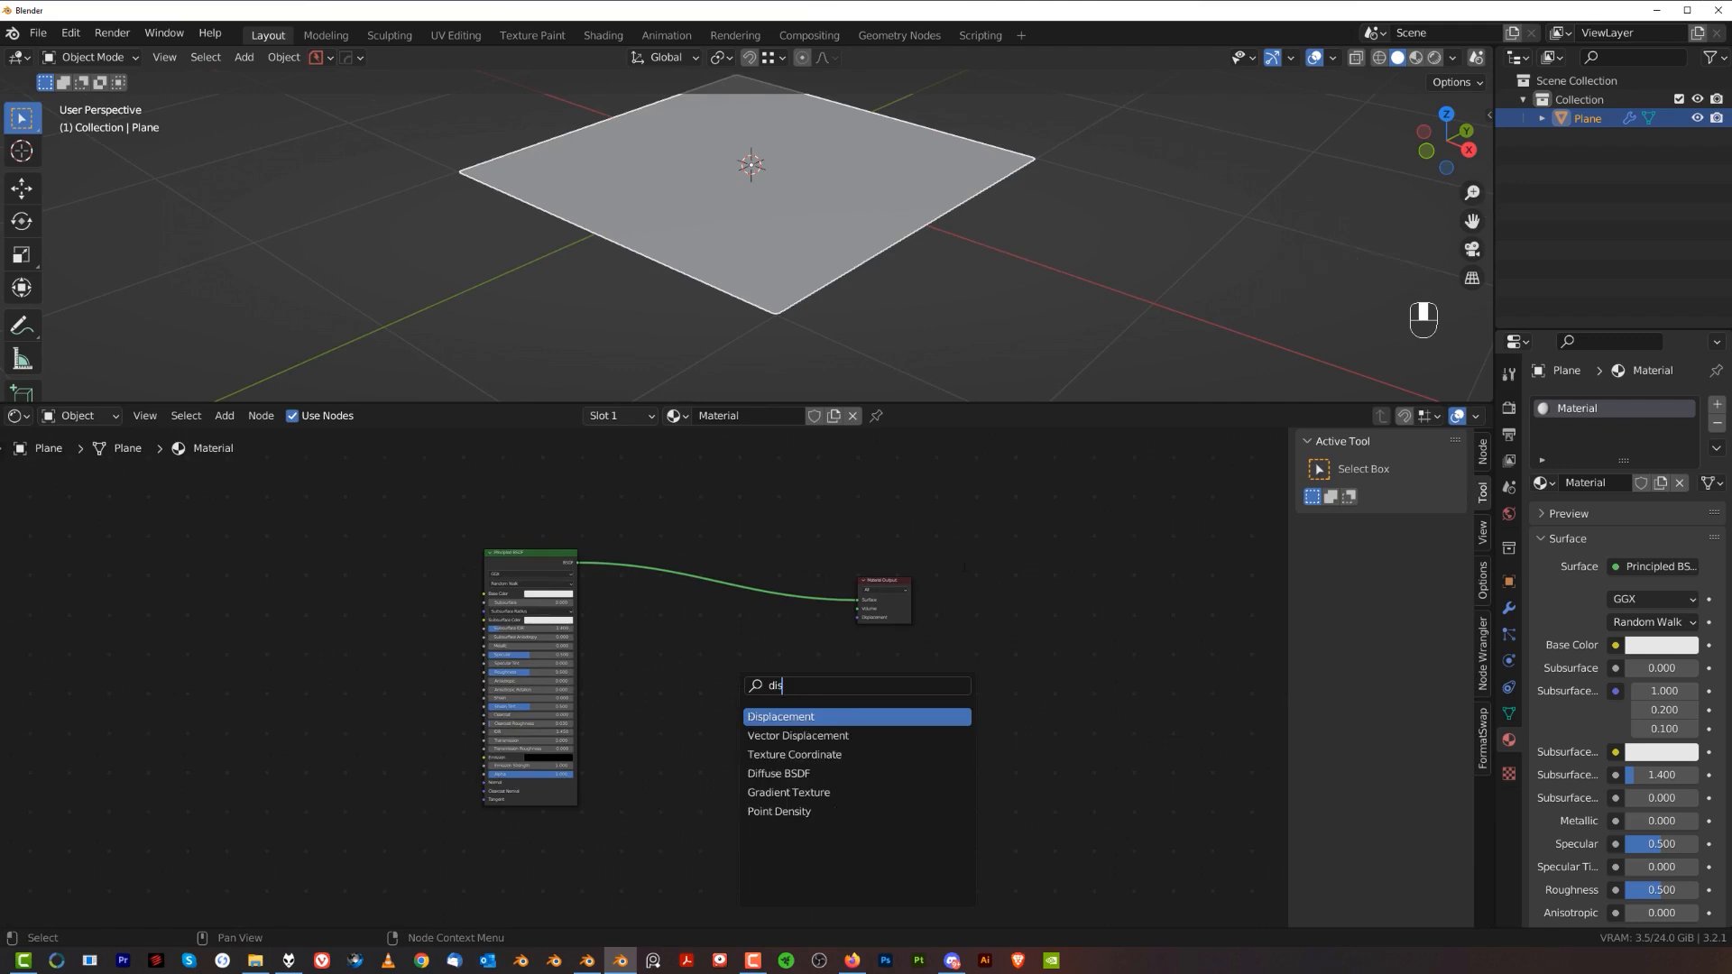
left_click(781, 716)
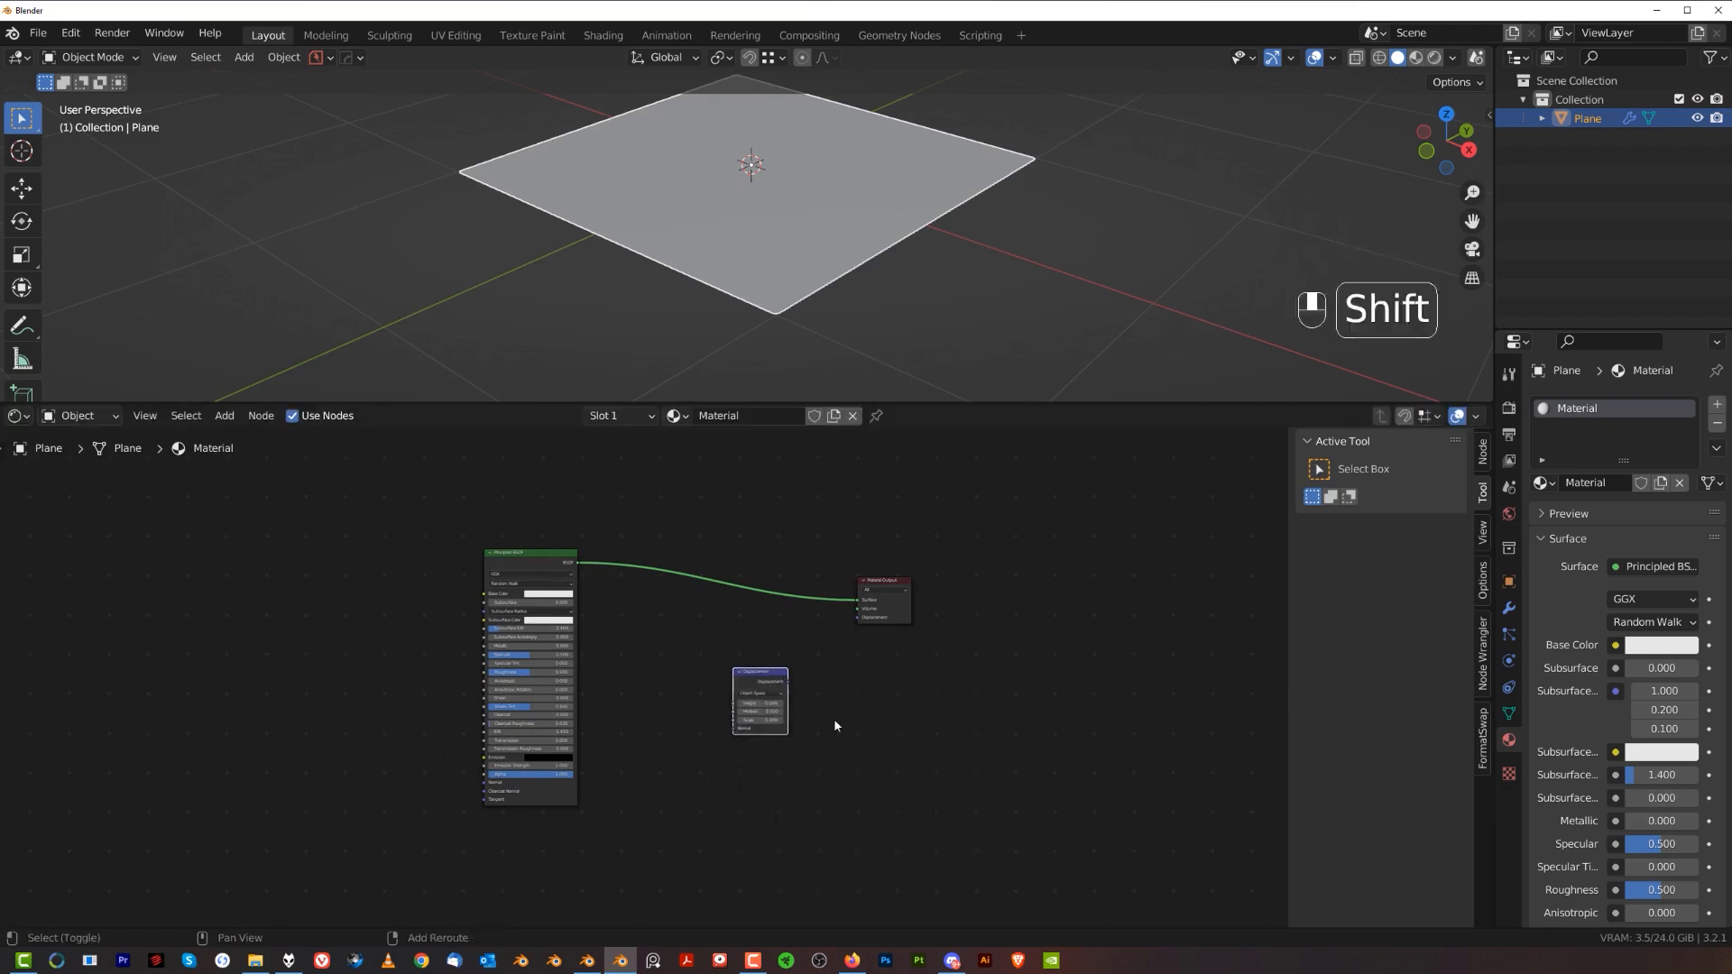
type("ima")
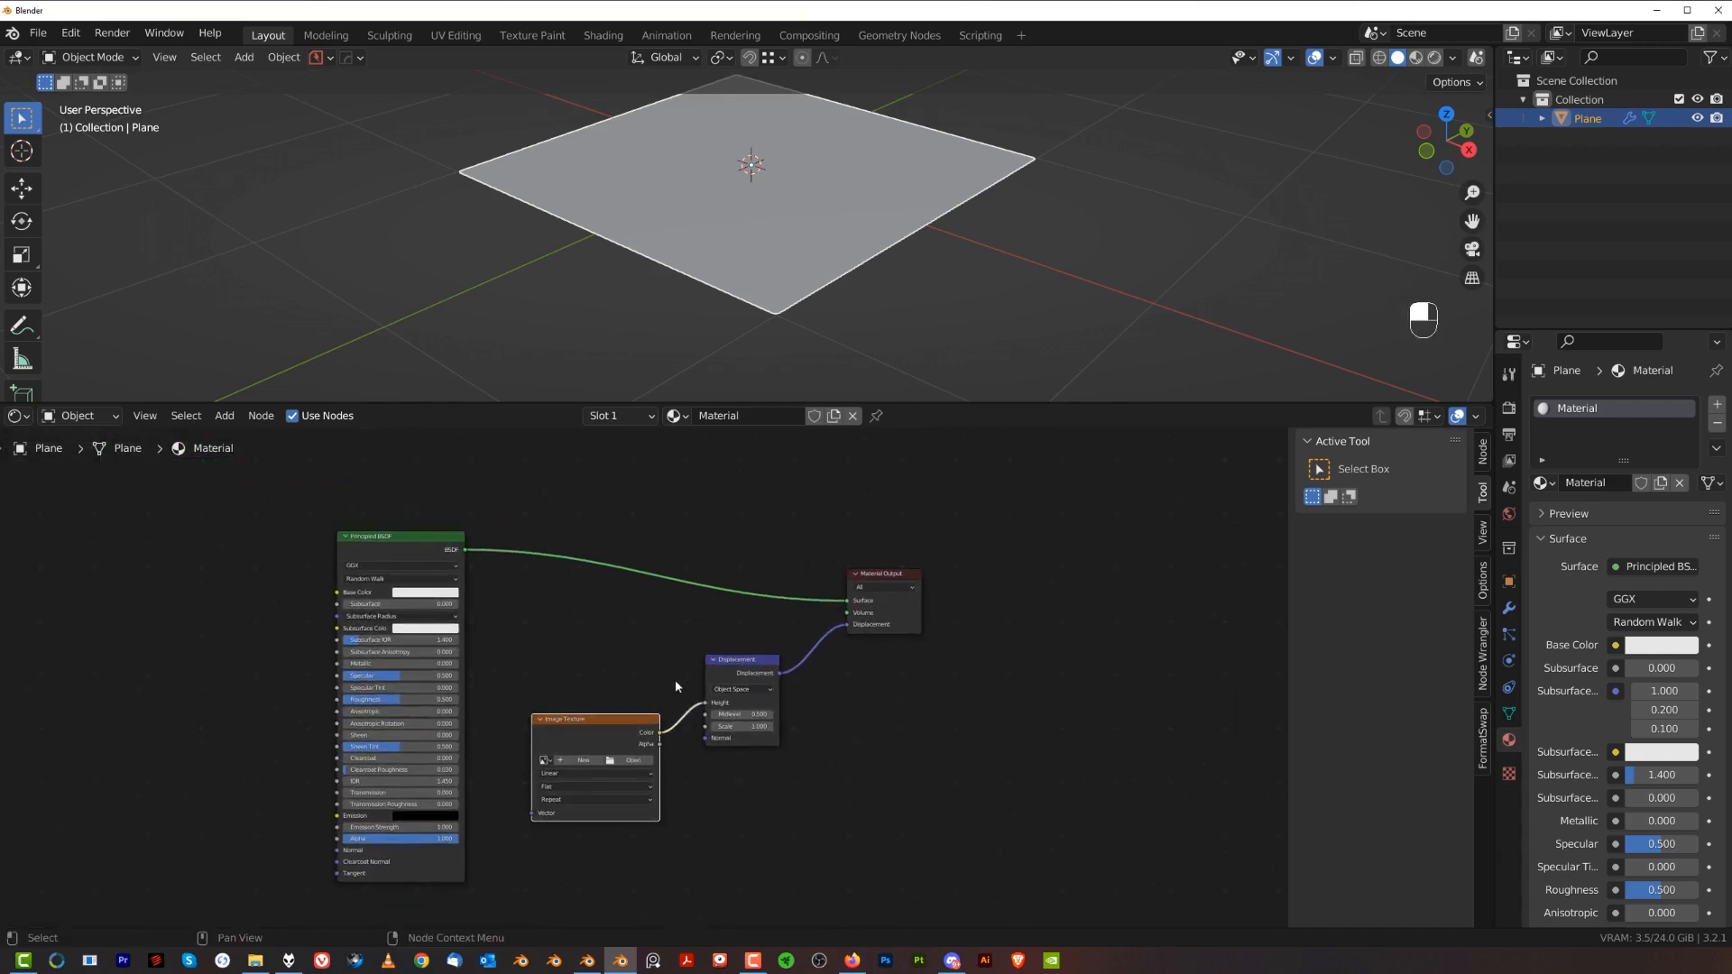
mouse_move(959, 769)
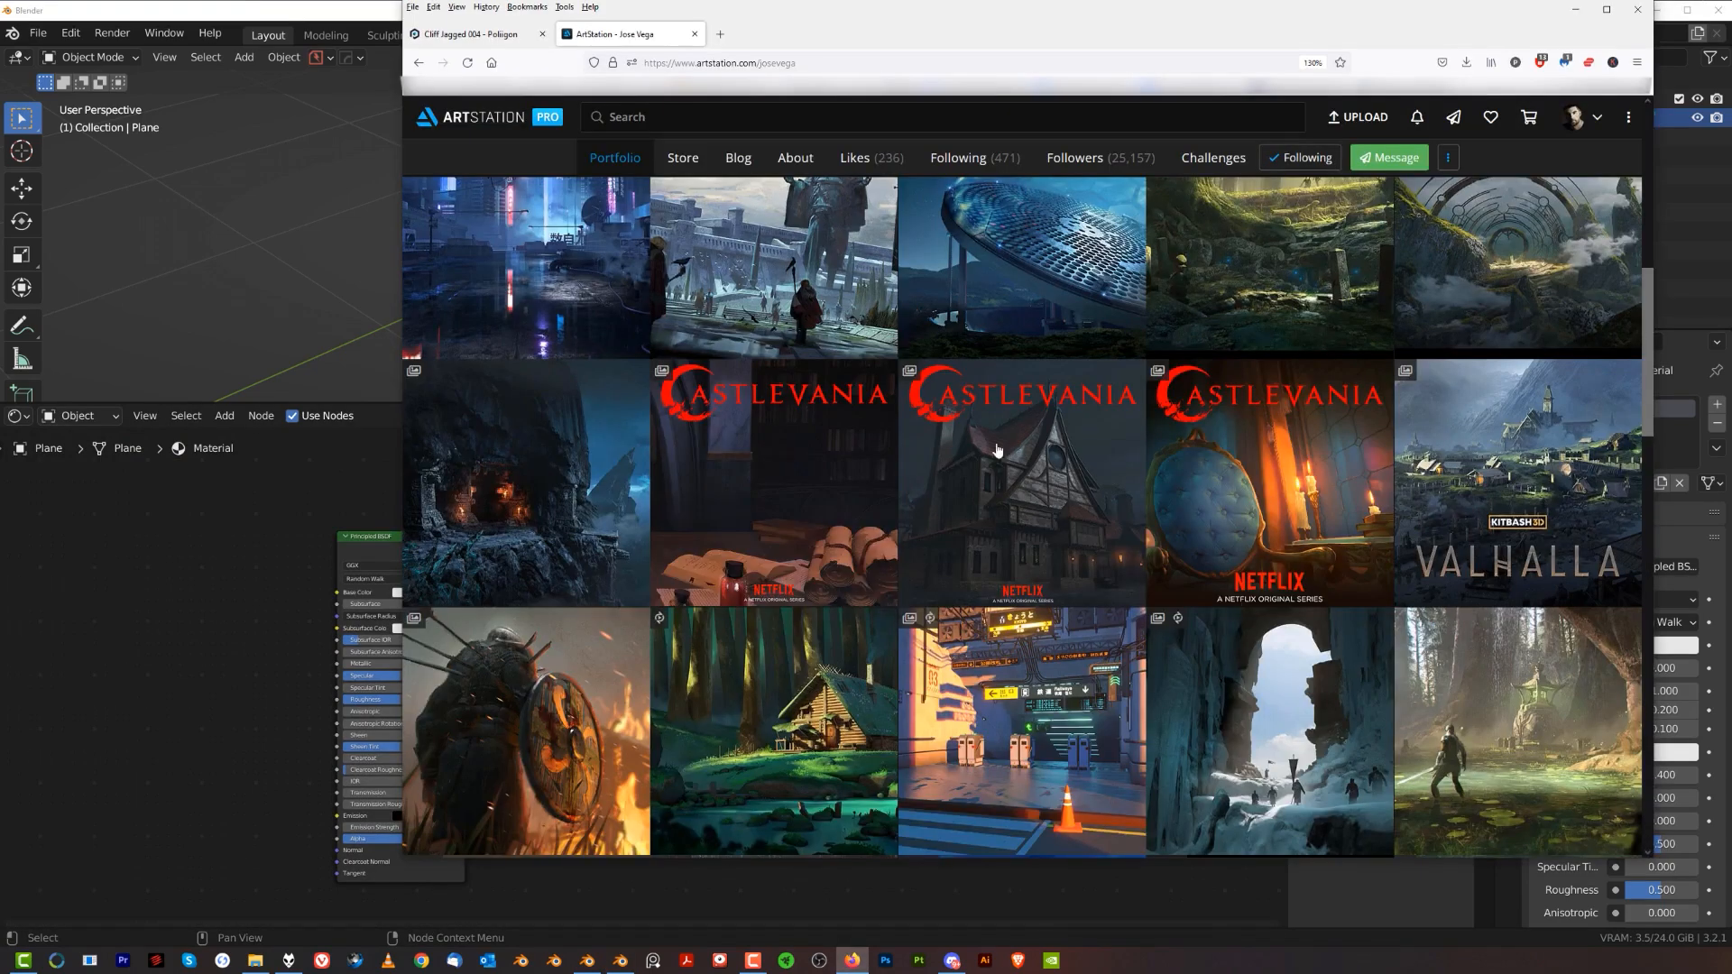
Open the ArtStation artist's Store and scroll to the Free Displacement Terrain Maps listing.
scroll("up", 3)
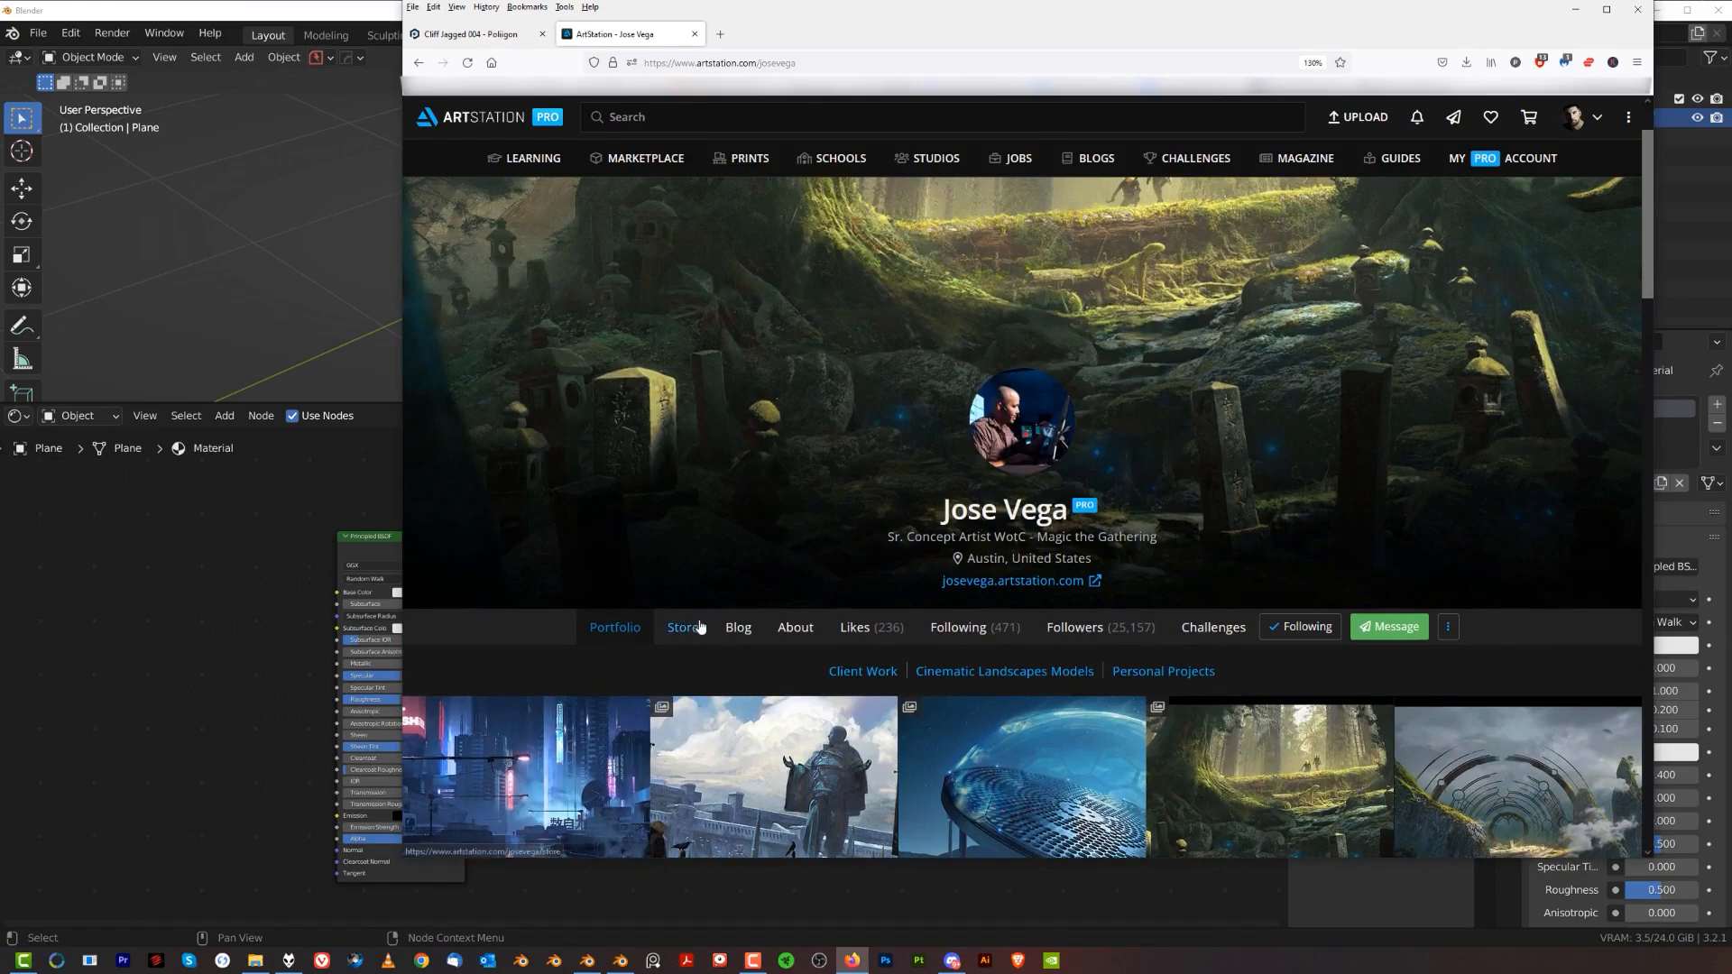
left_click(682, 626)
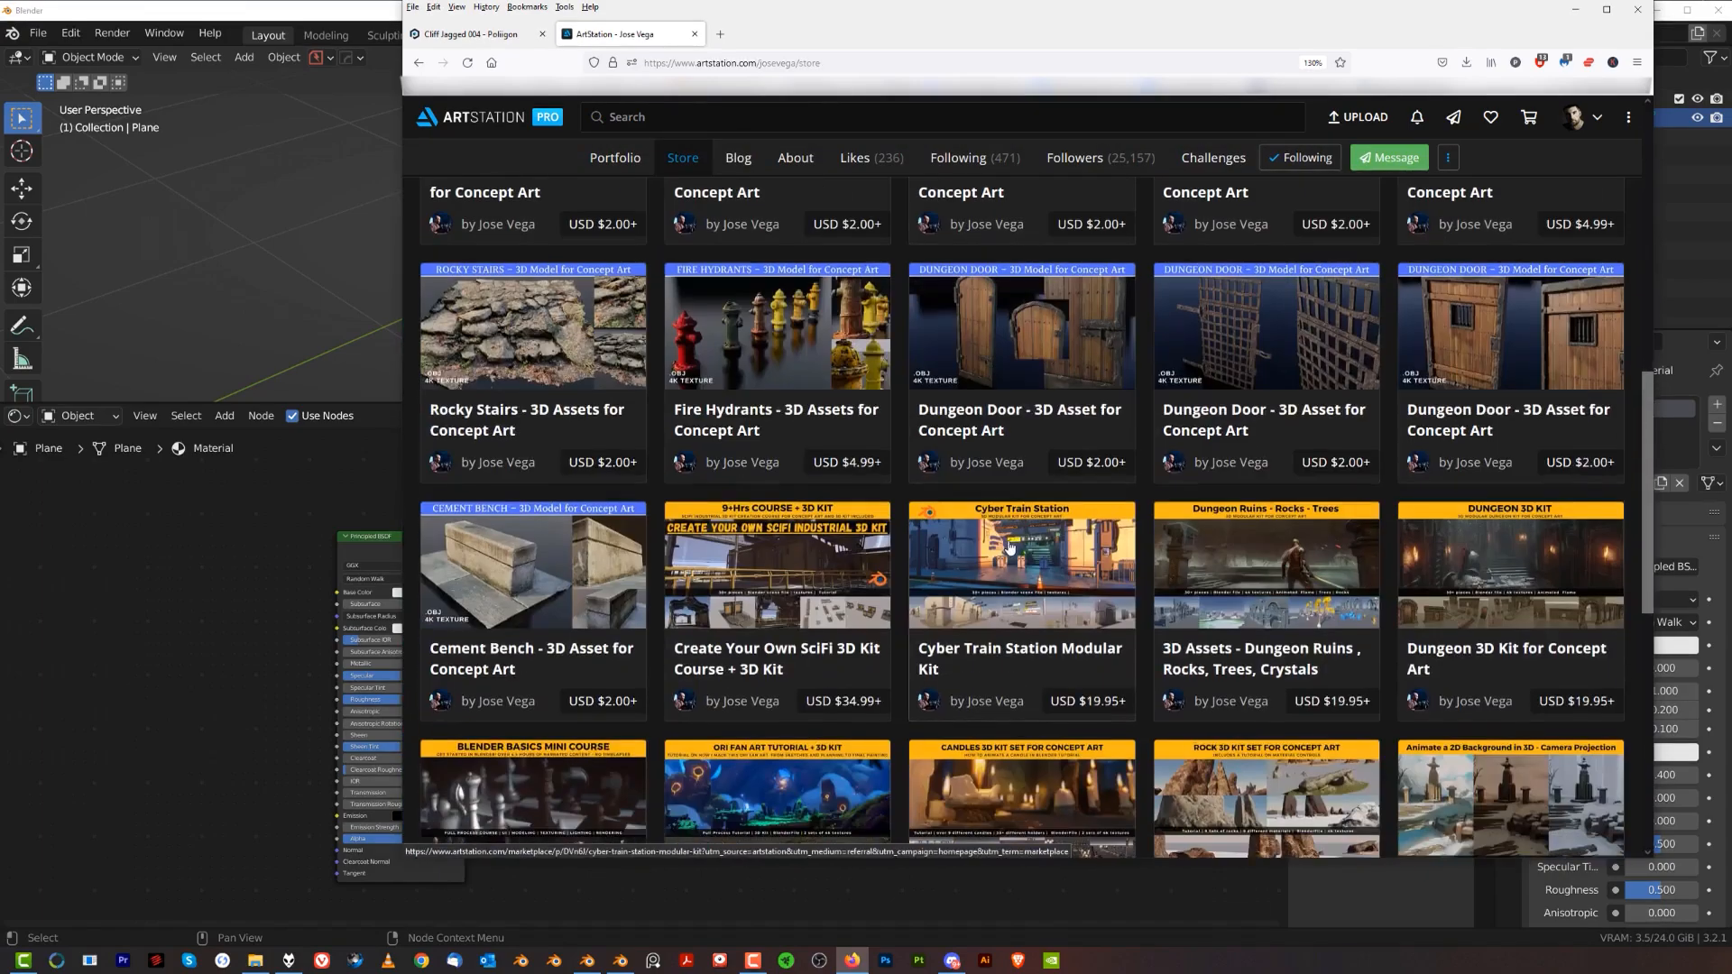
scroll("down", 3)
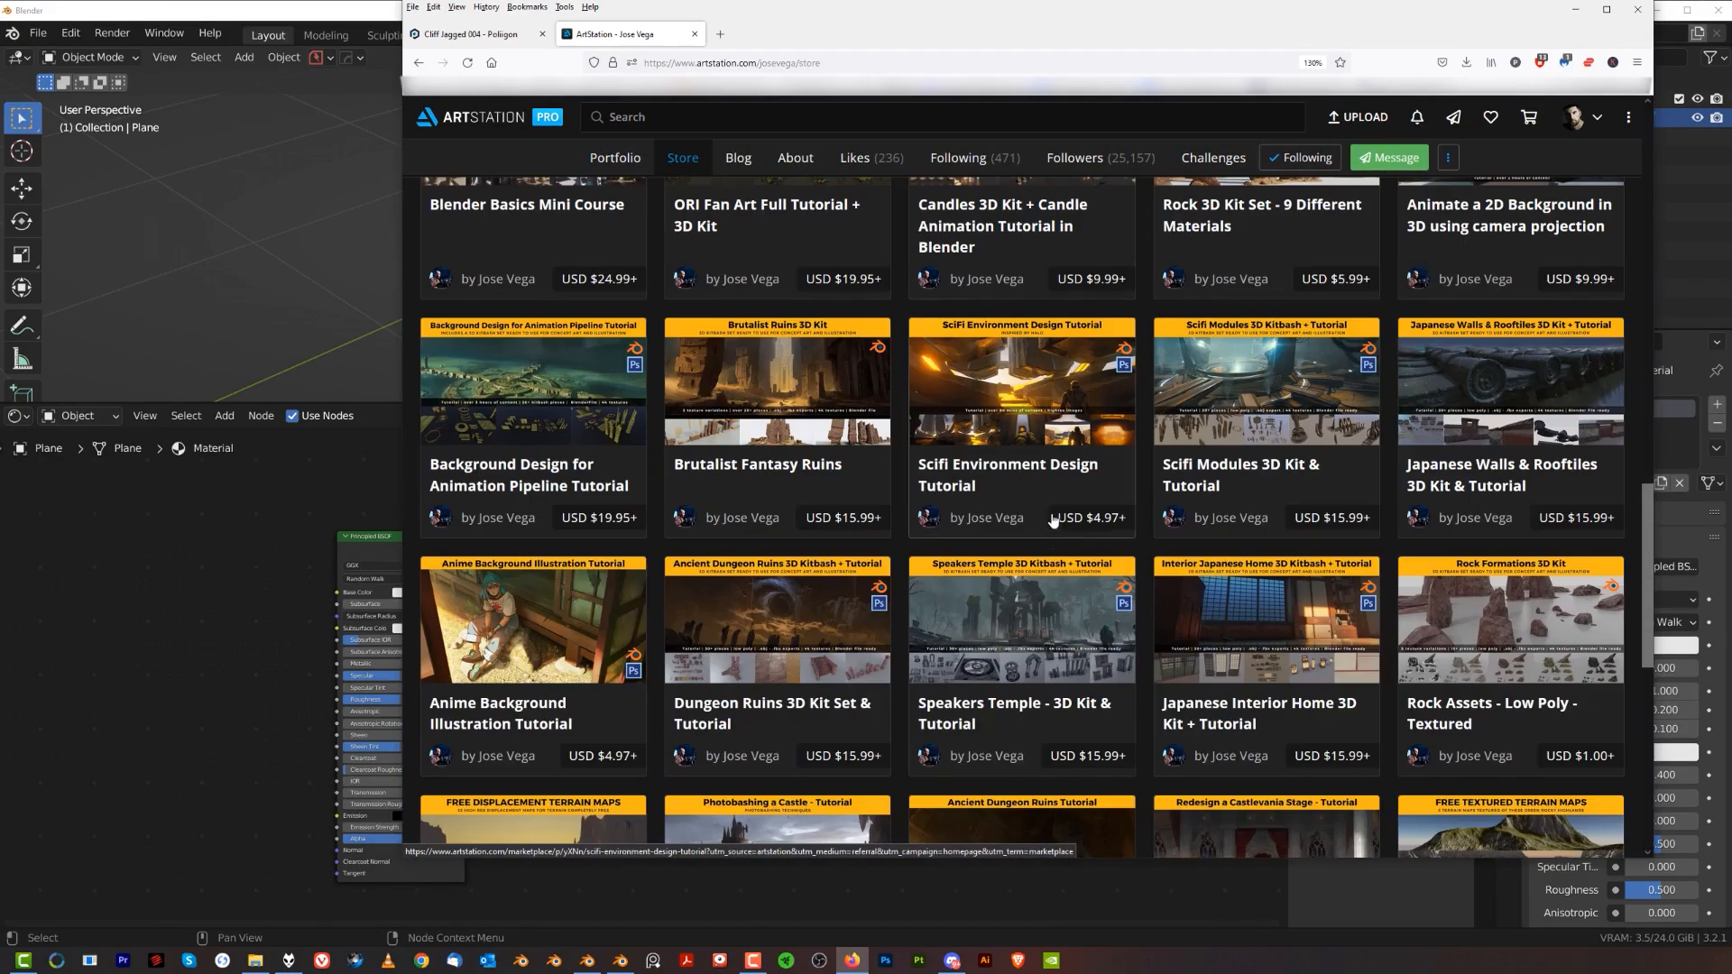
scroll("down", 3)
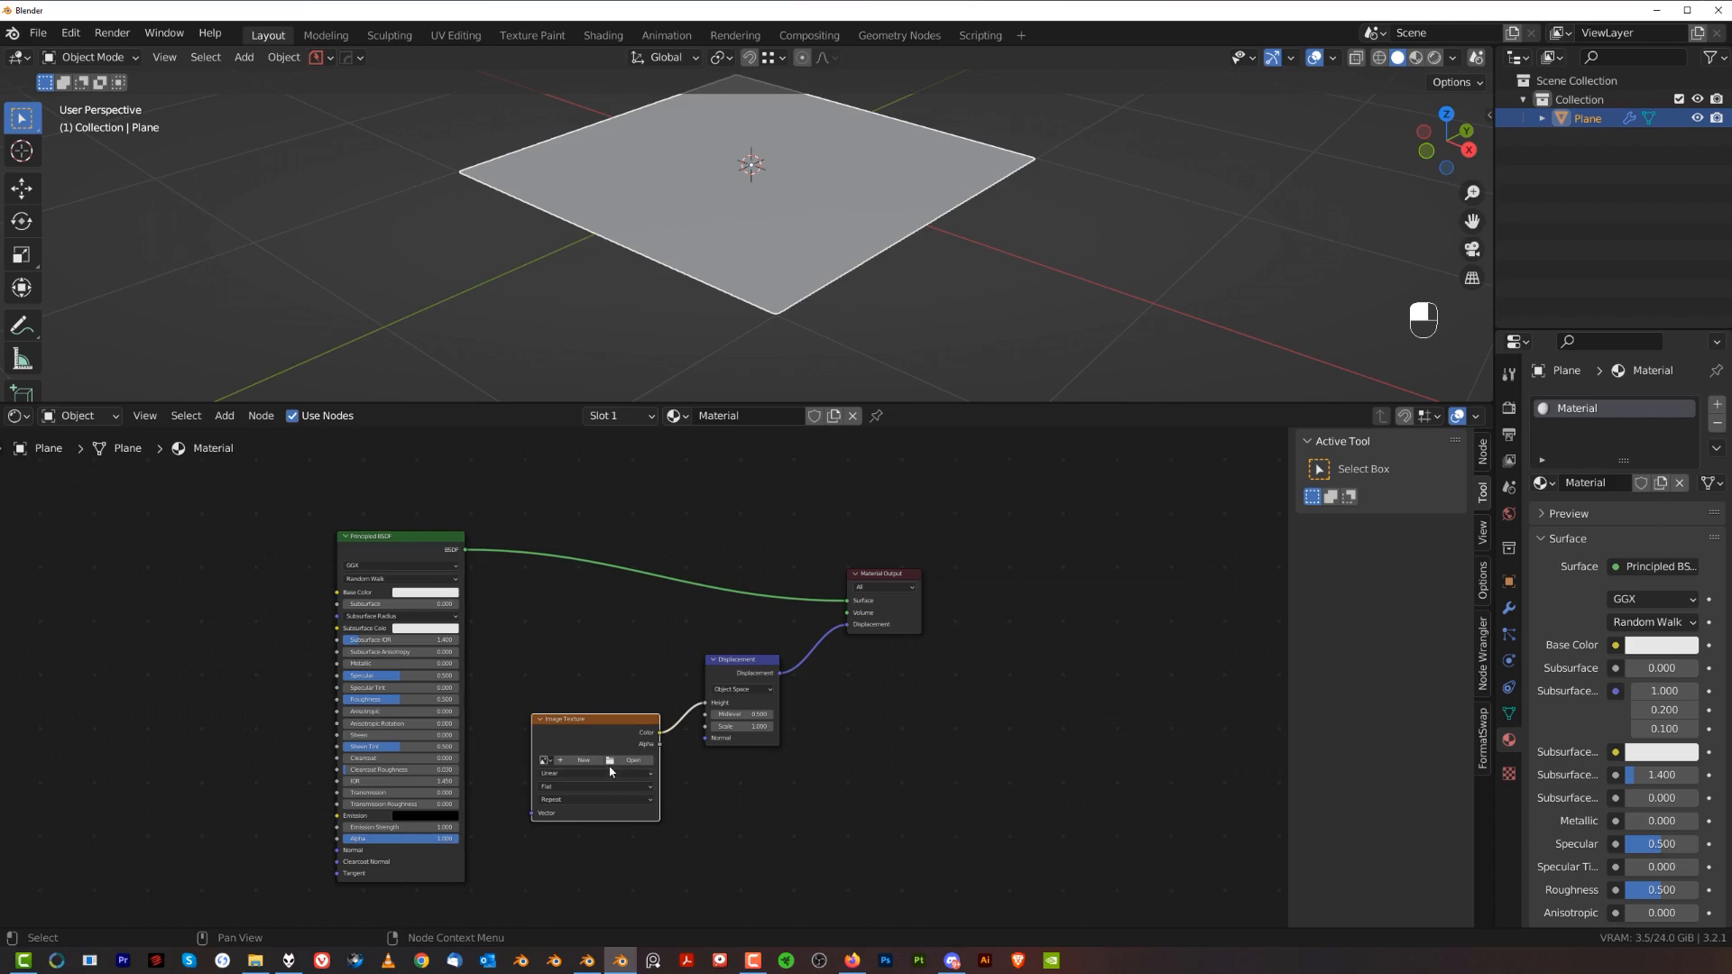
mouse_move(631, 760)
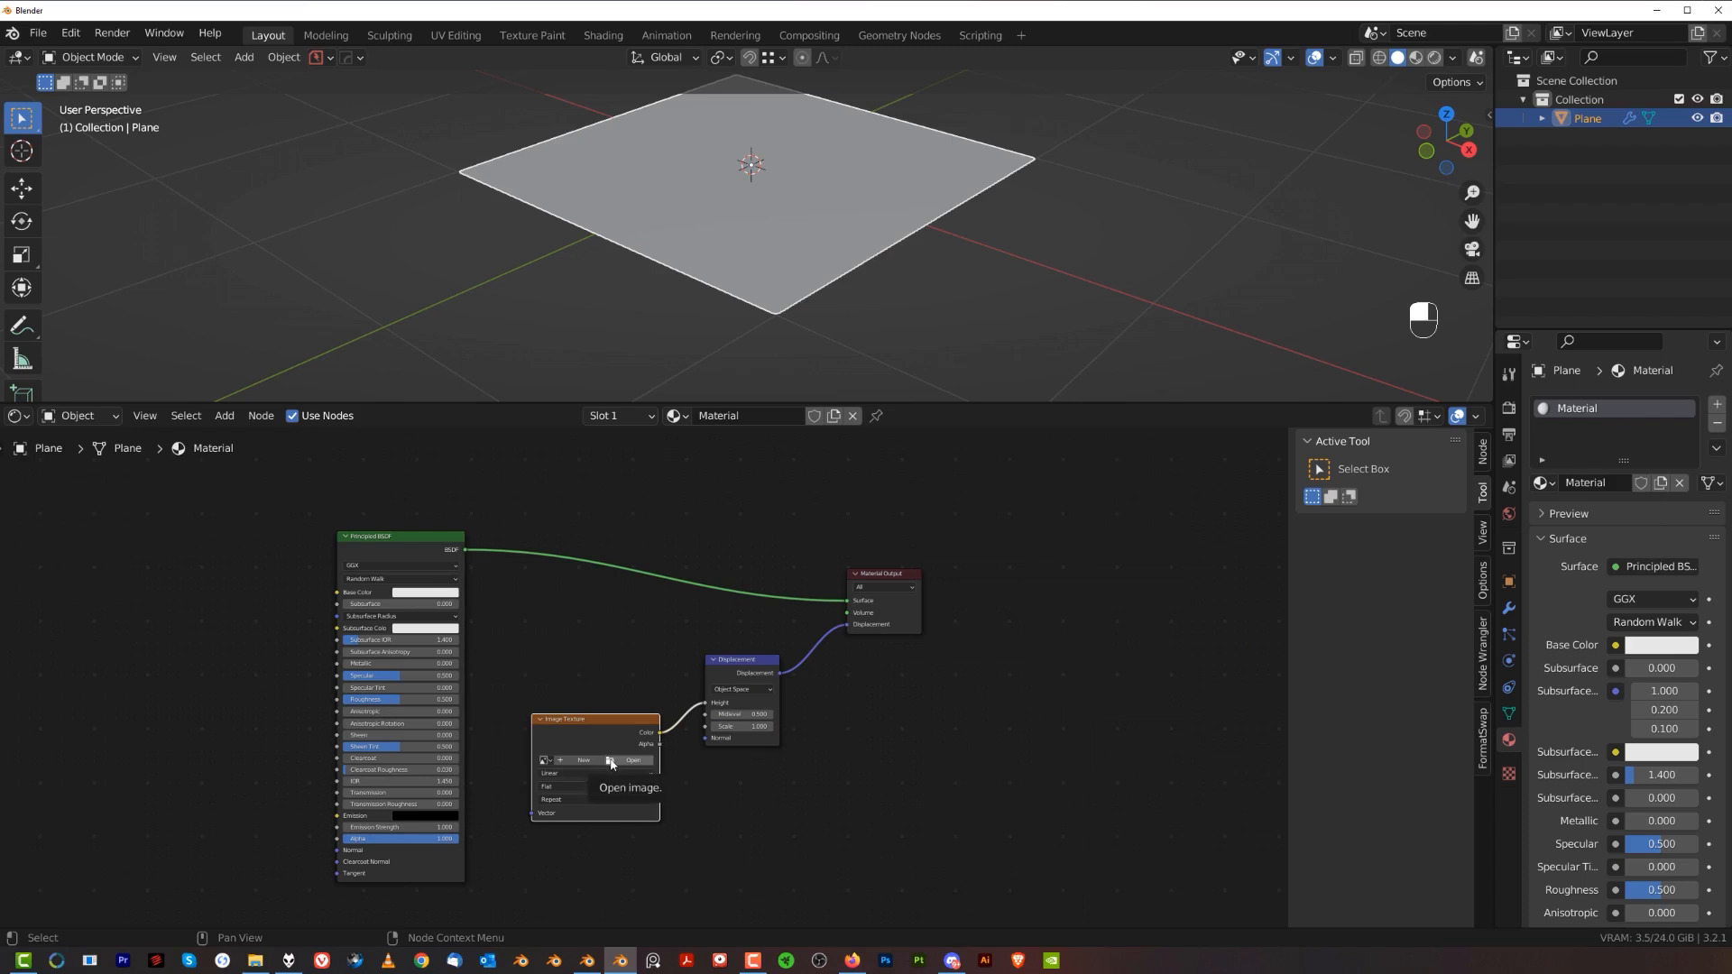
Open the file browser from the Image Texture node, showing the terrain export folders.
left_click(632, 759)
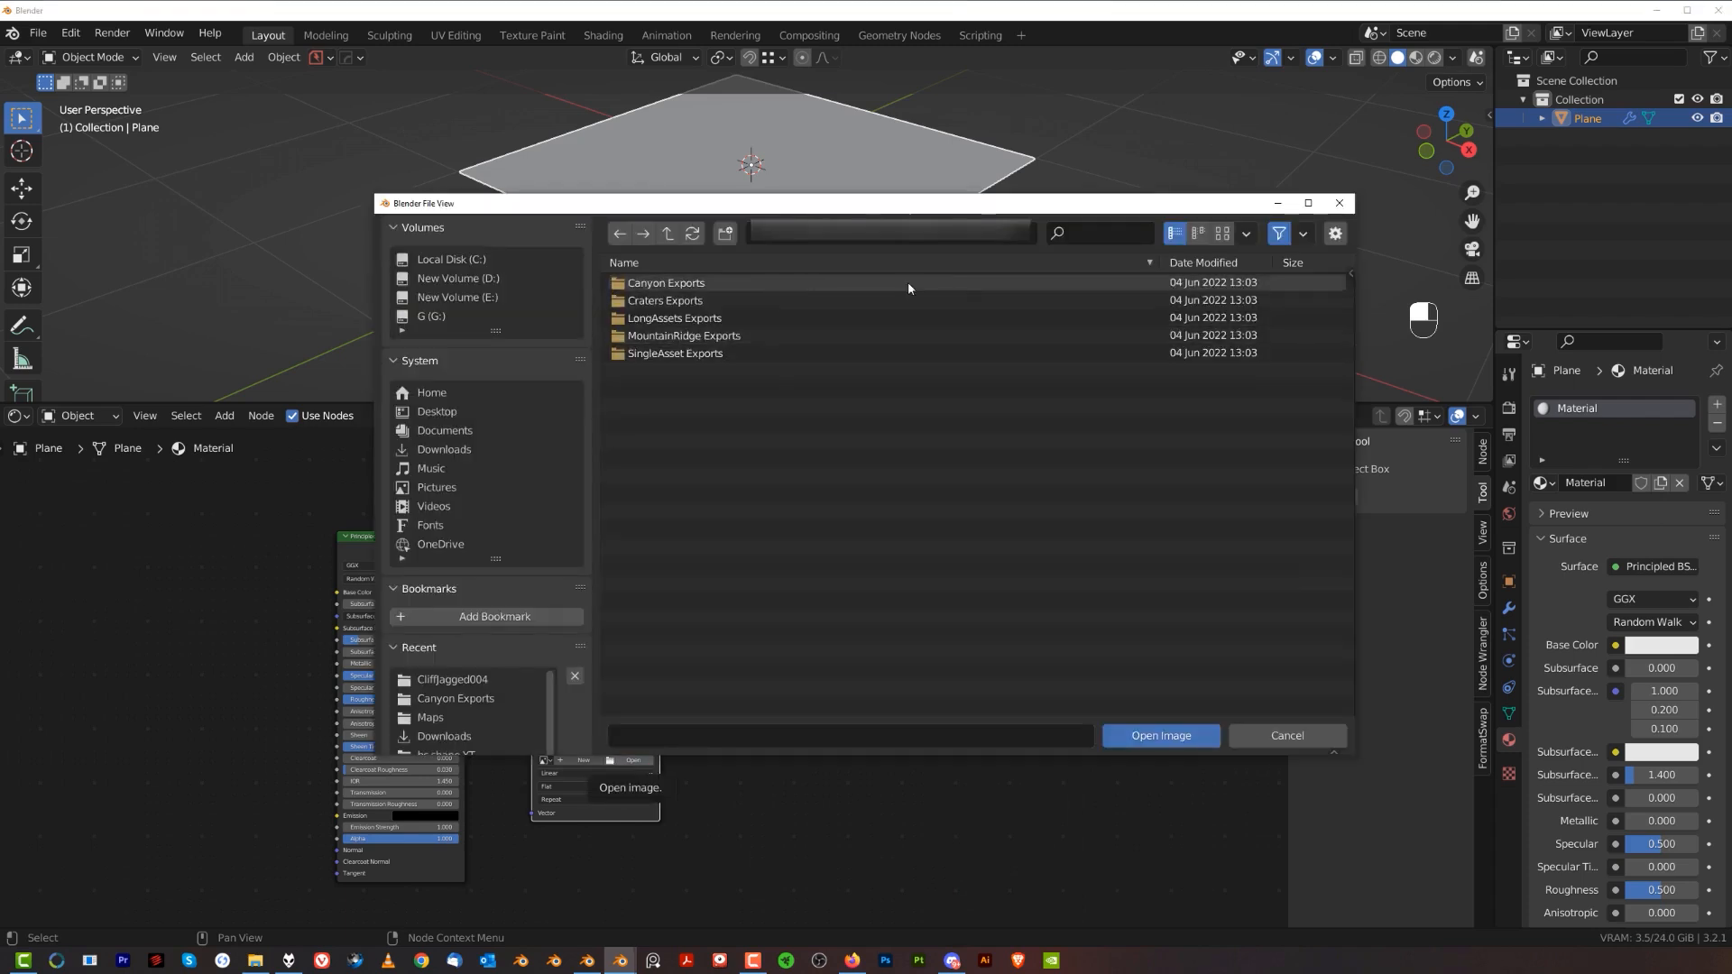
mouse_move(665, 300)
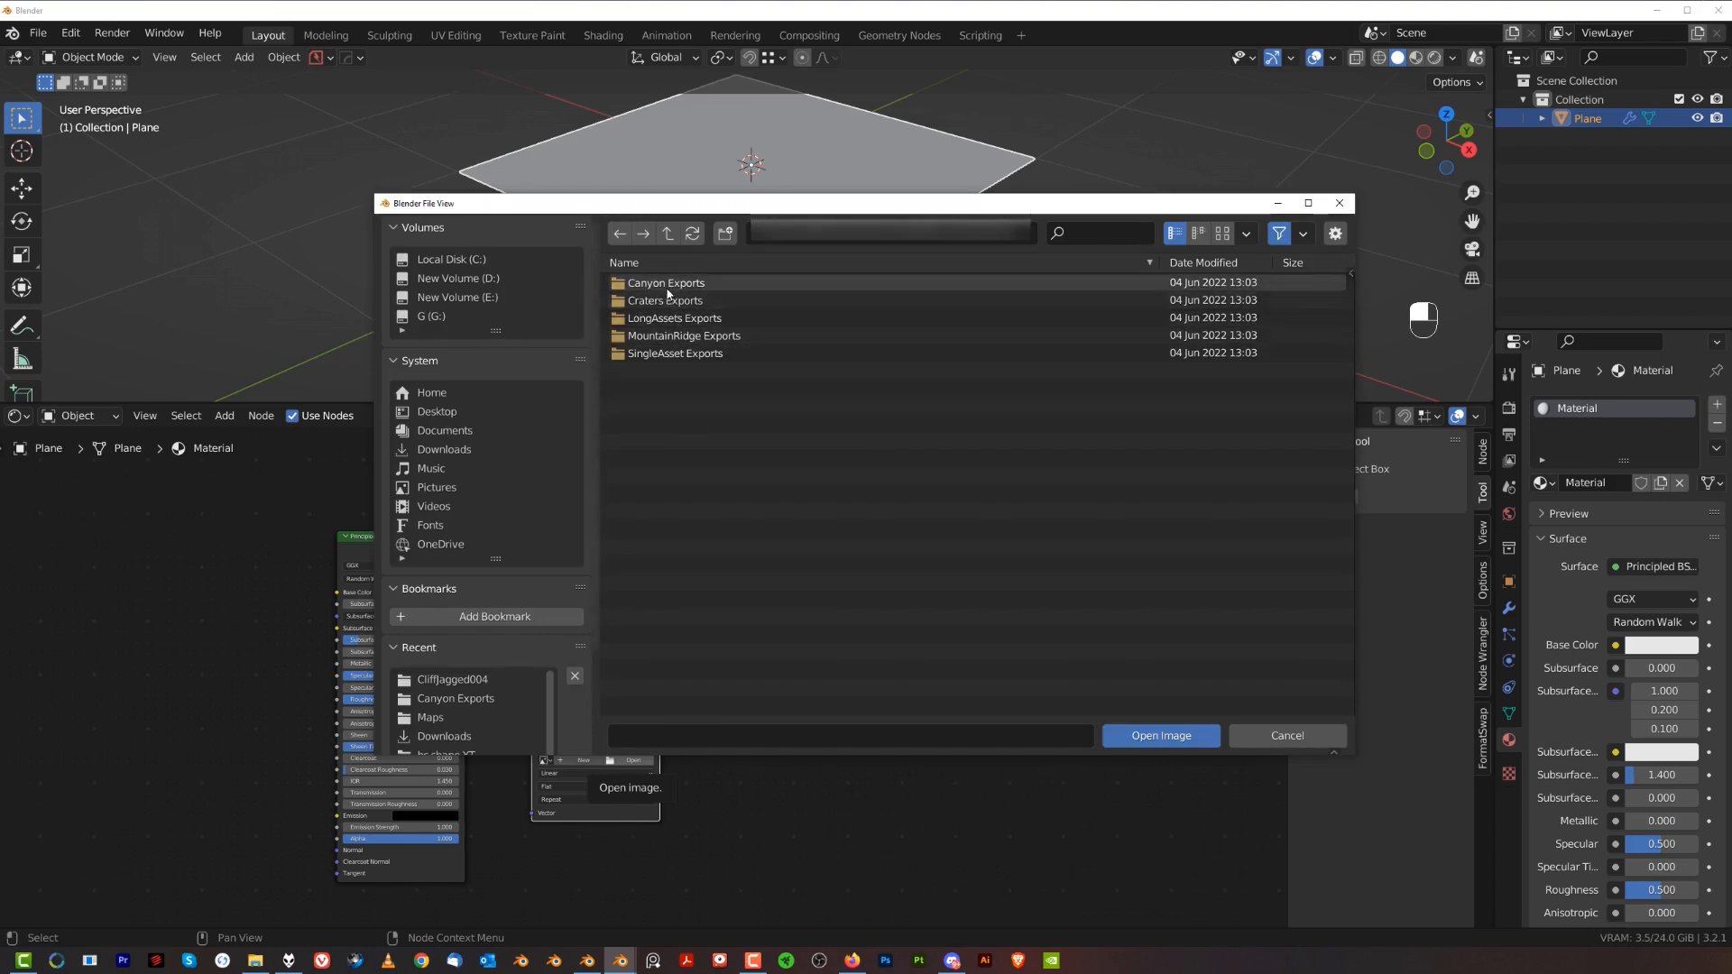
Use Rendered shading and set the material's Displacement method to Displacement and Bump.
left_click(1160, 736)
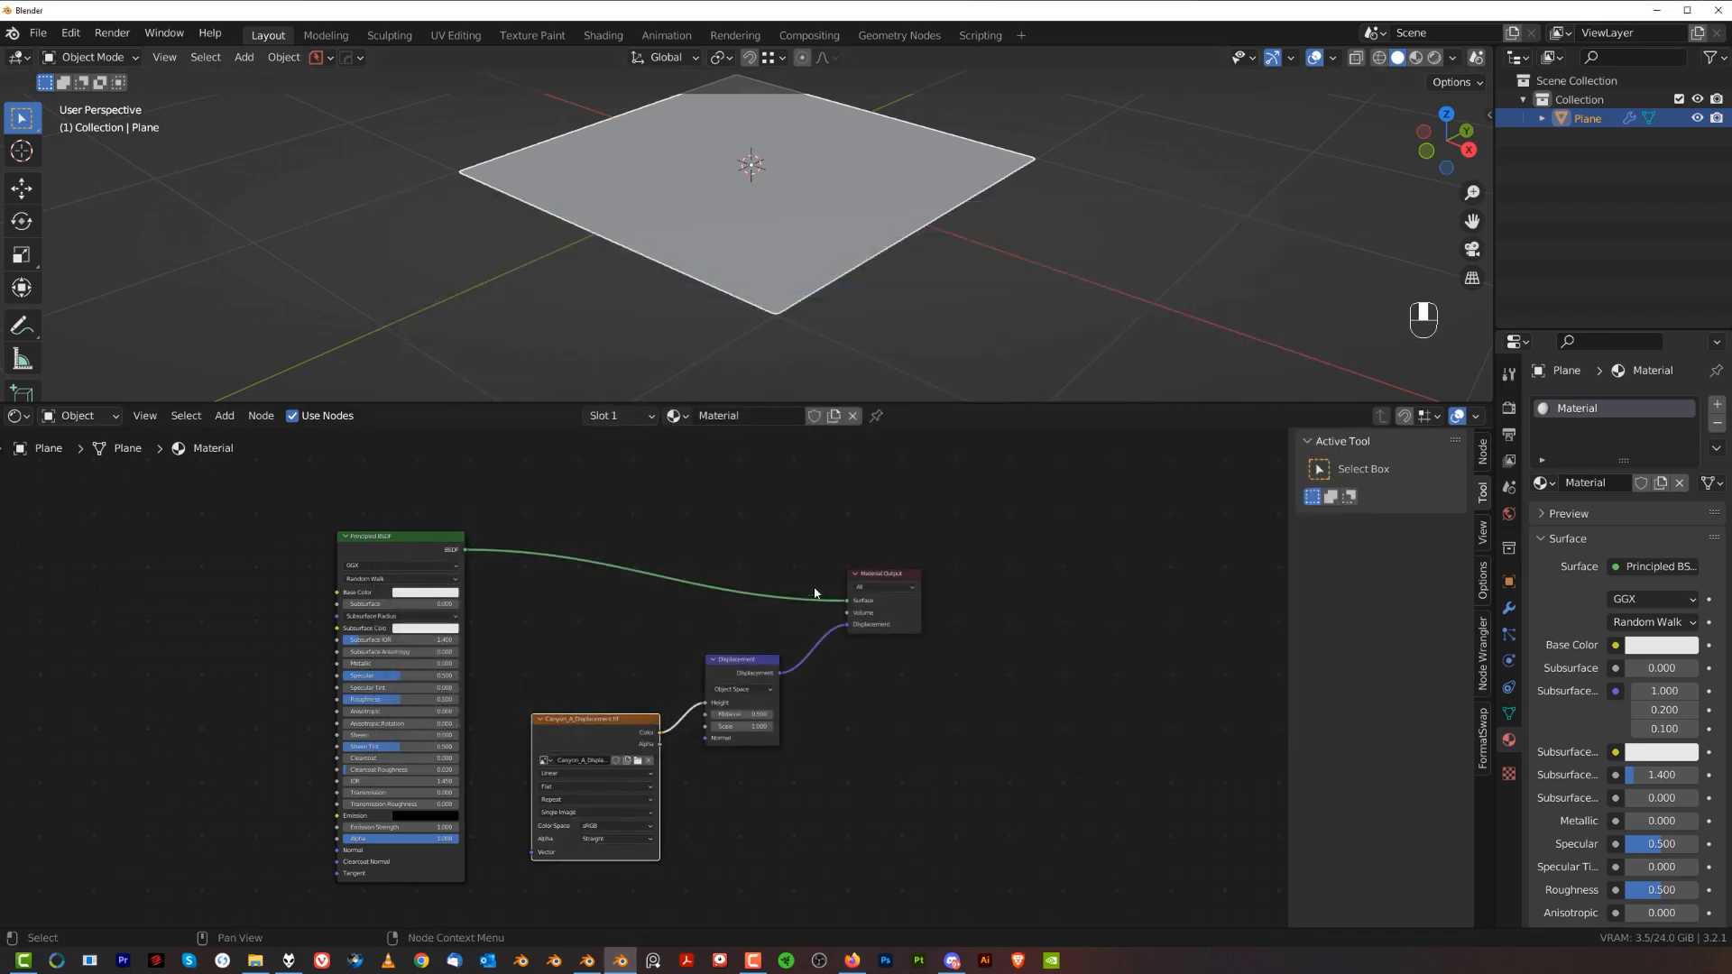
mouse_move(931, 411)
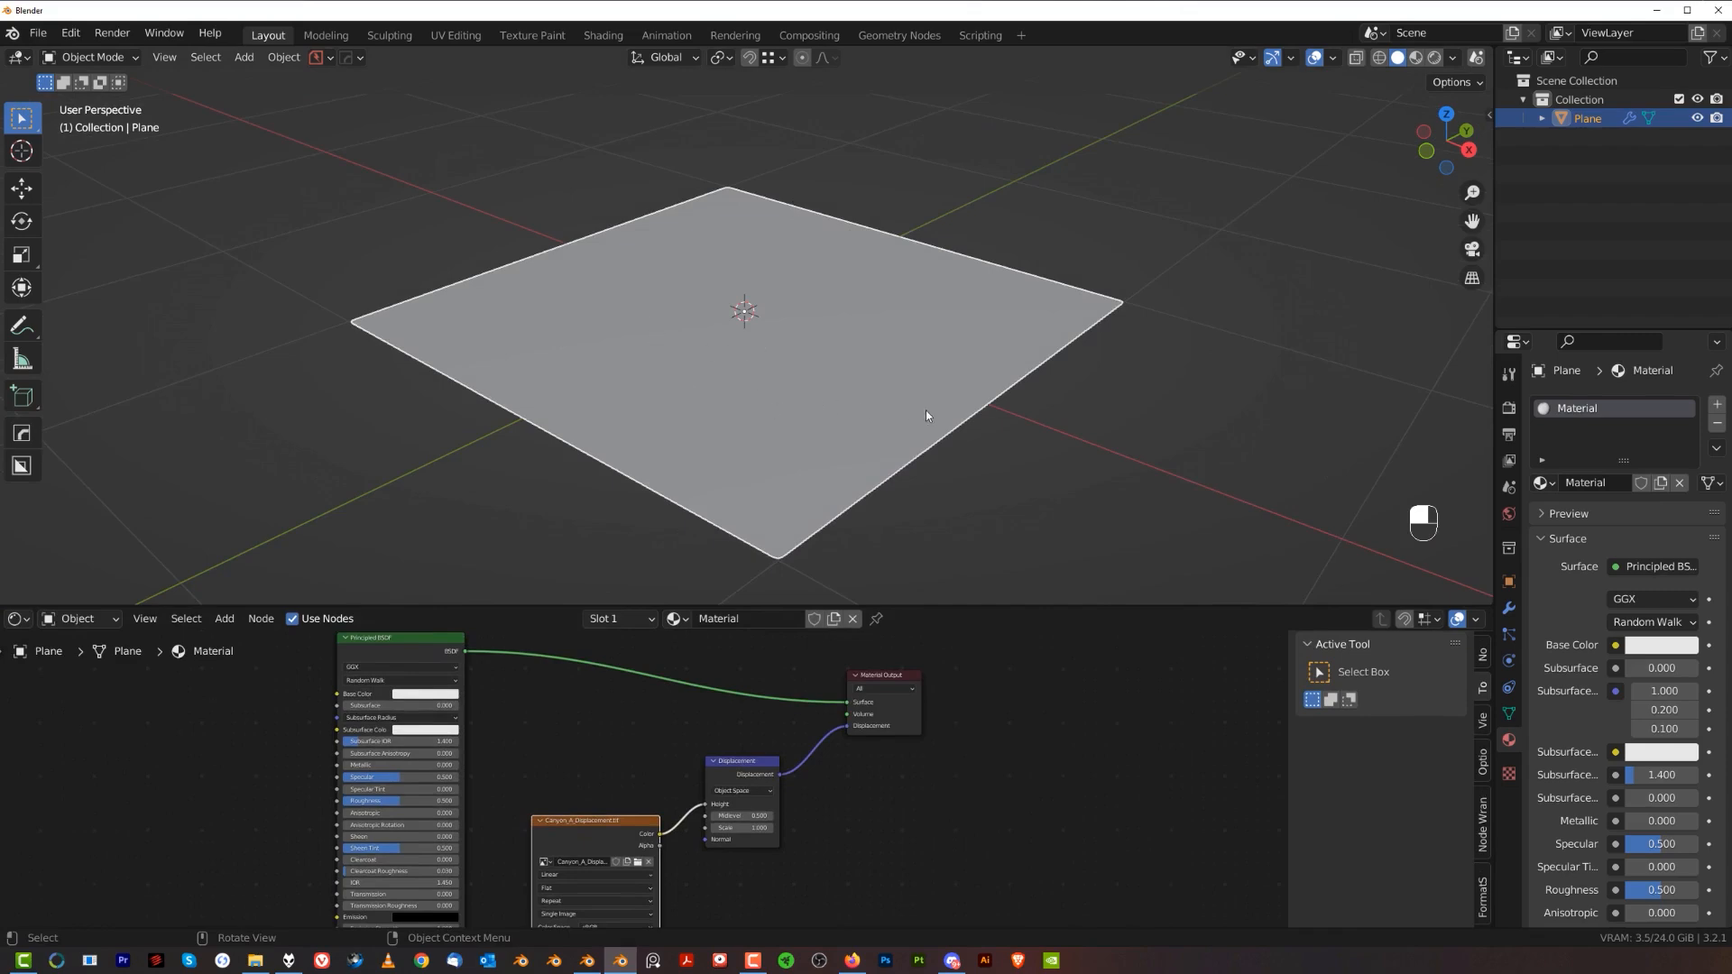
left_click(1411, 58)
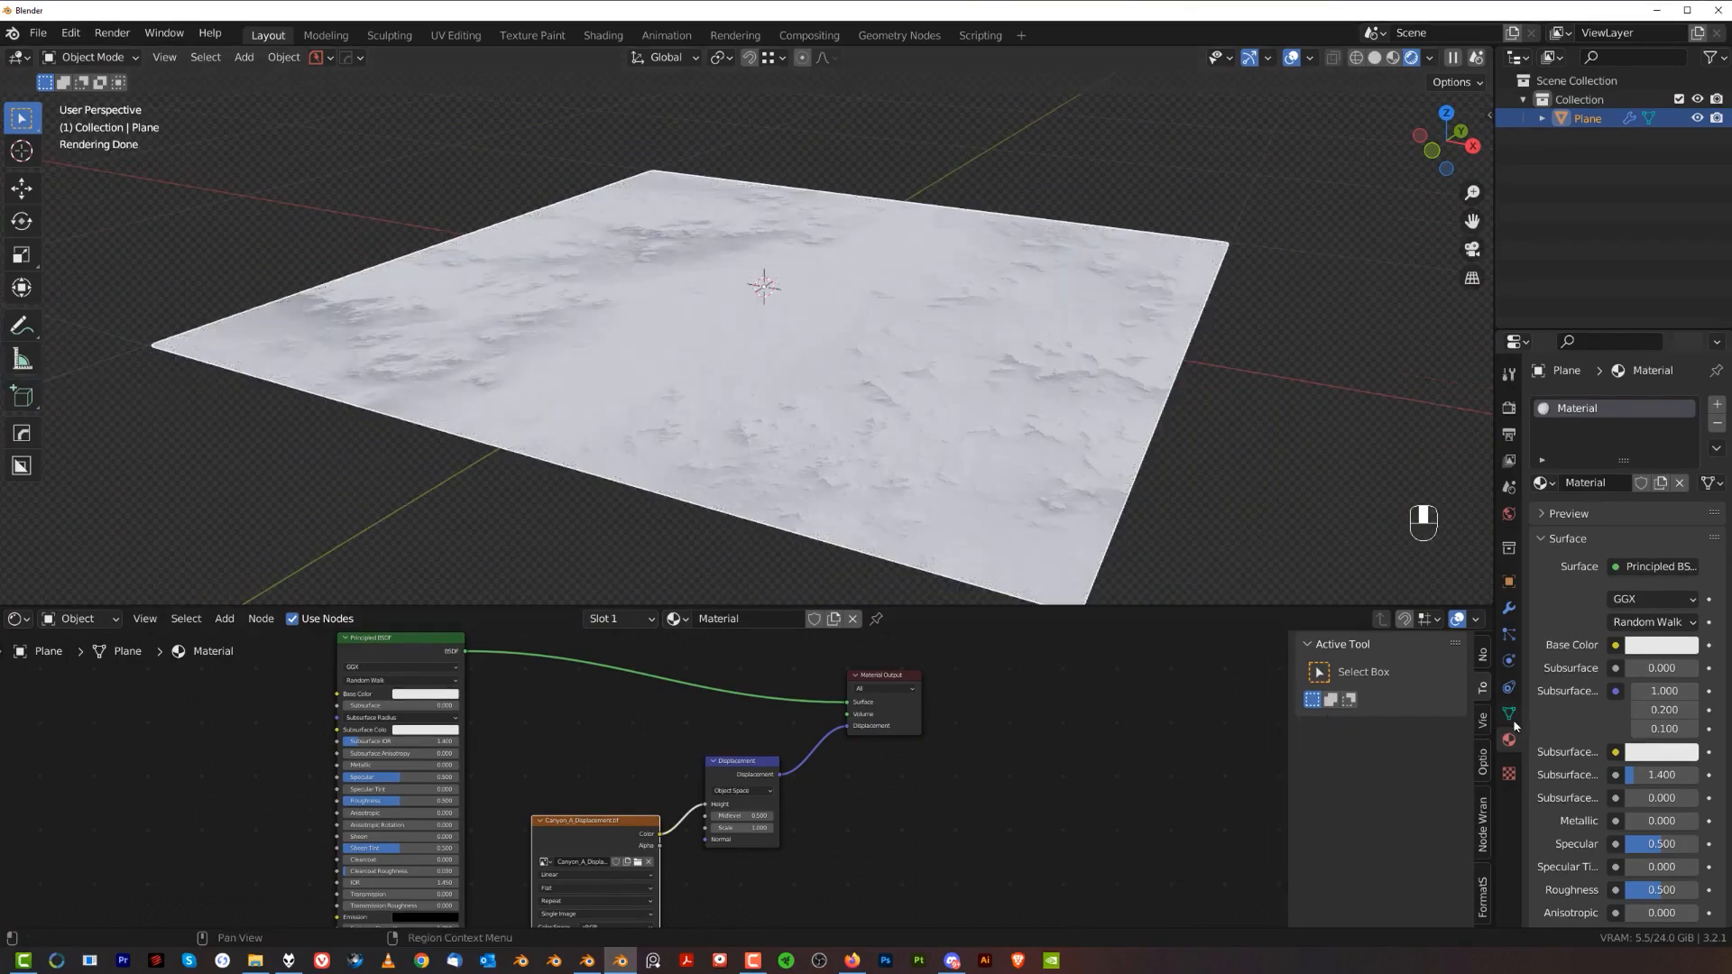
scroll("down", 3)
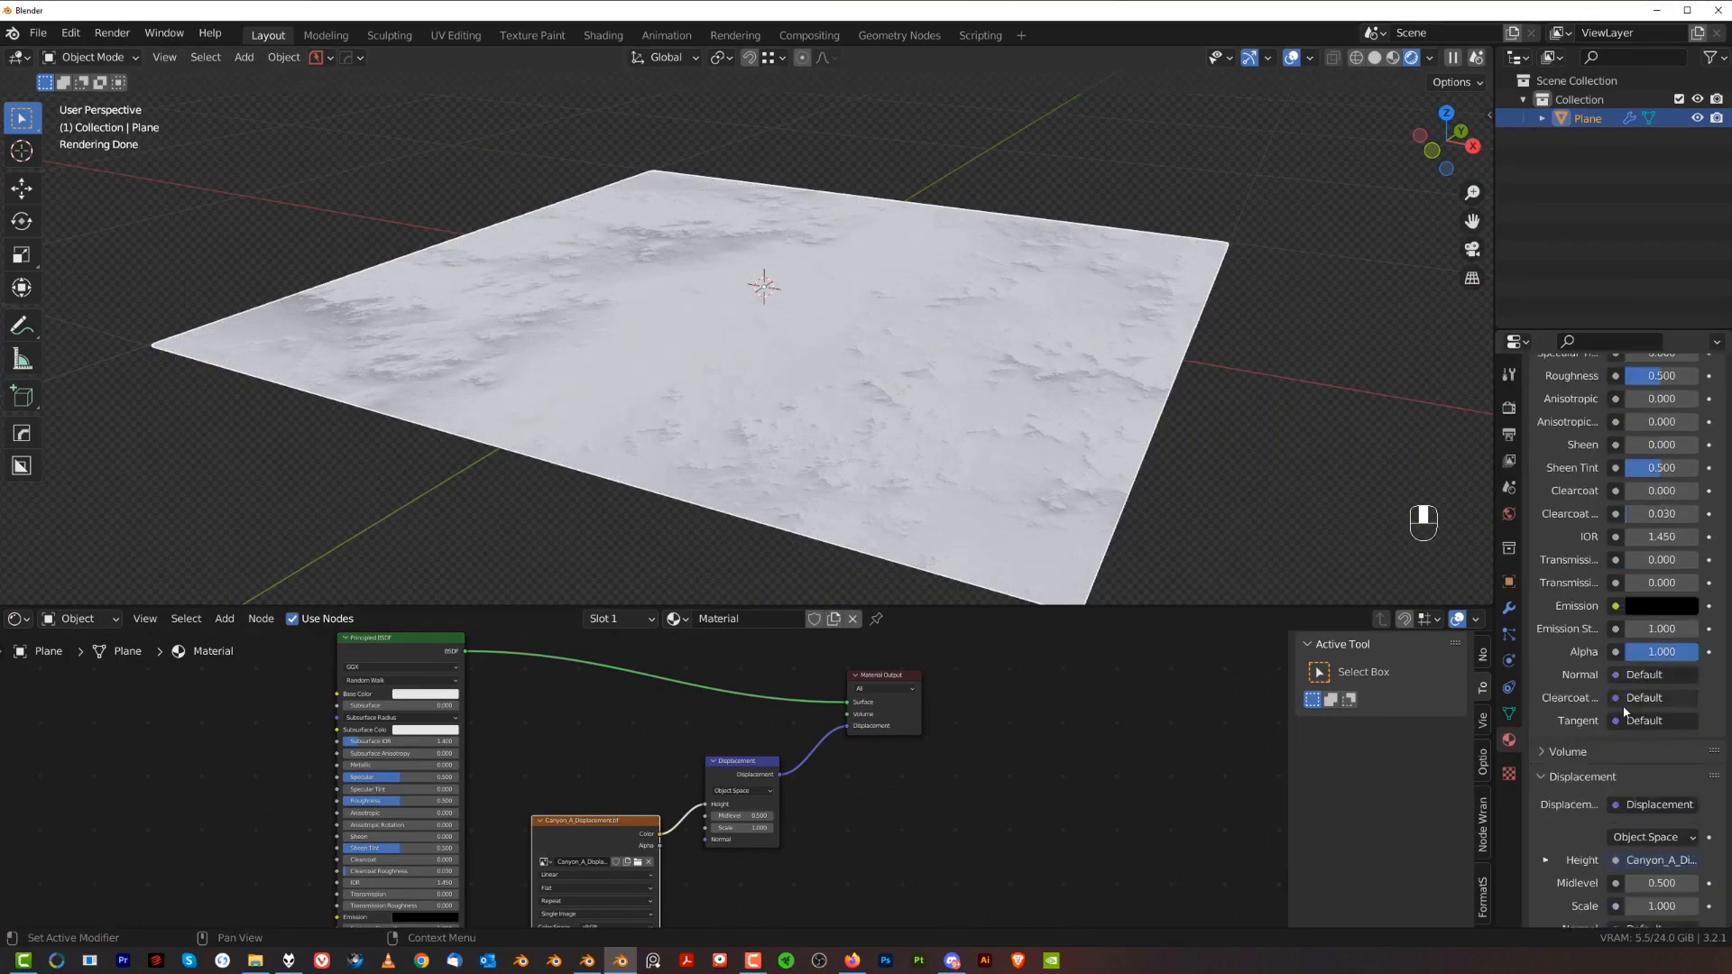
scroll("down", 3)
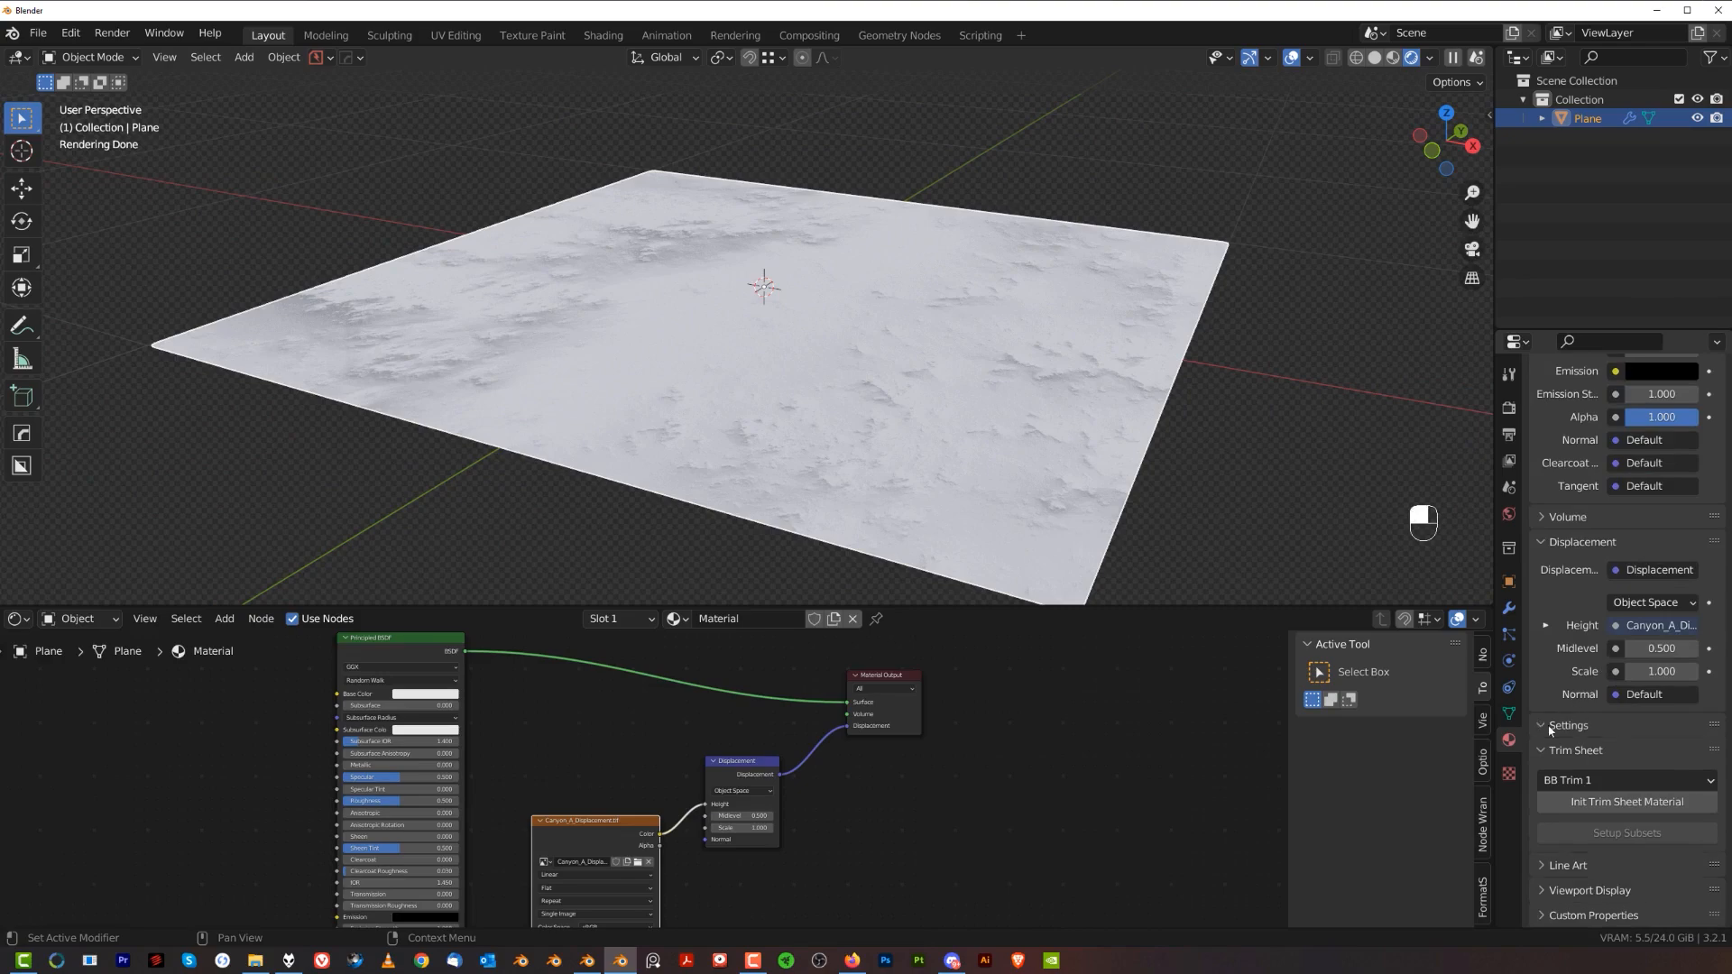
scroll("down", 3)
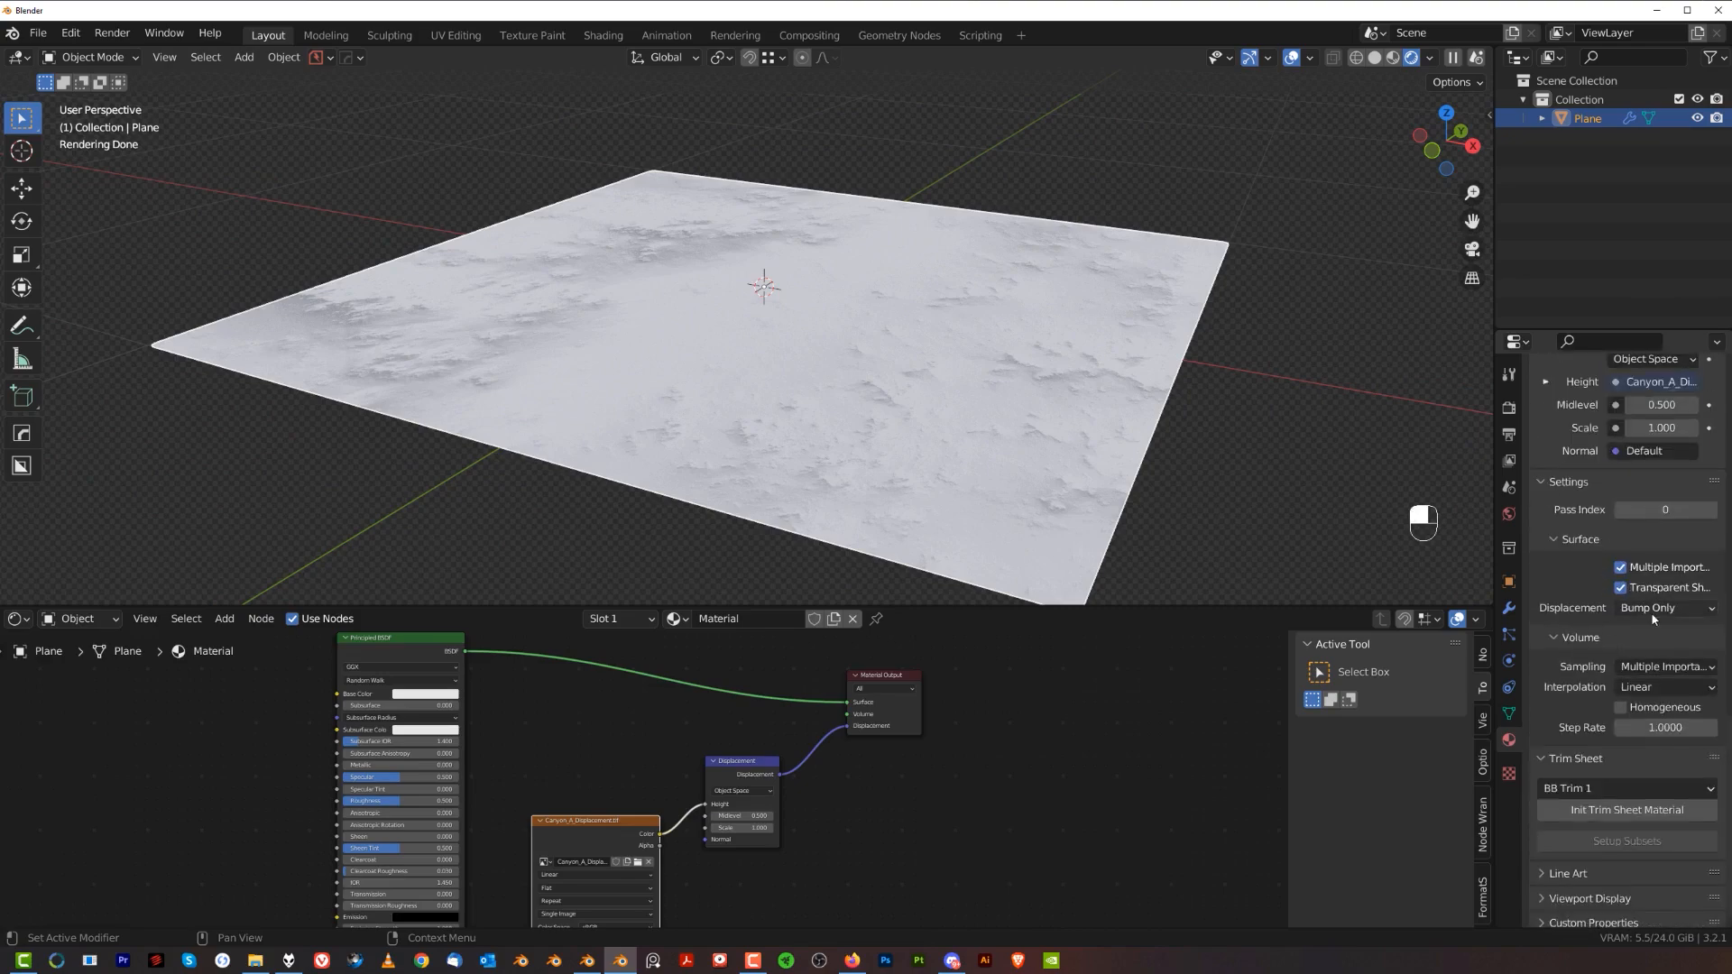
left_click(1668, 607)
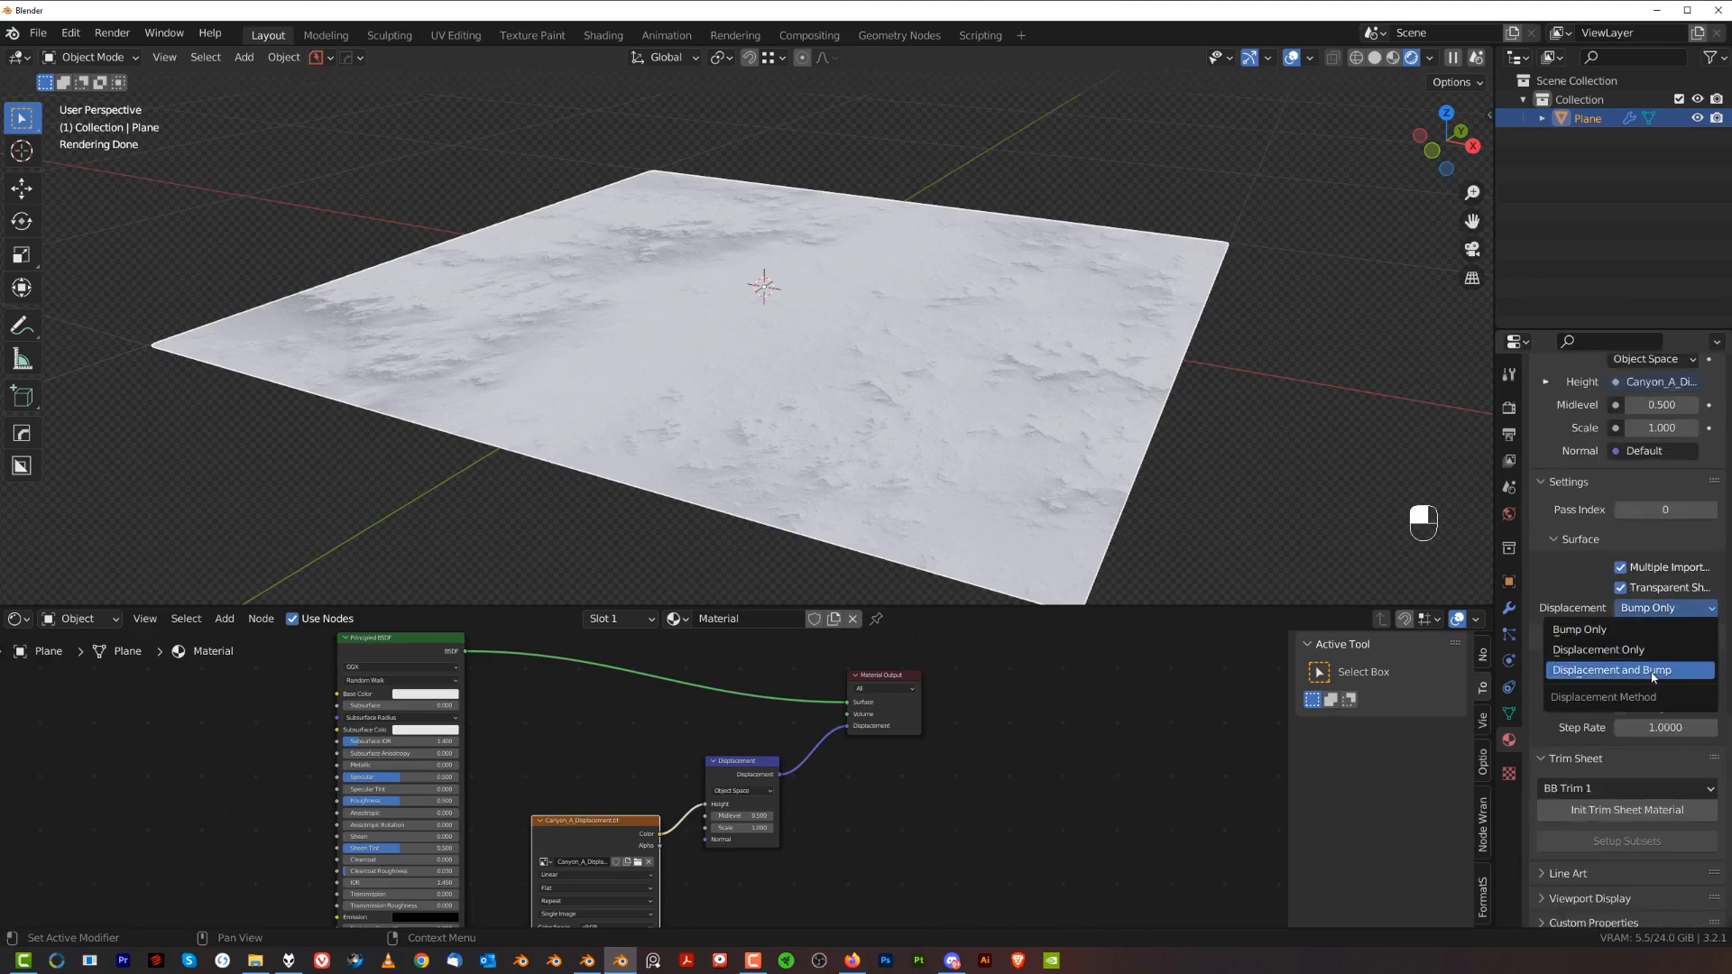
left_click(1613, 669)
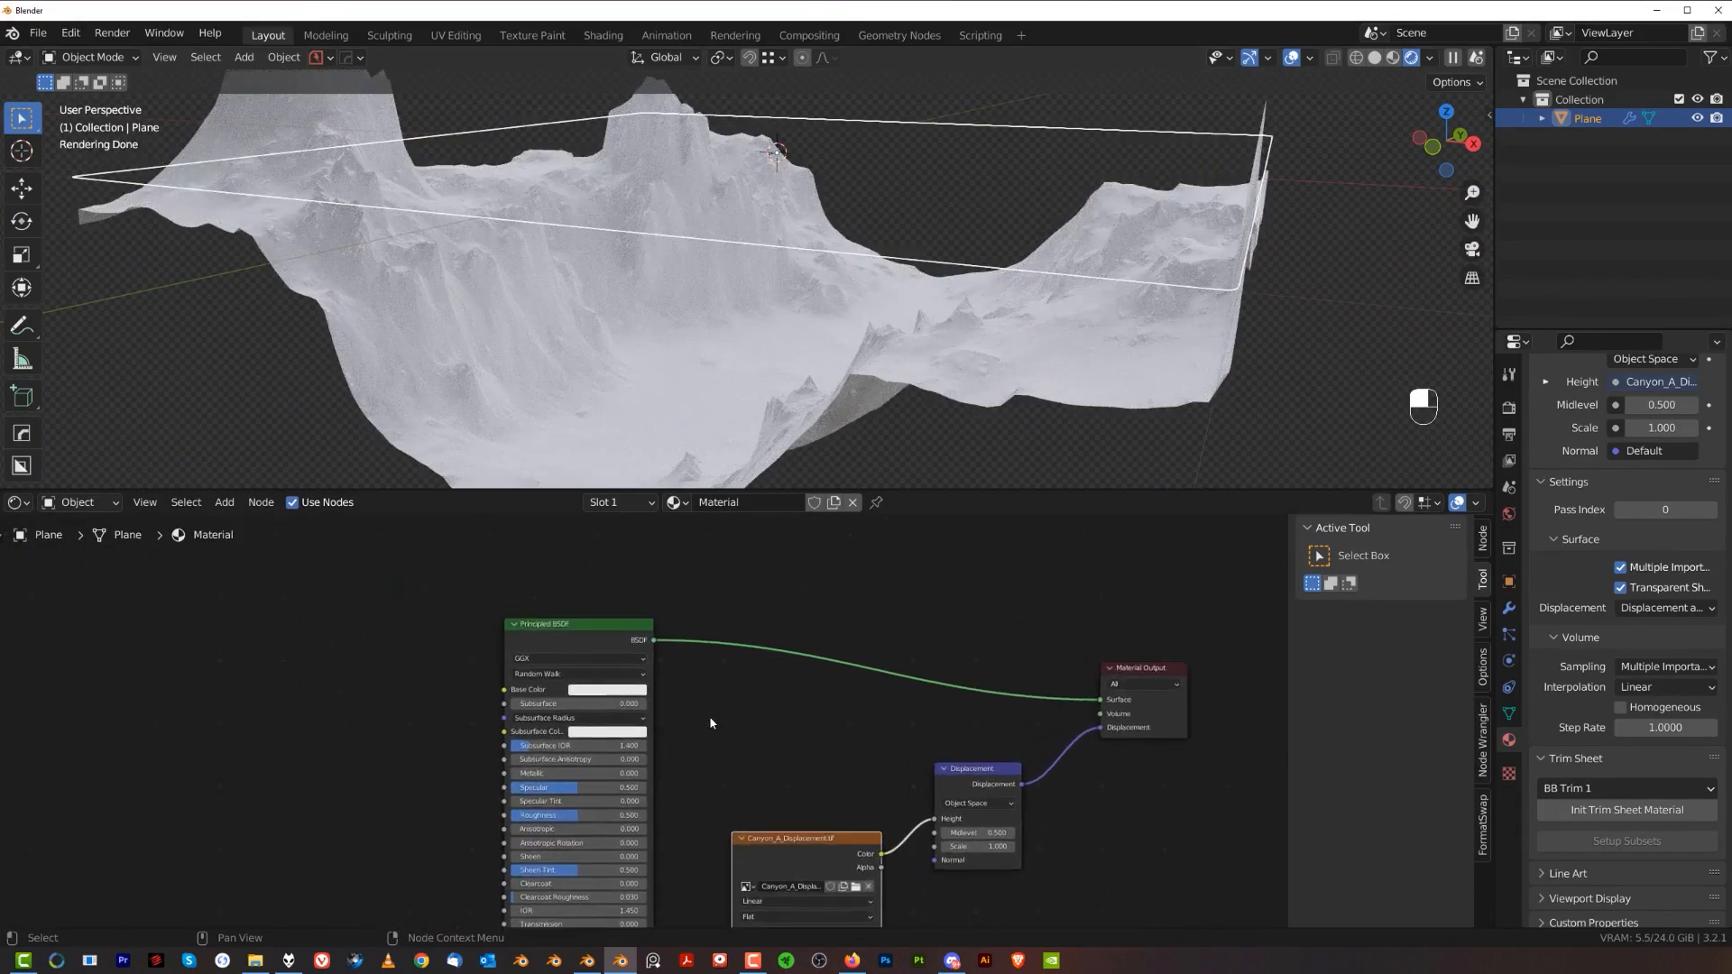
Give the Principled BSDF an orange base colour and zoom in on the terrain.
left_click(602, 689)
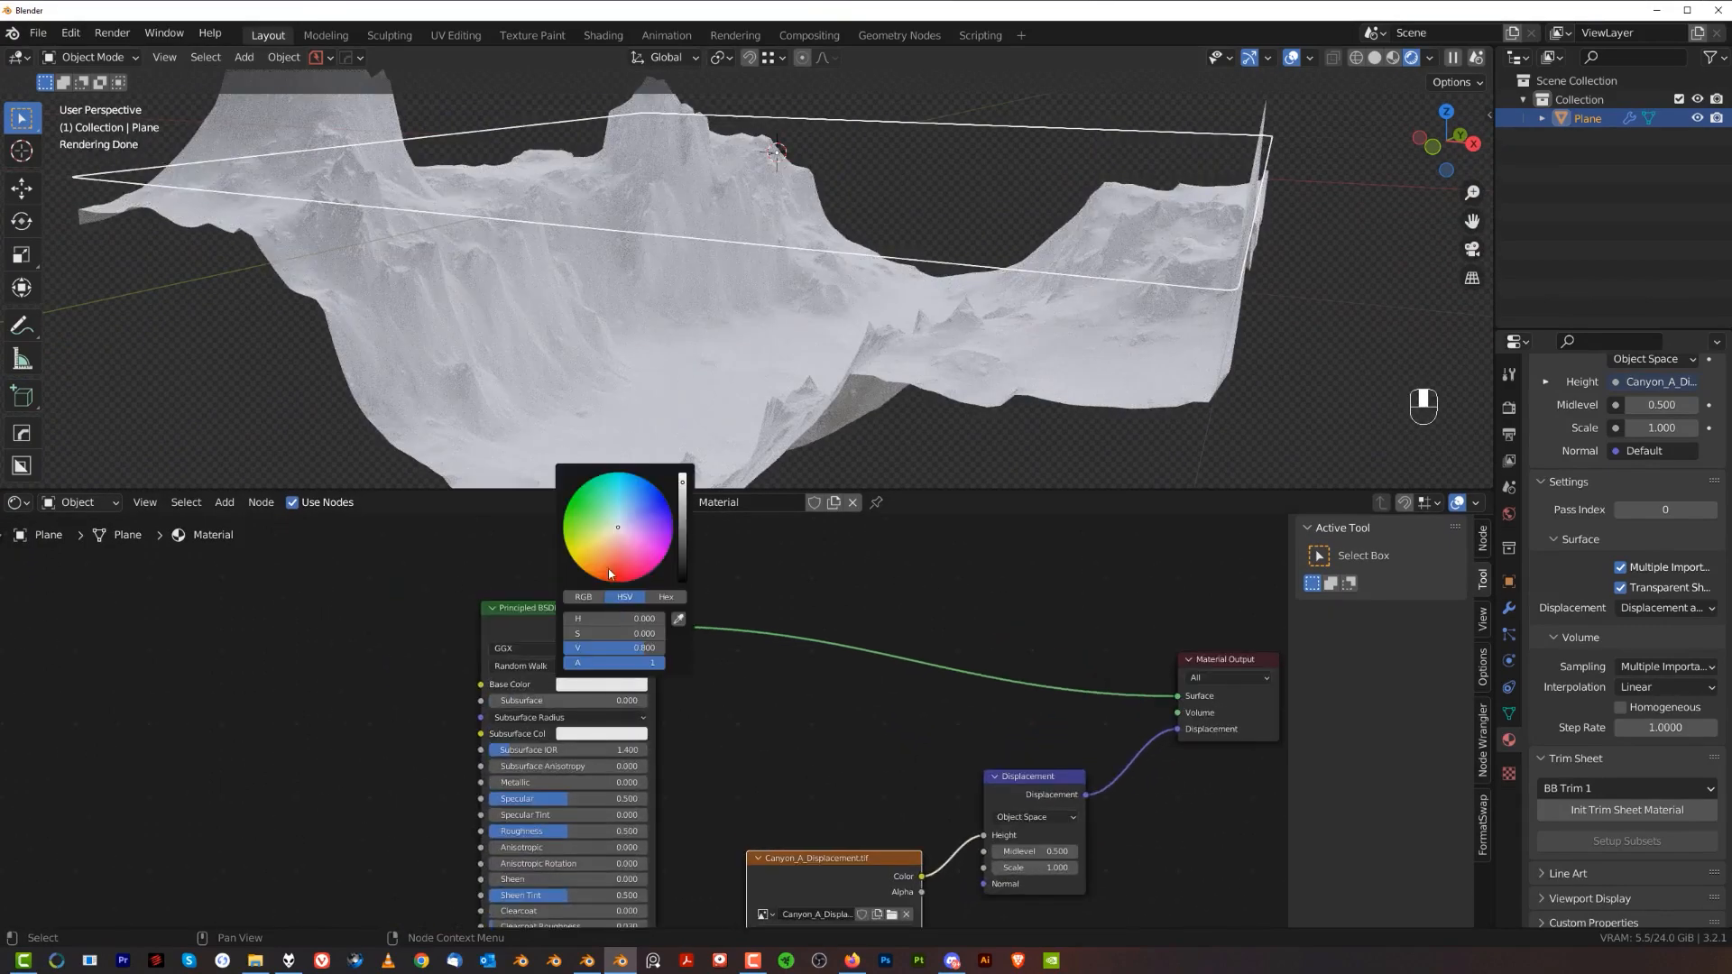
left_click(596, 556)
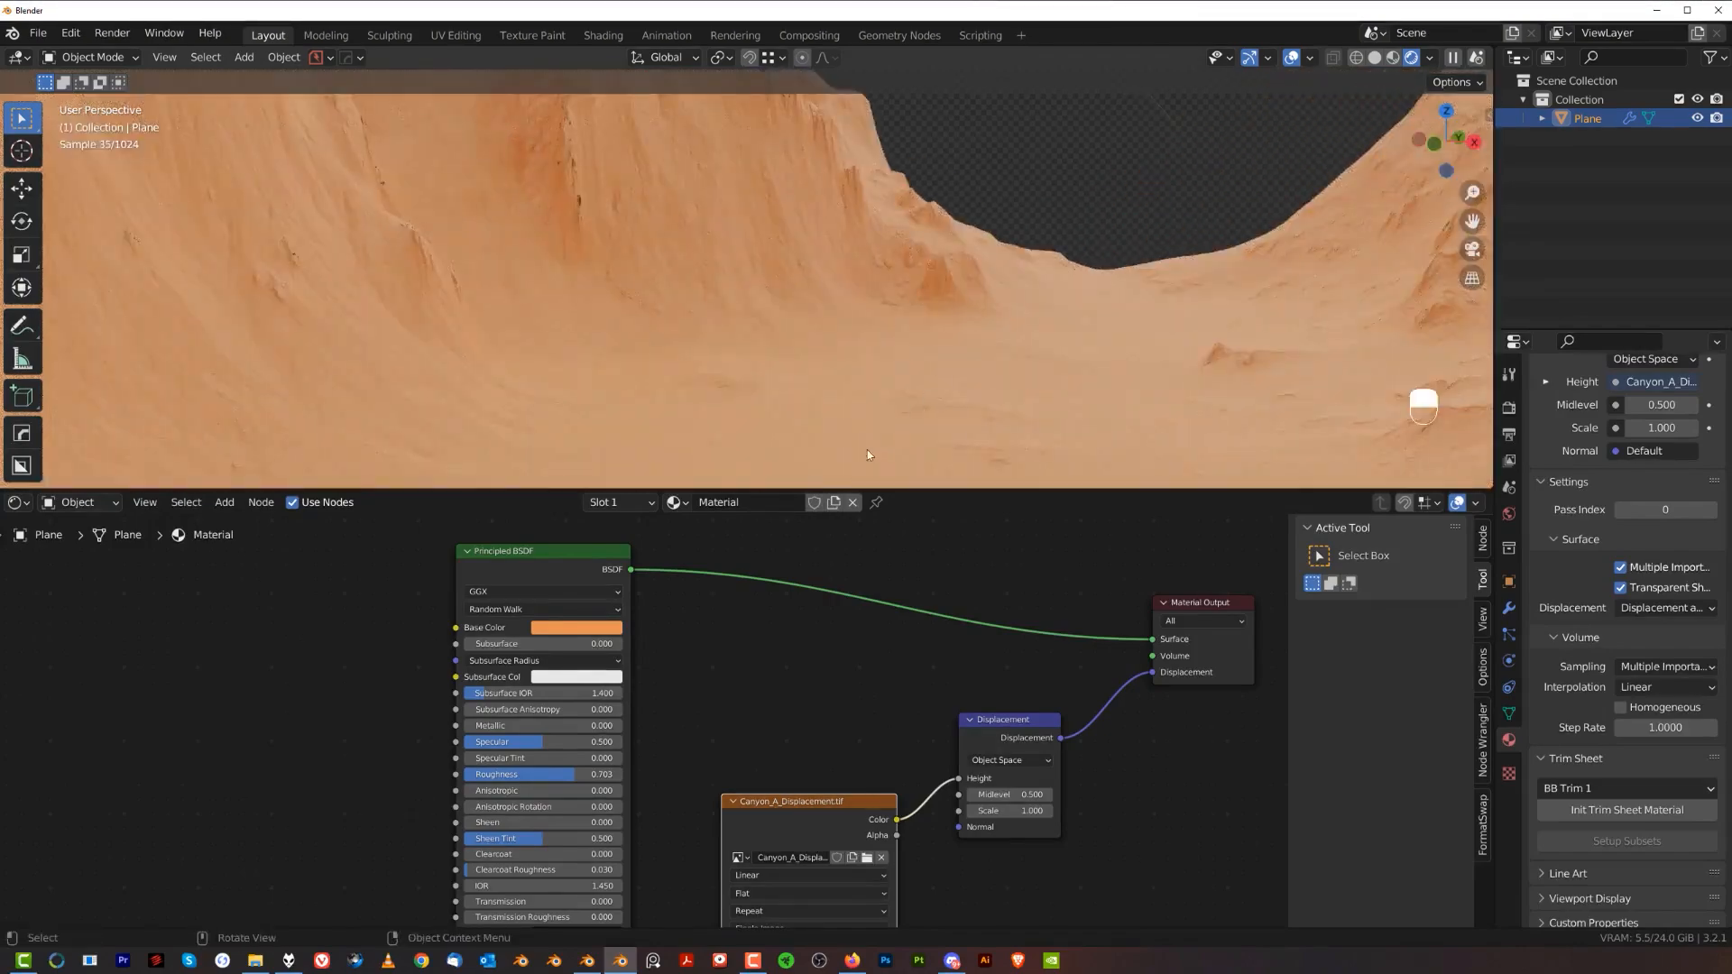
scroll("down", 3)
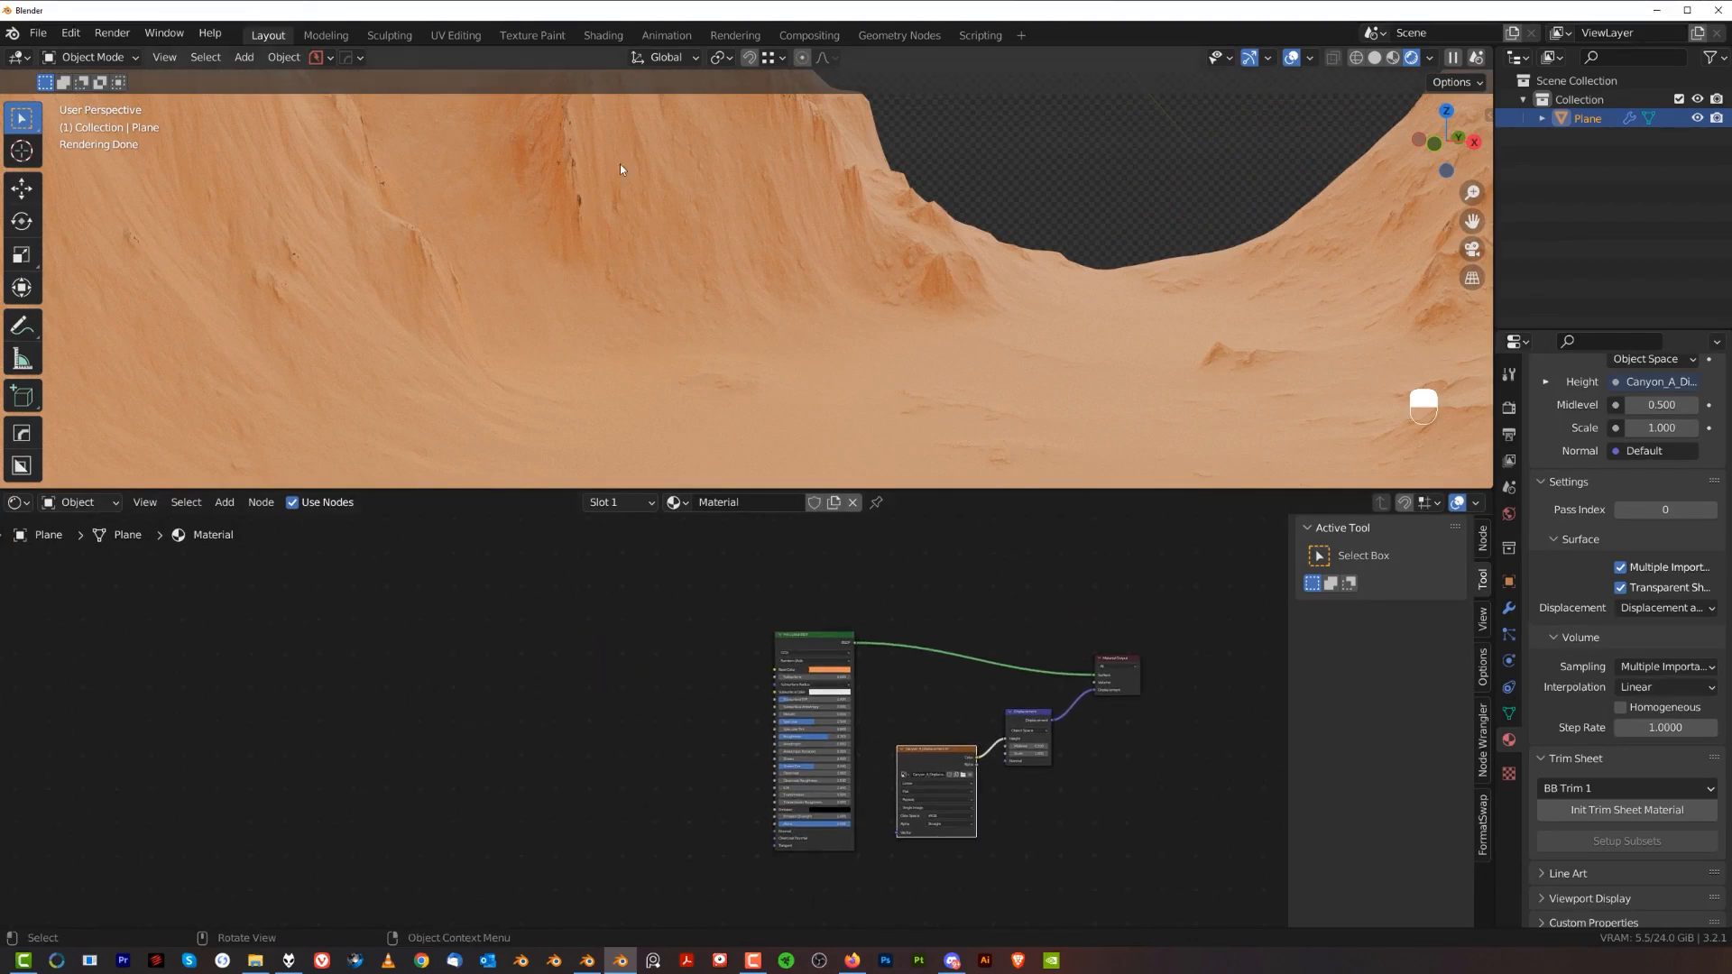
mouse_move(432, 348)
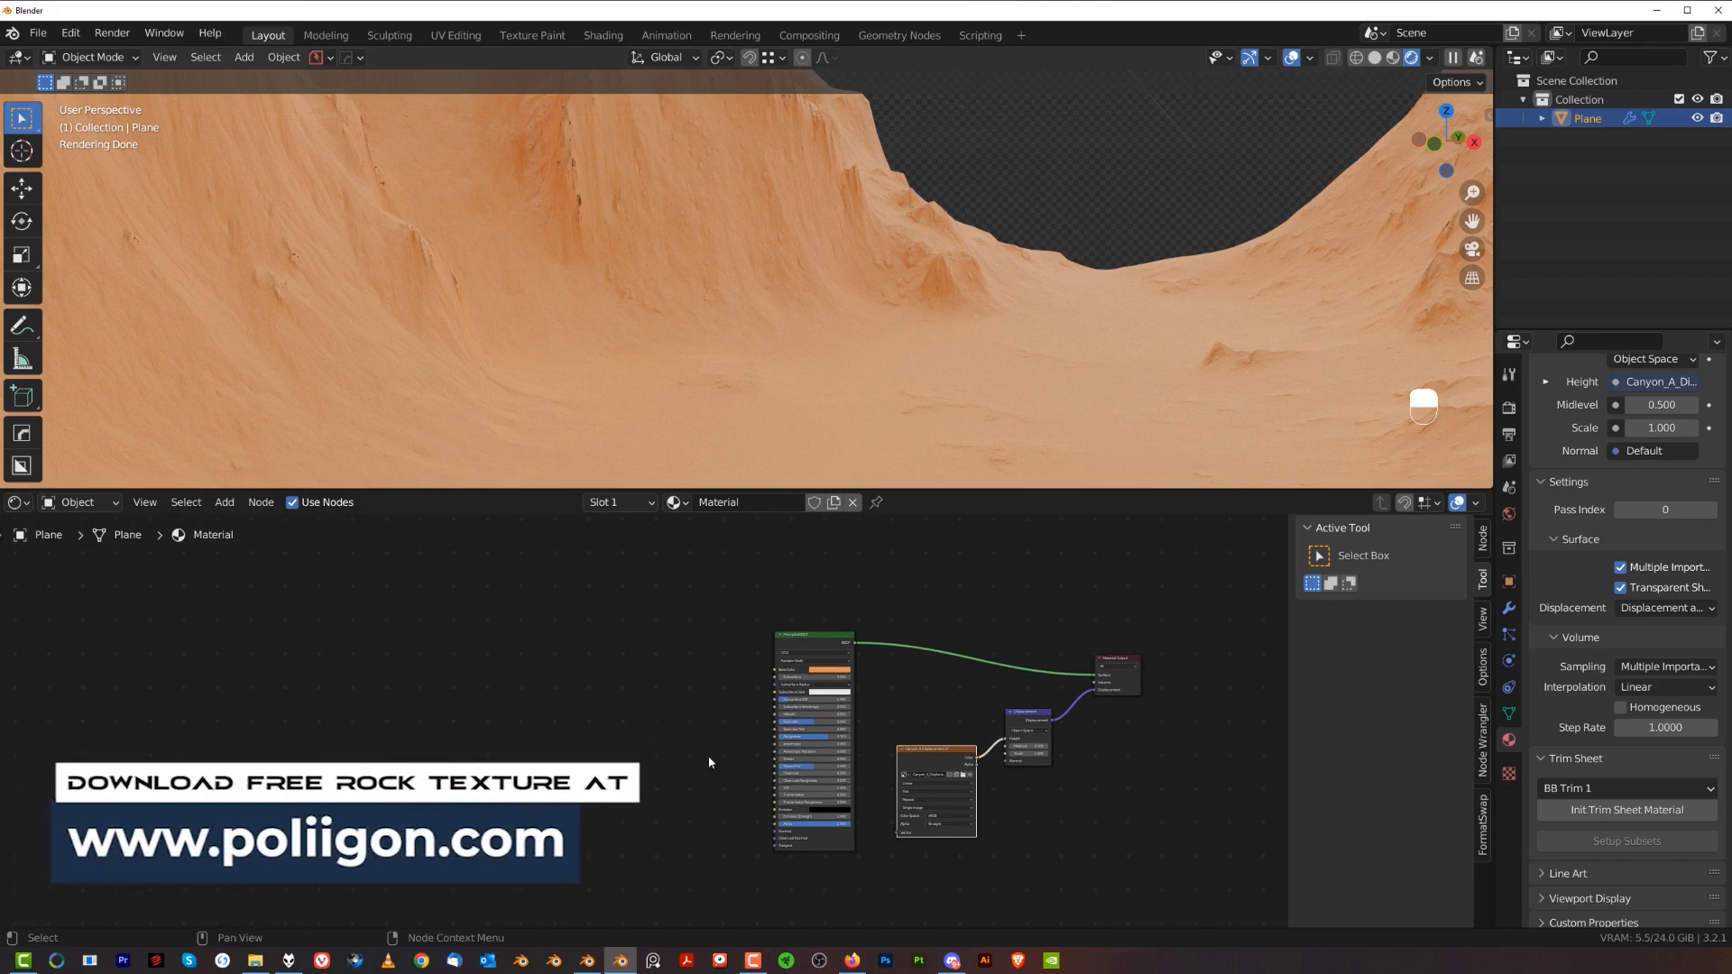
mouse_move(467, 612)
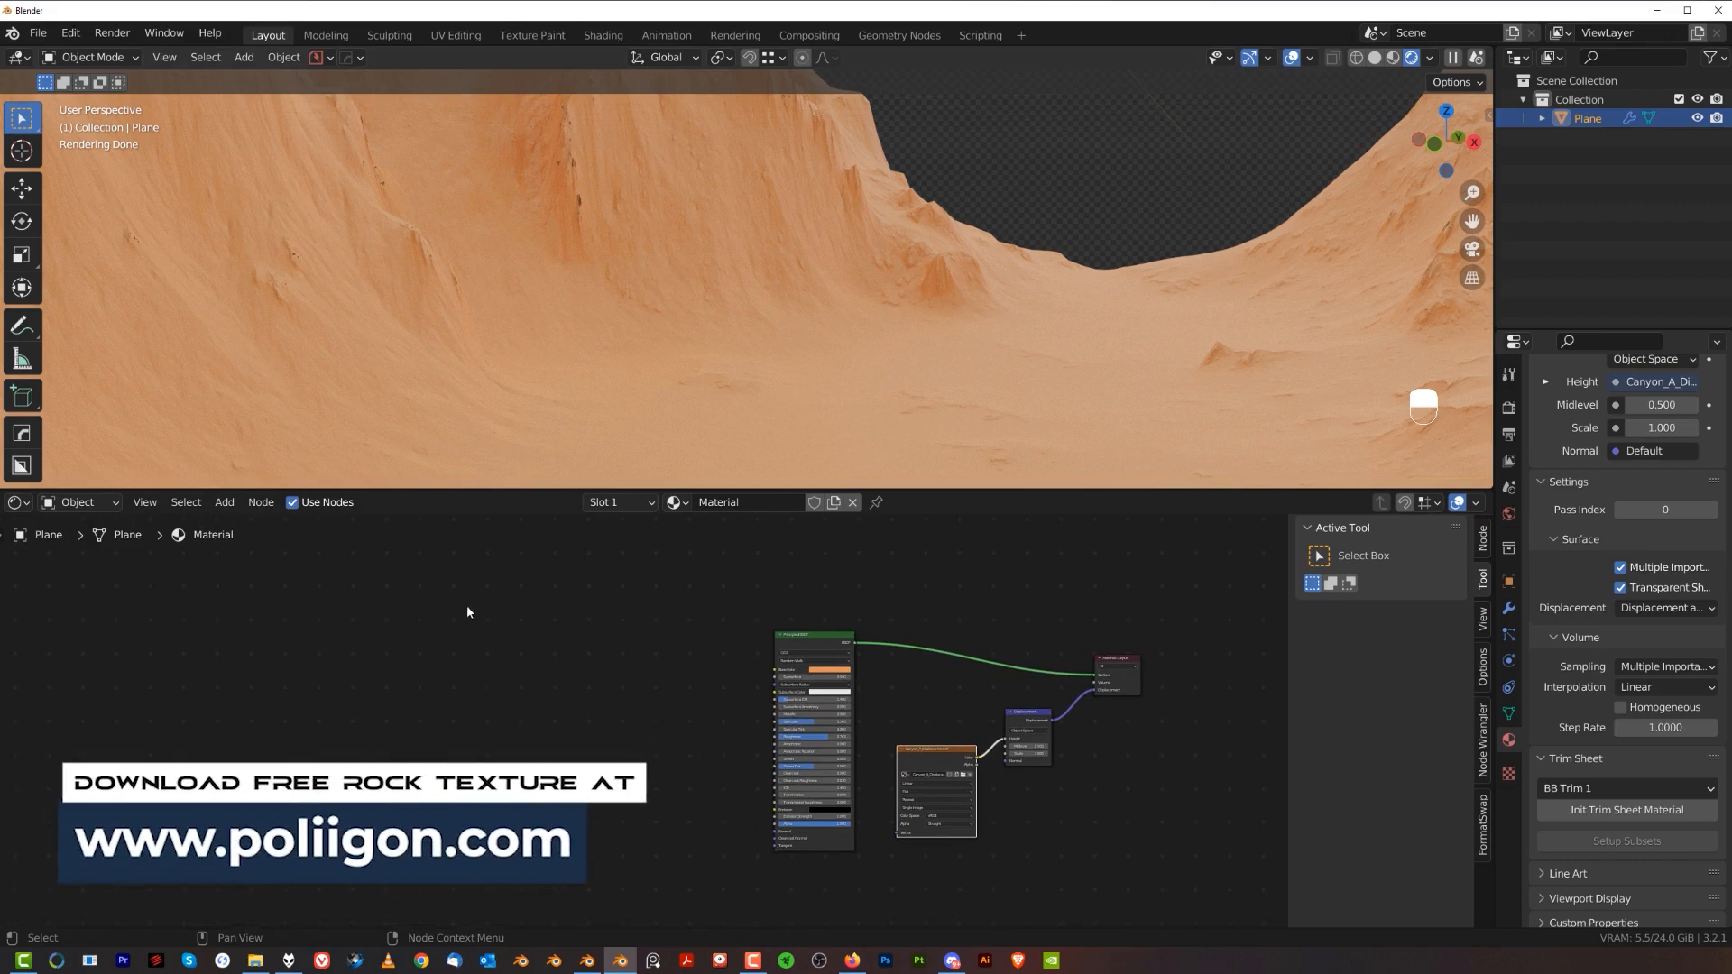
mouse_move(852, 960)
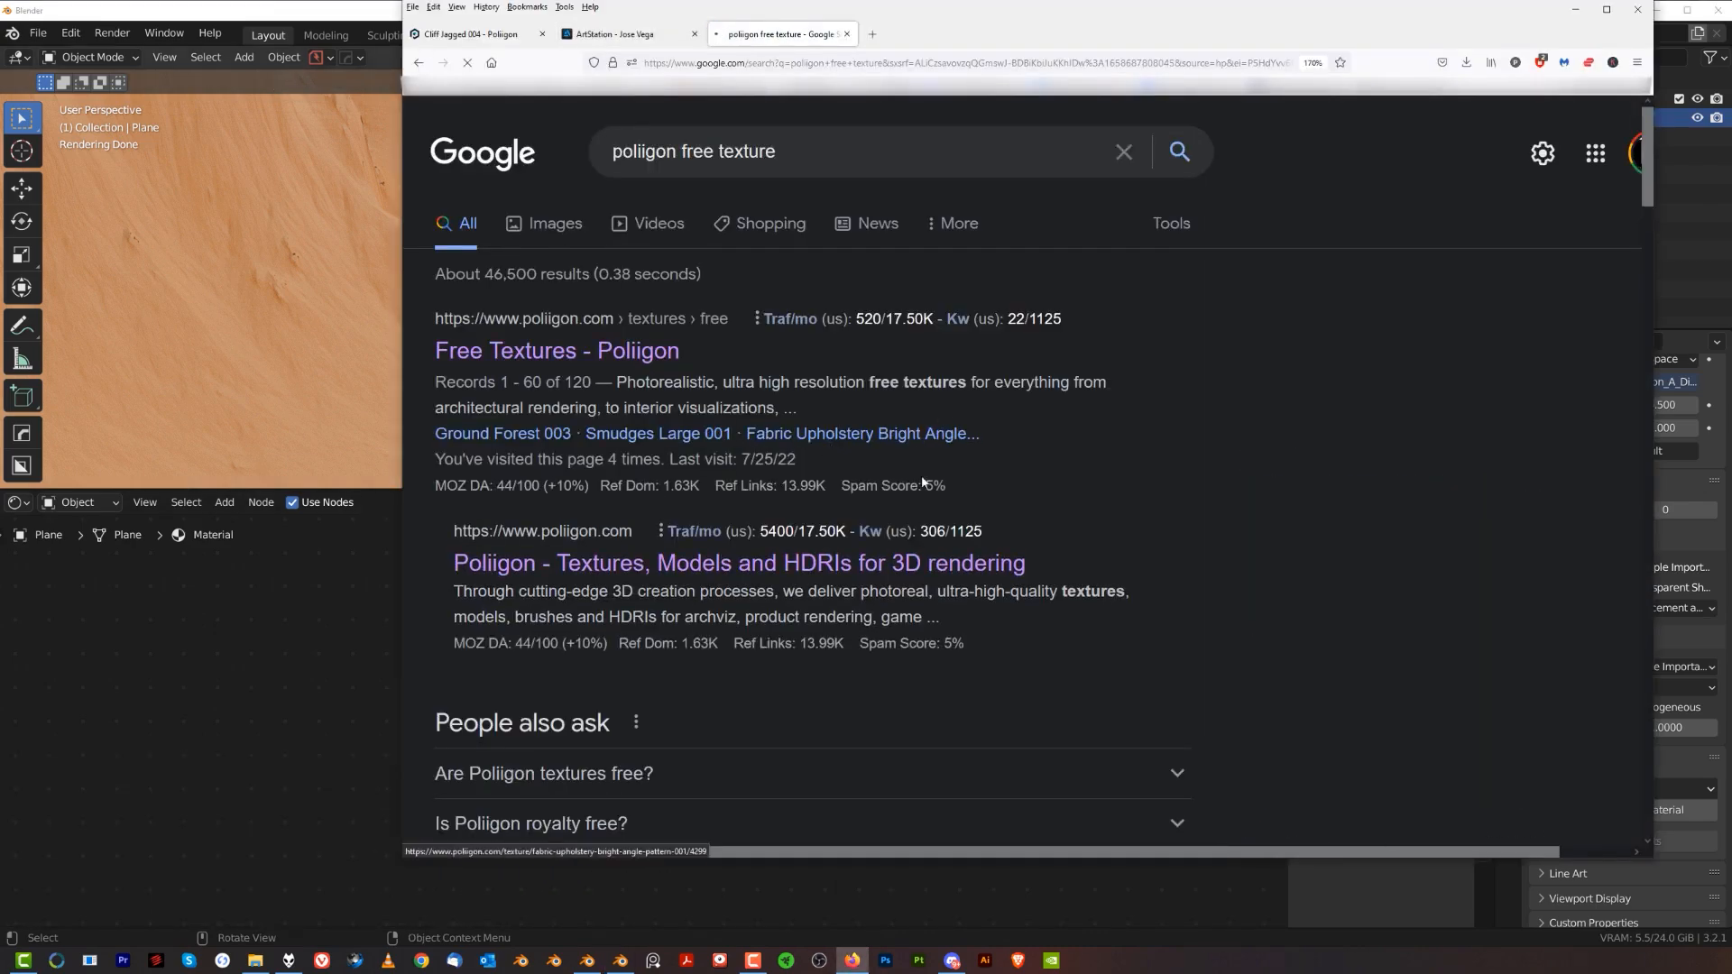
Browse Poliigon's free textures to Cliff Jagged 004, then minimize the browser.
left_click(557, 350)
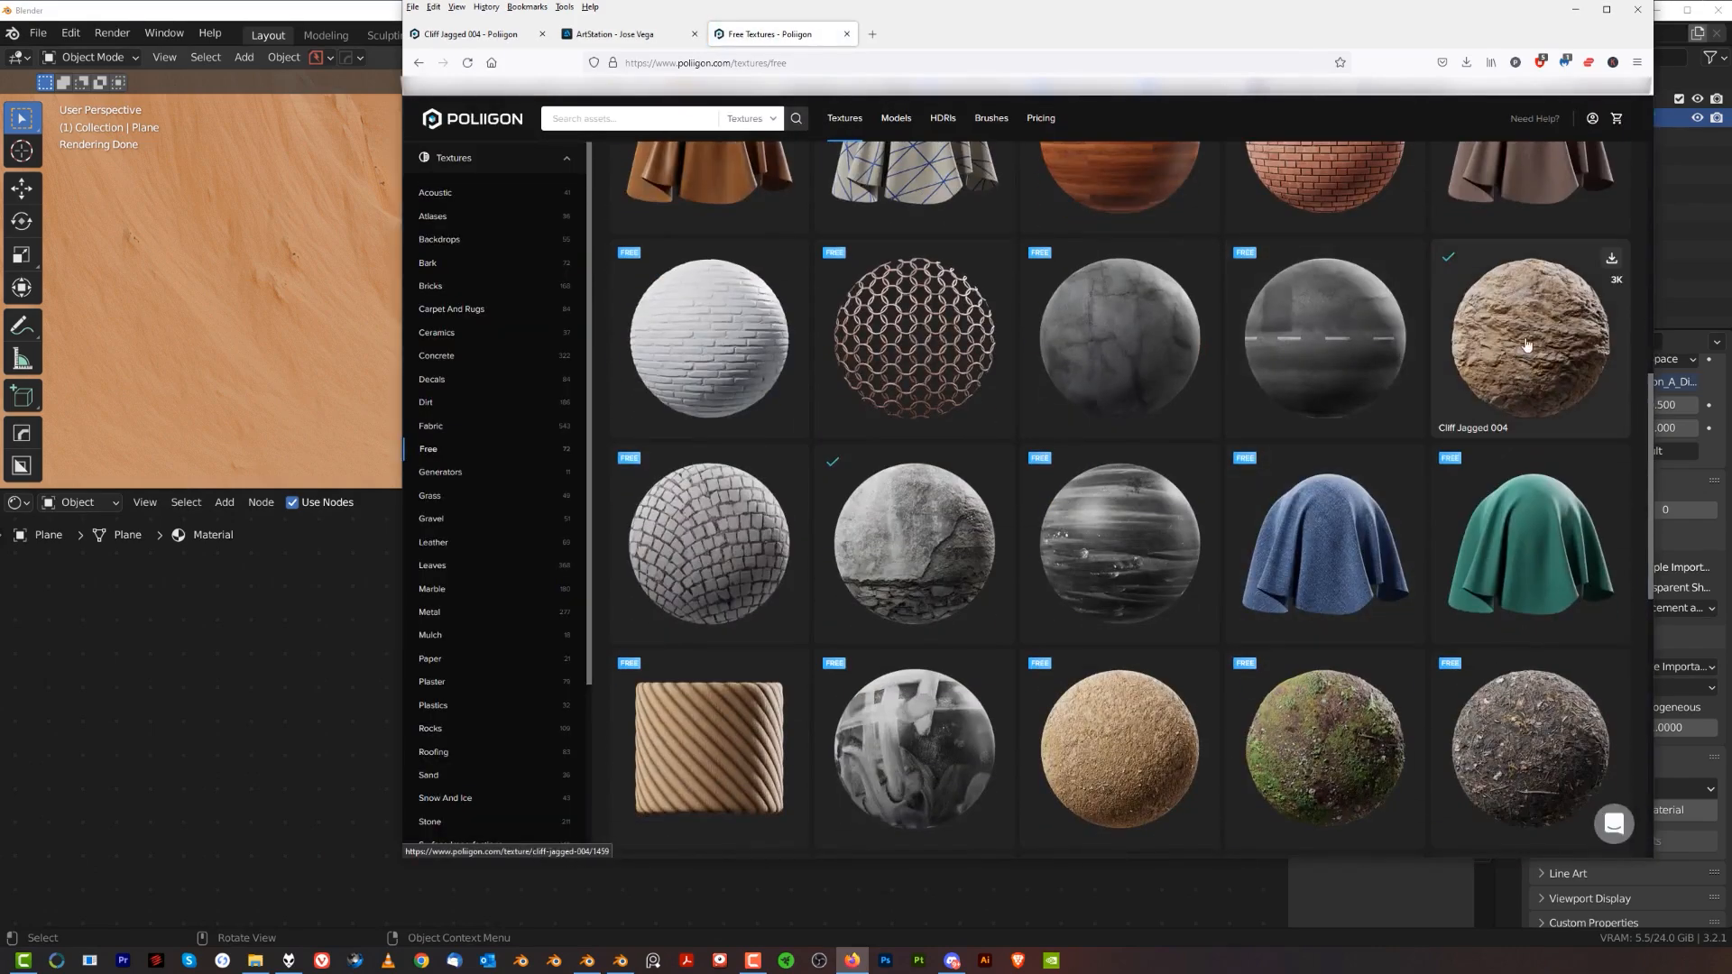
mouse_move(1569, 21)
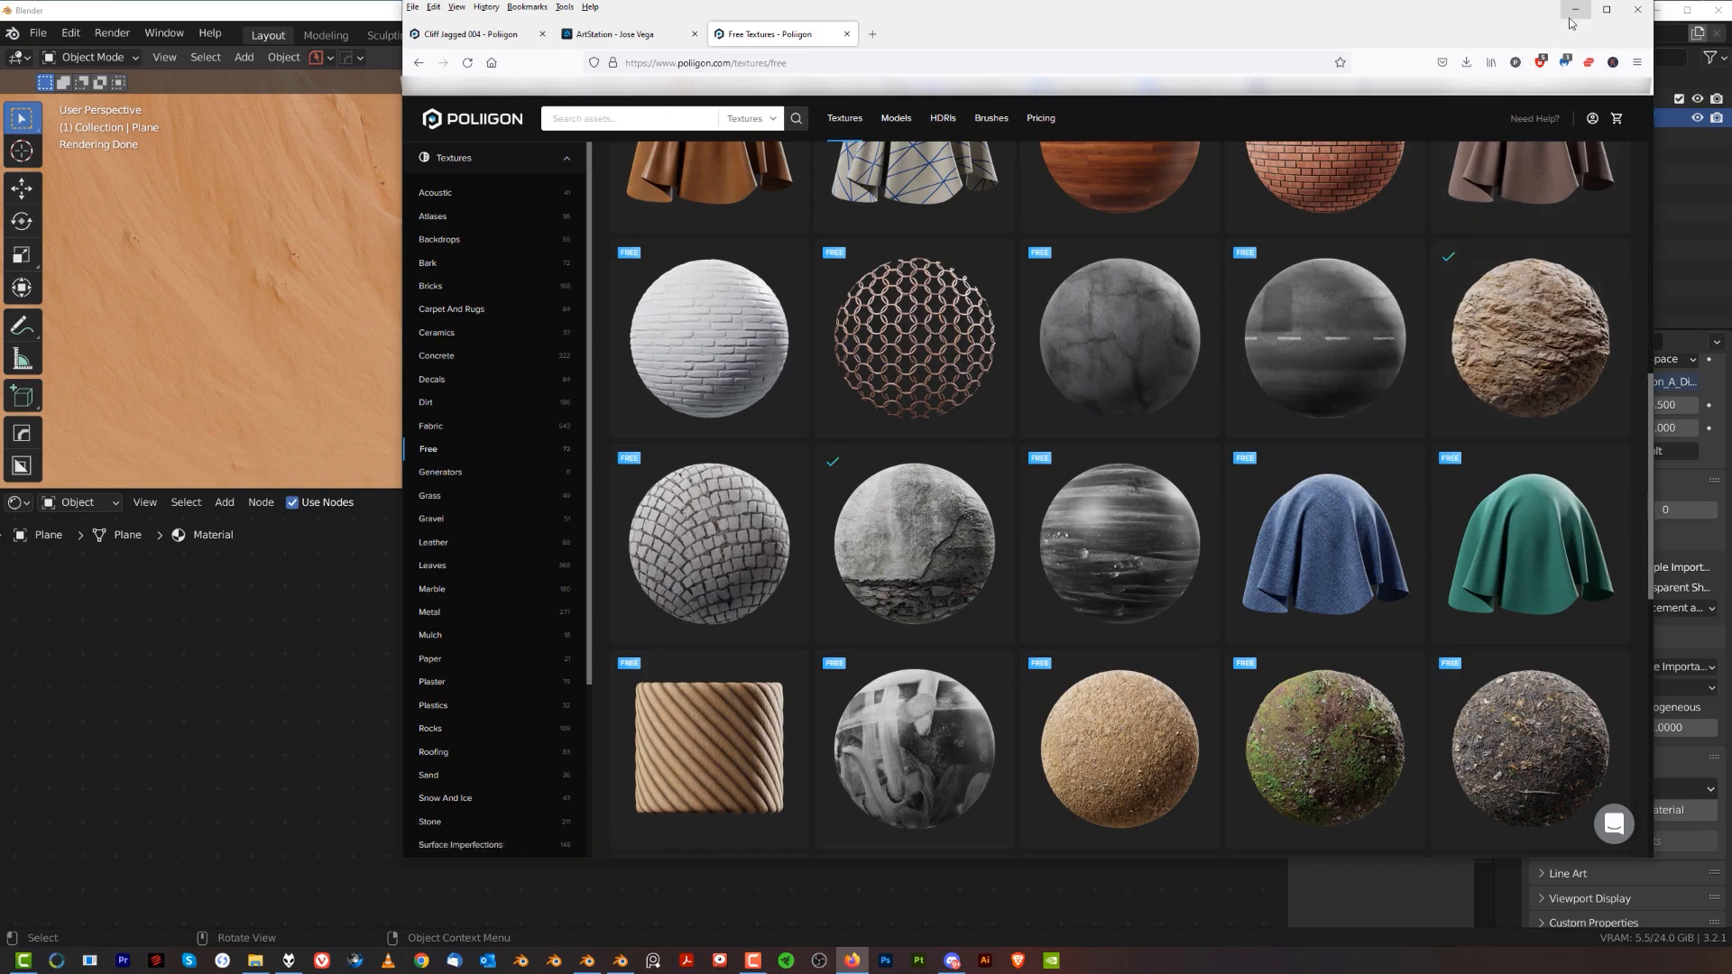
left_click(1573, 9)
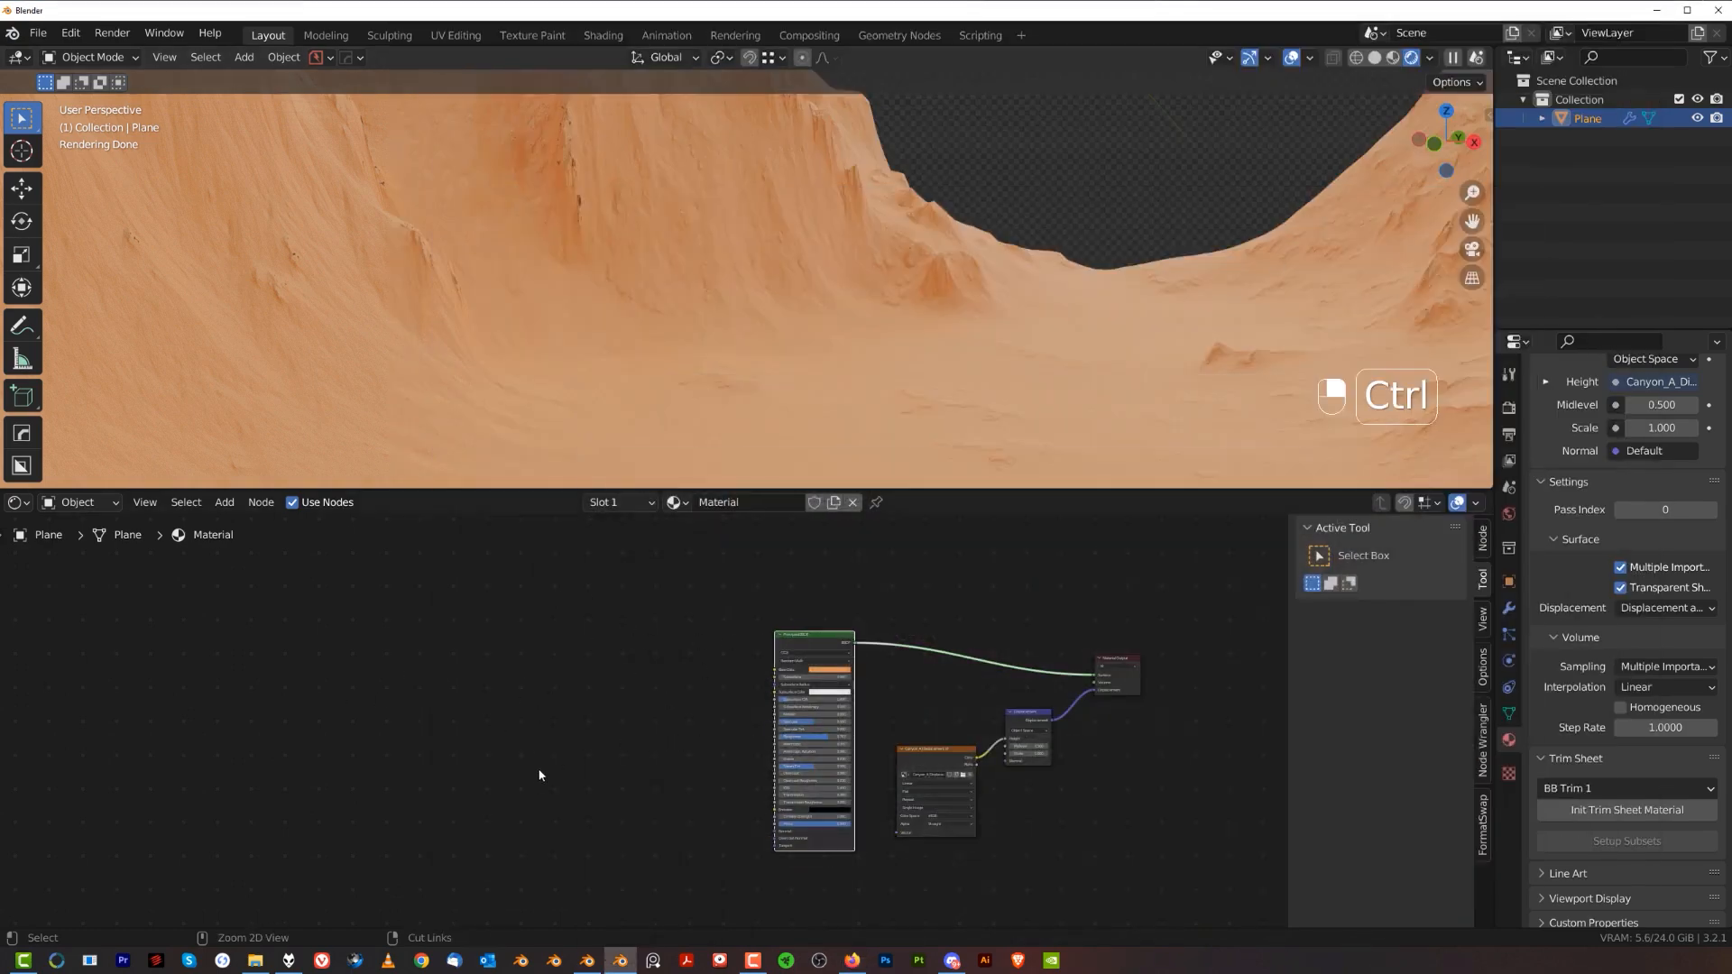
Enable Node Wrangler and add Texture Coordinate, Mapping and Image Texture nodes to the base colour.
key("ctrl+t")
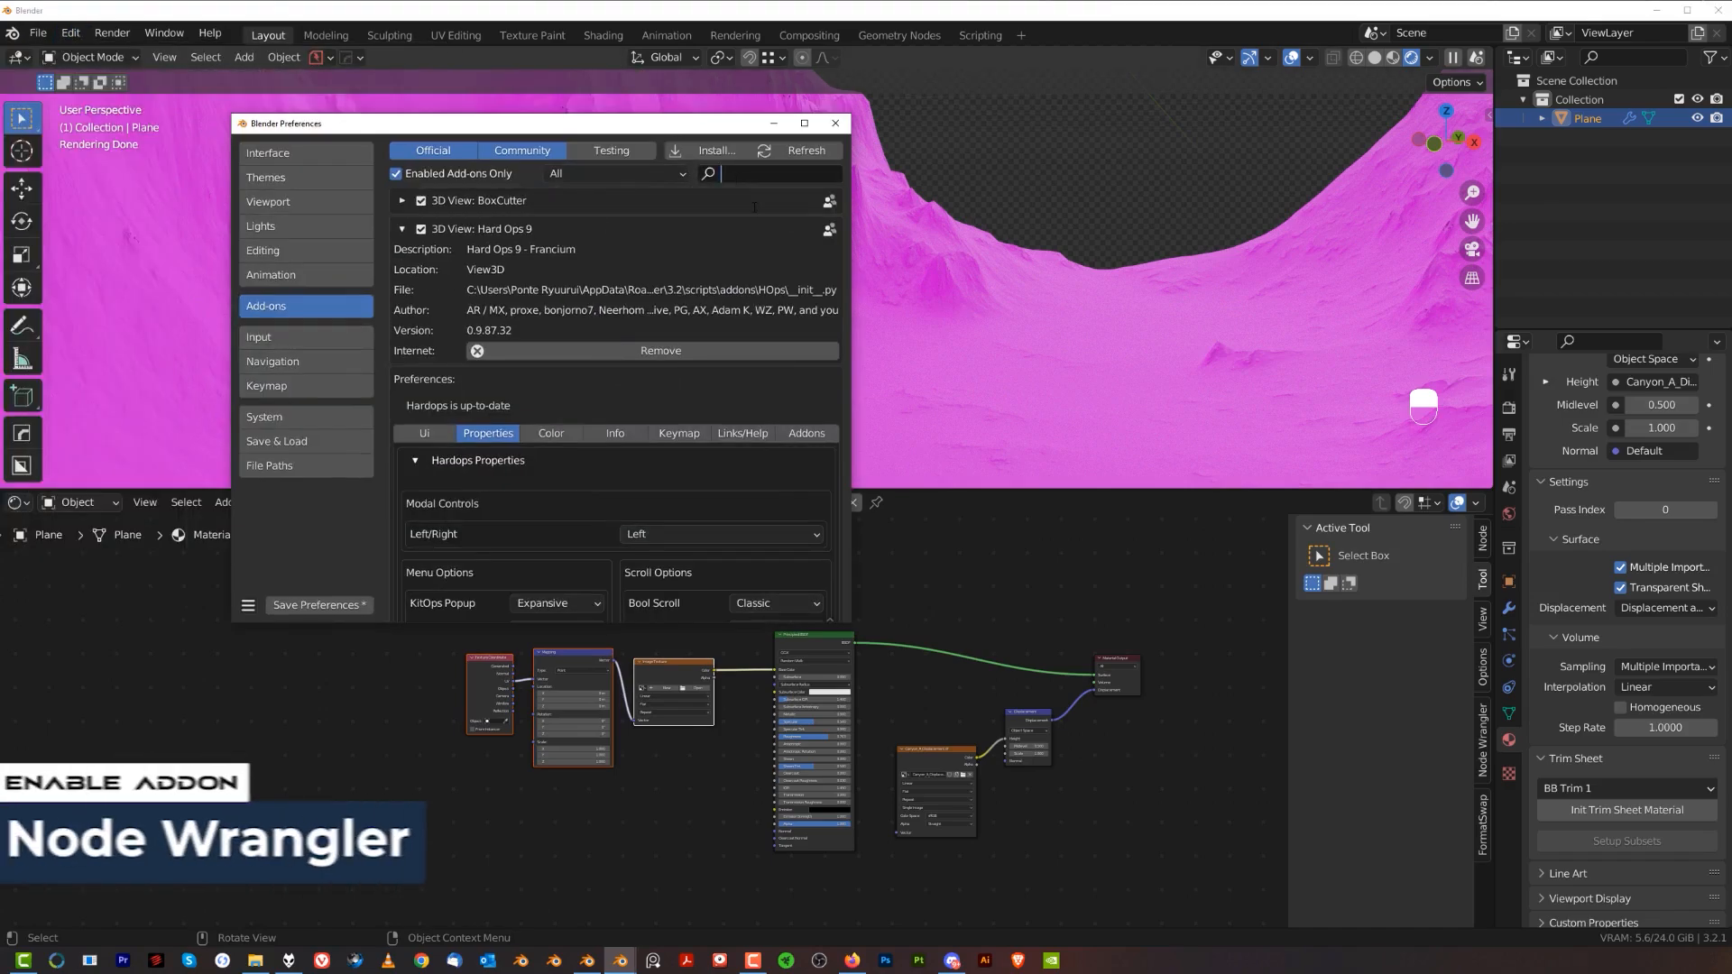
type("node")
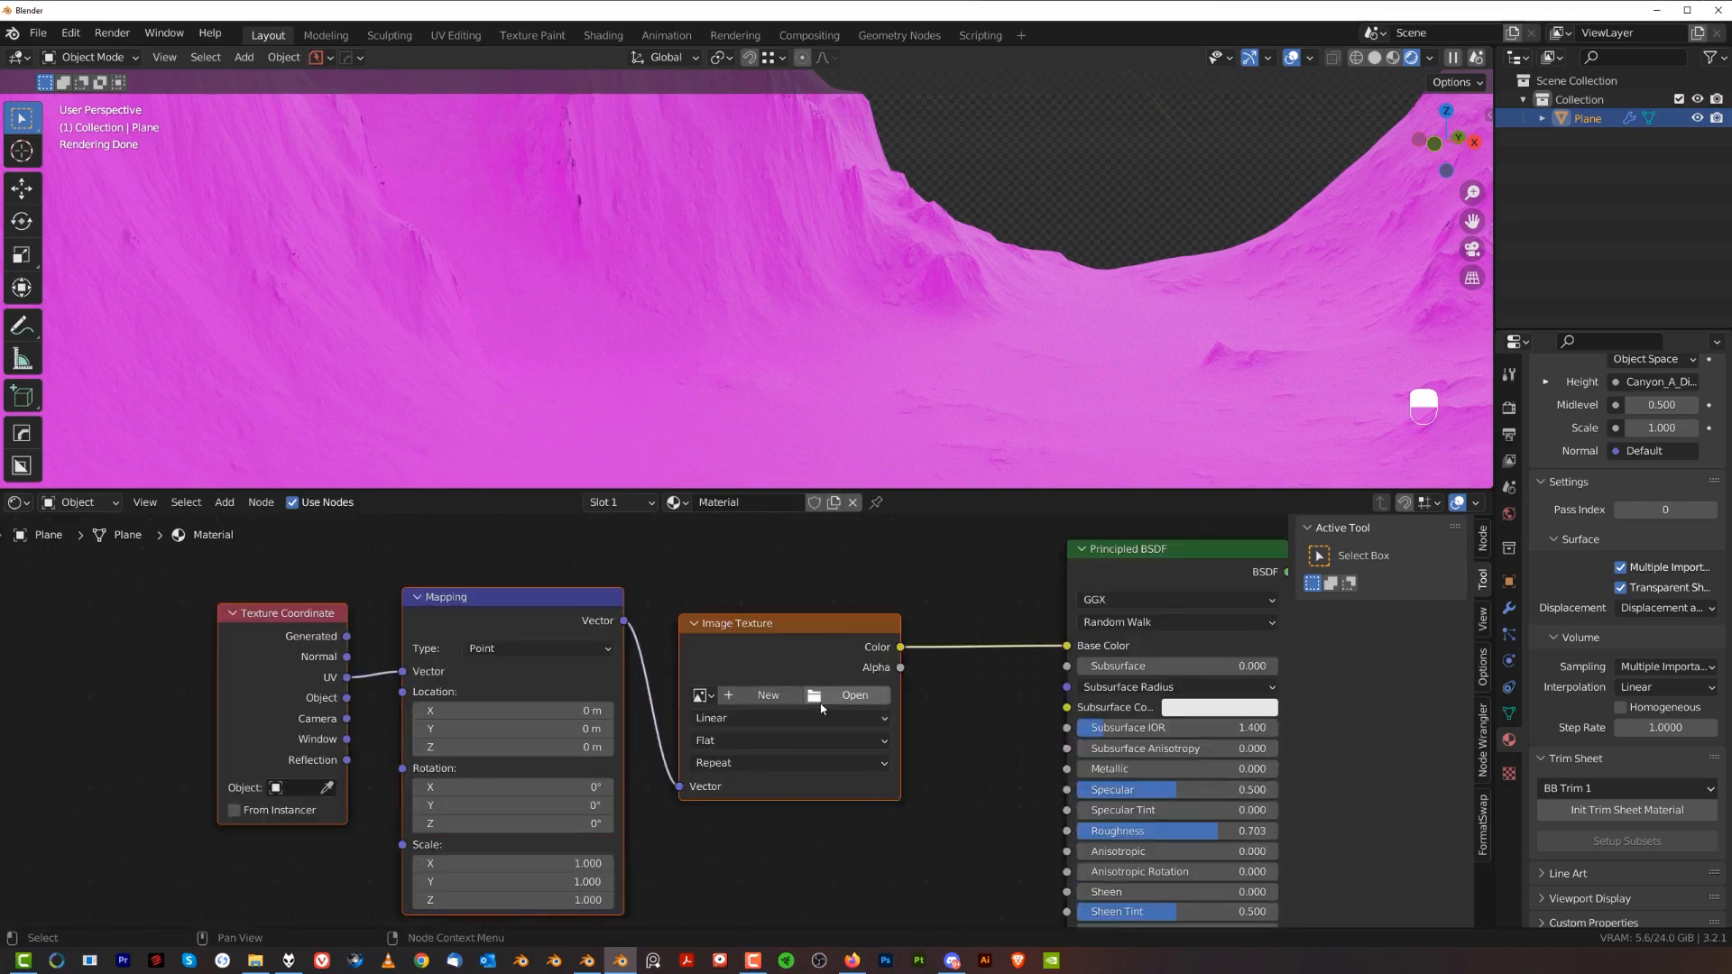
mouse_move(816, 694)
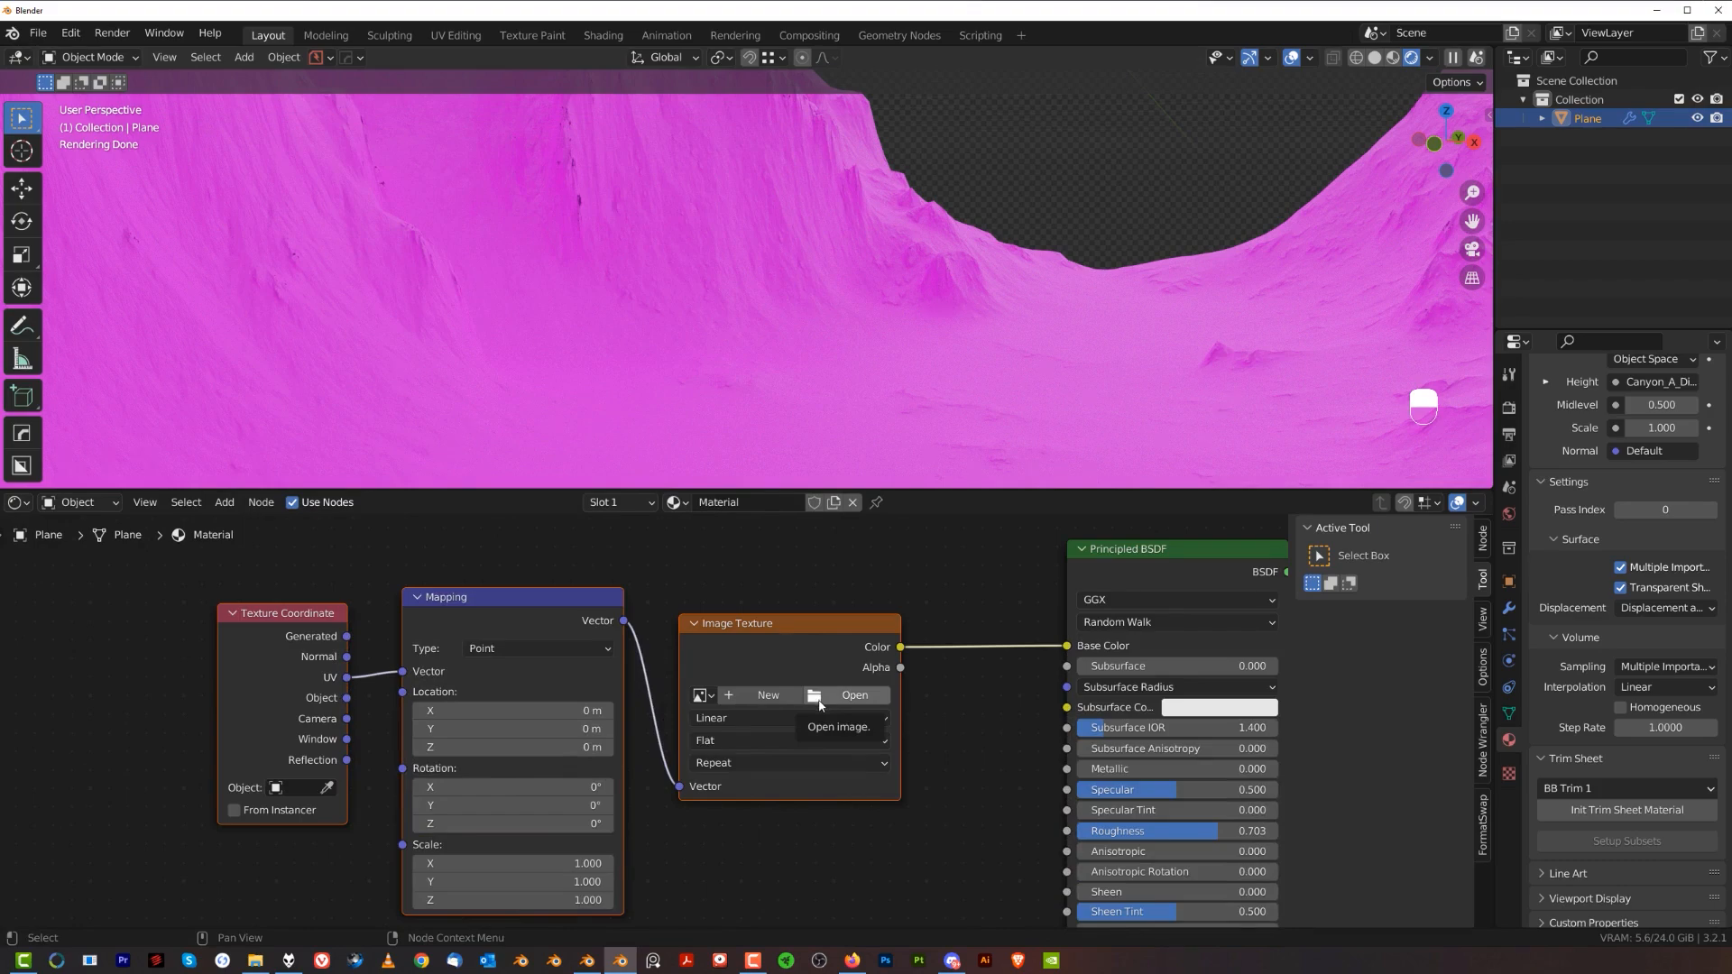
Load CliffJagged004_COL_VAR2_HIRES.jpg into the Image Texture node.
left_click(854, 694)
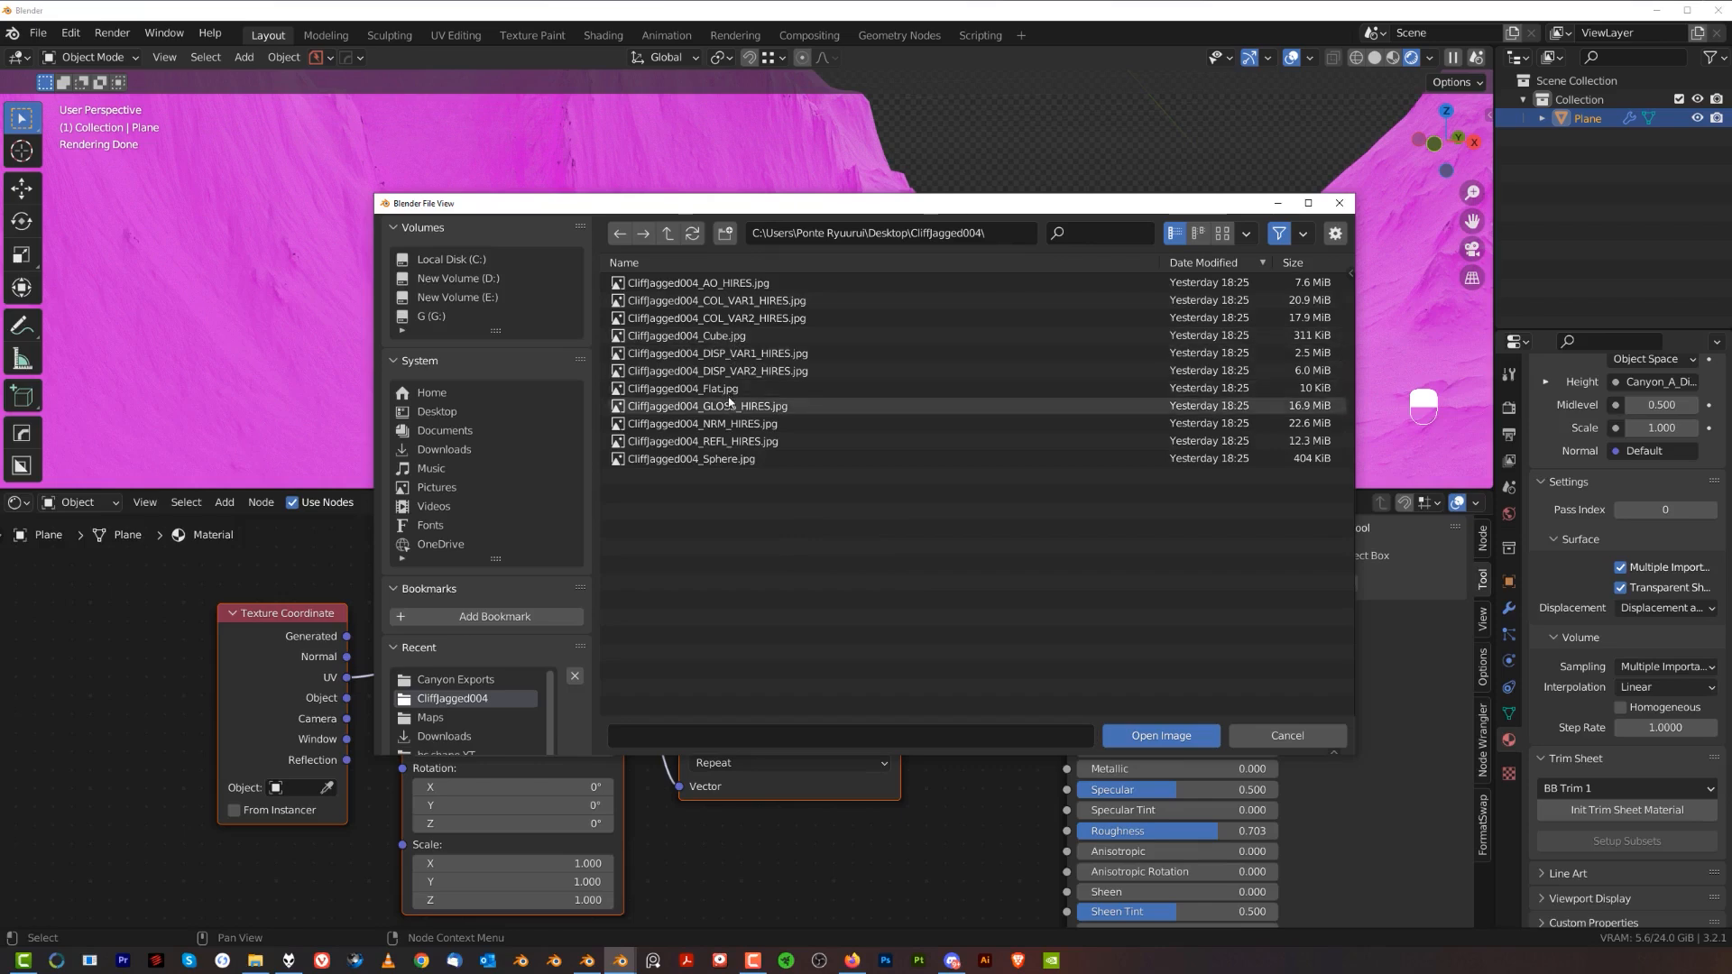
mouse_move(715, 300)
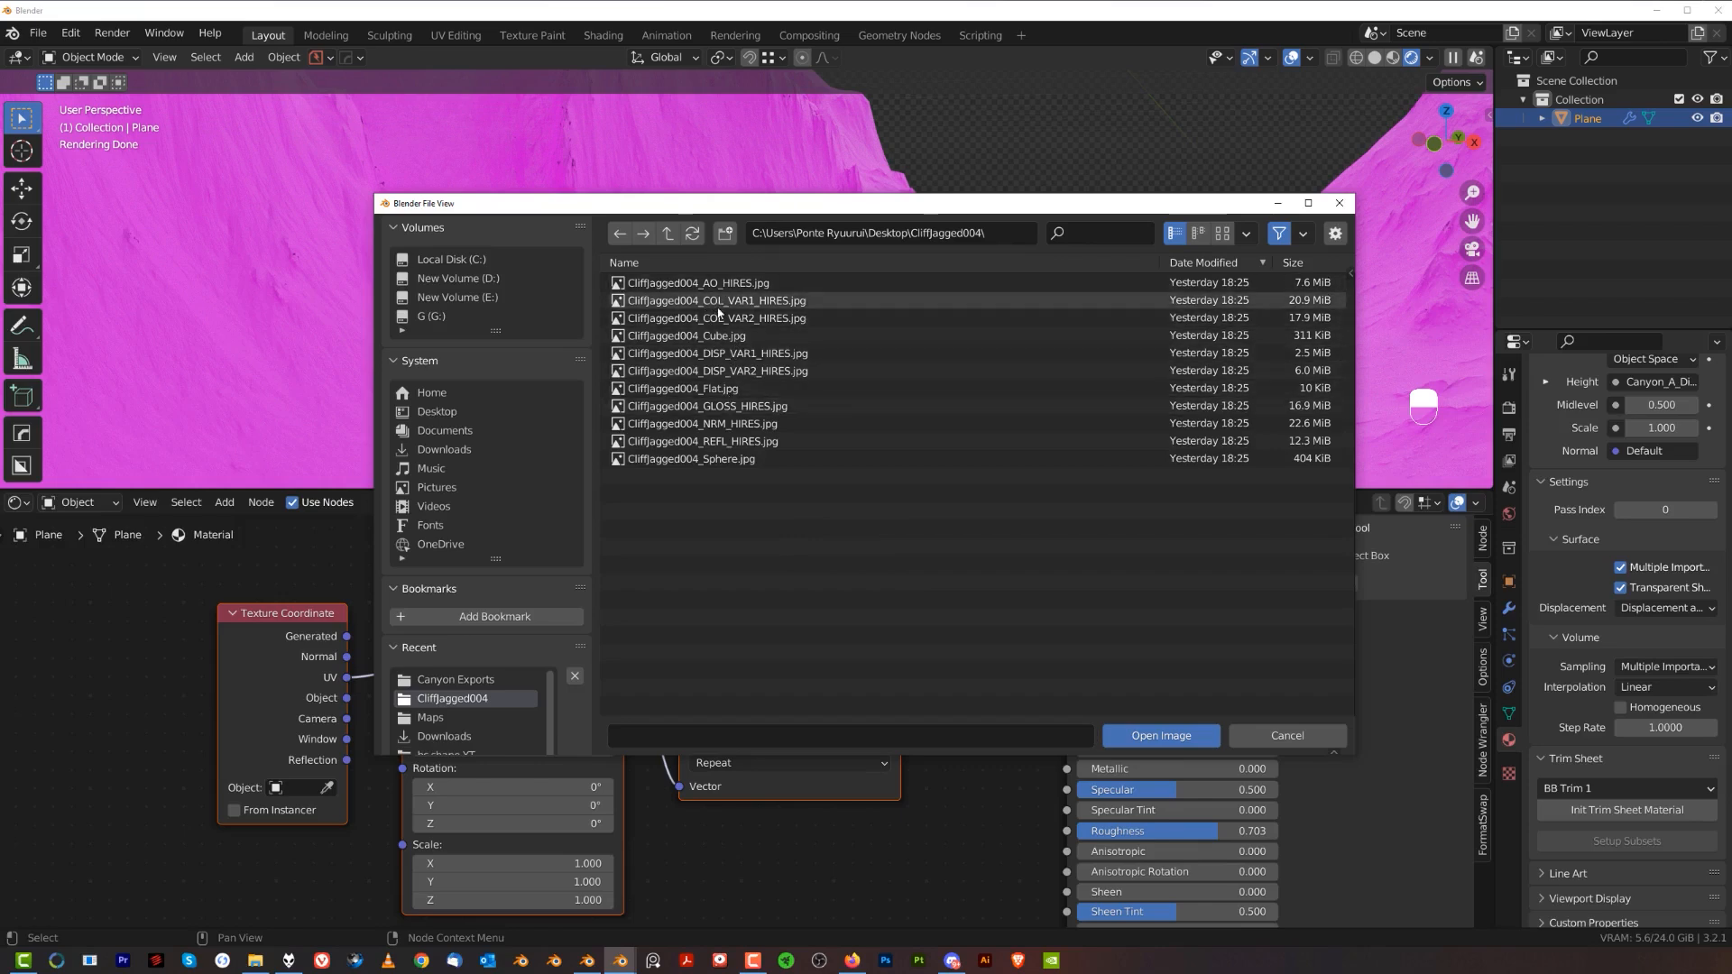
left_click(1159, 736)
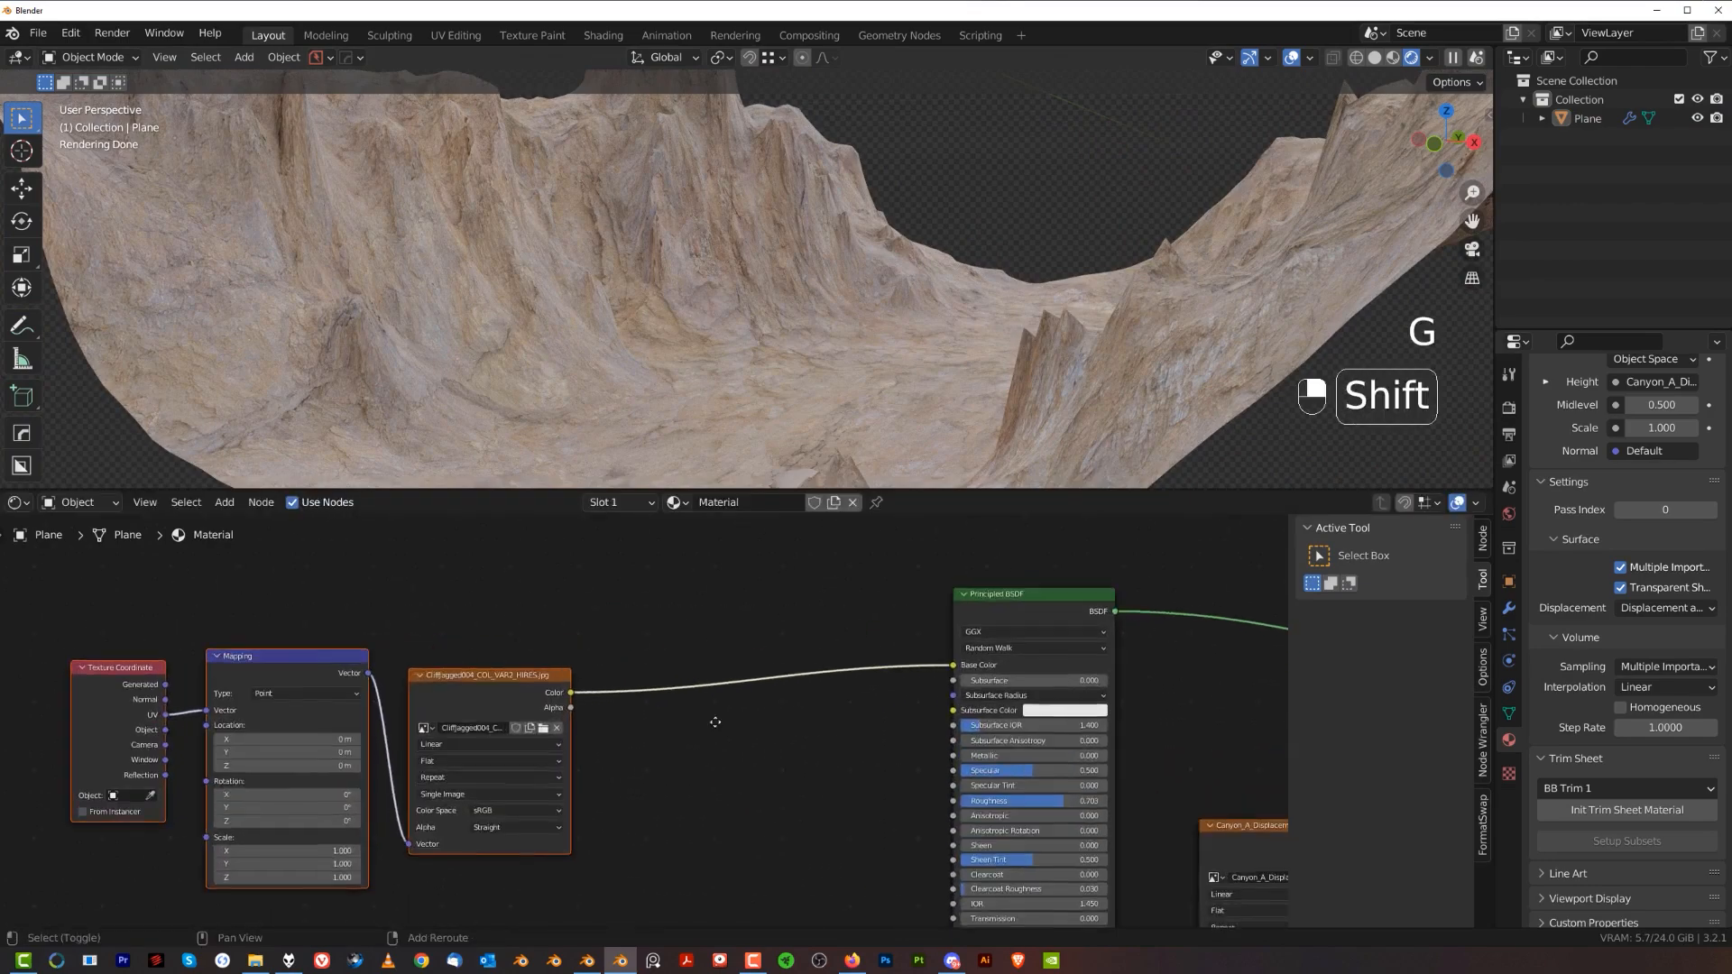
Try a ColorRamp node, delete it to restore the rock texture, then duplicate the Principled BSDF.
key("shift+a")
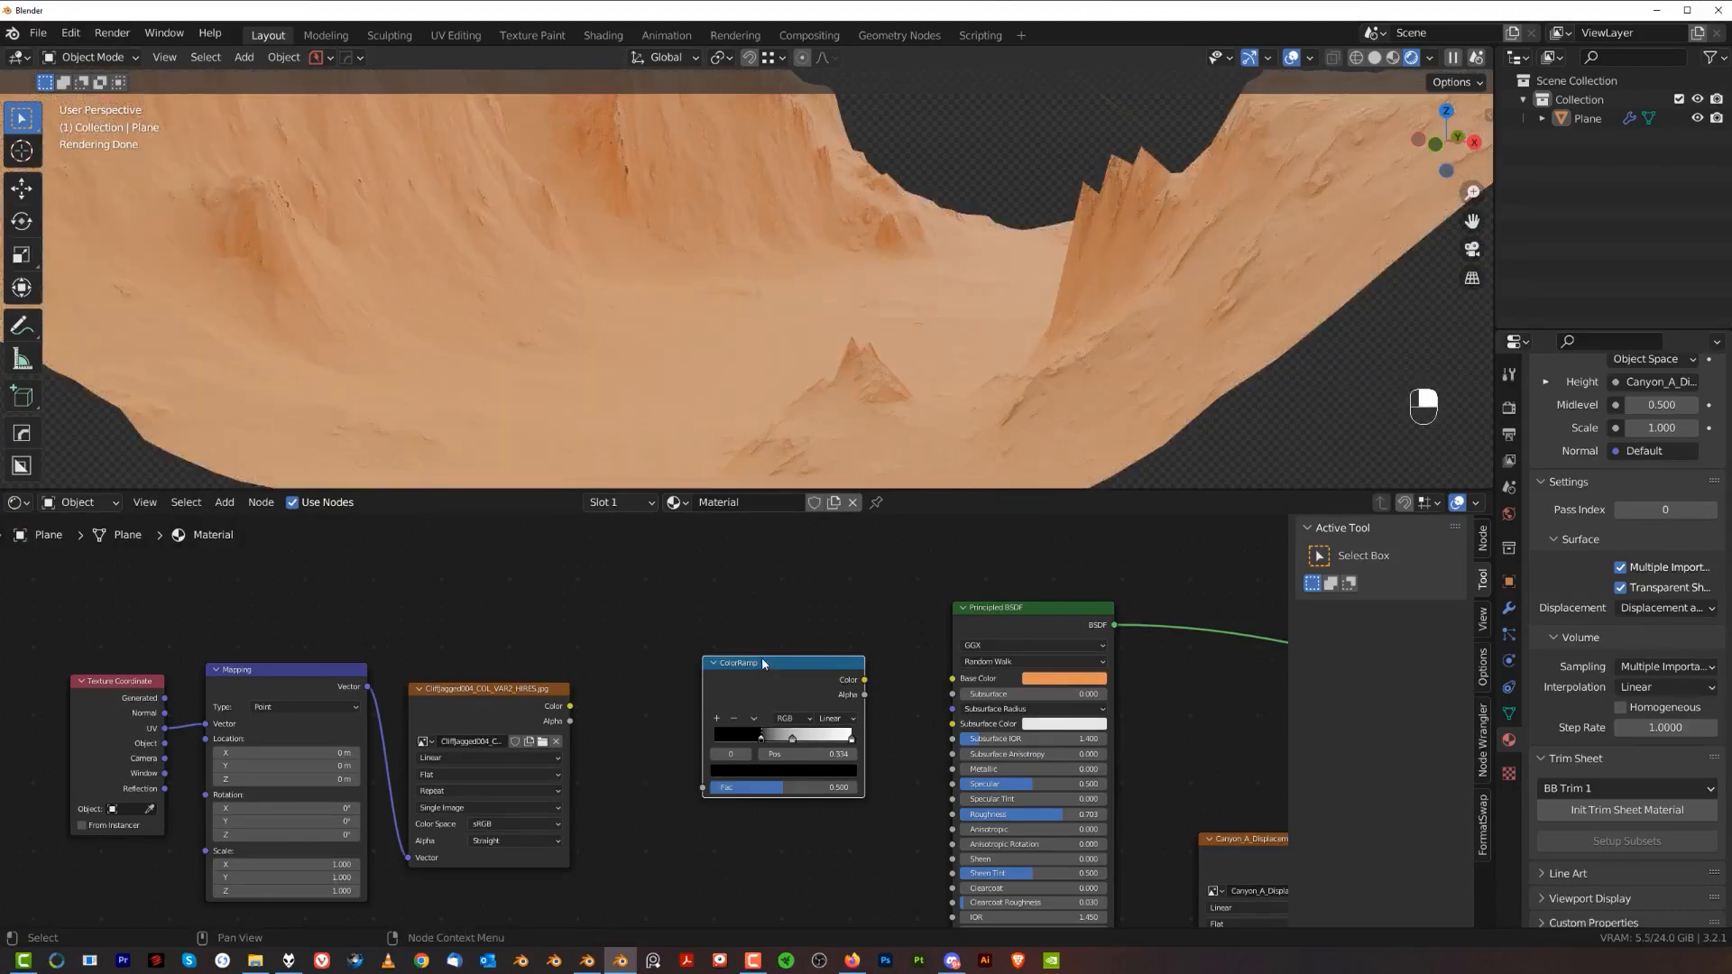
key("Delete")
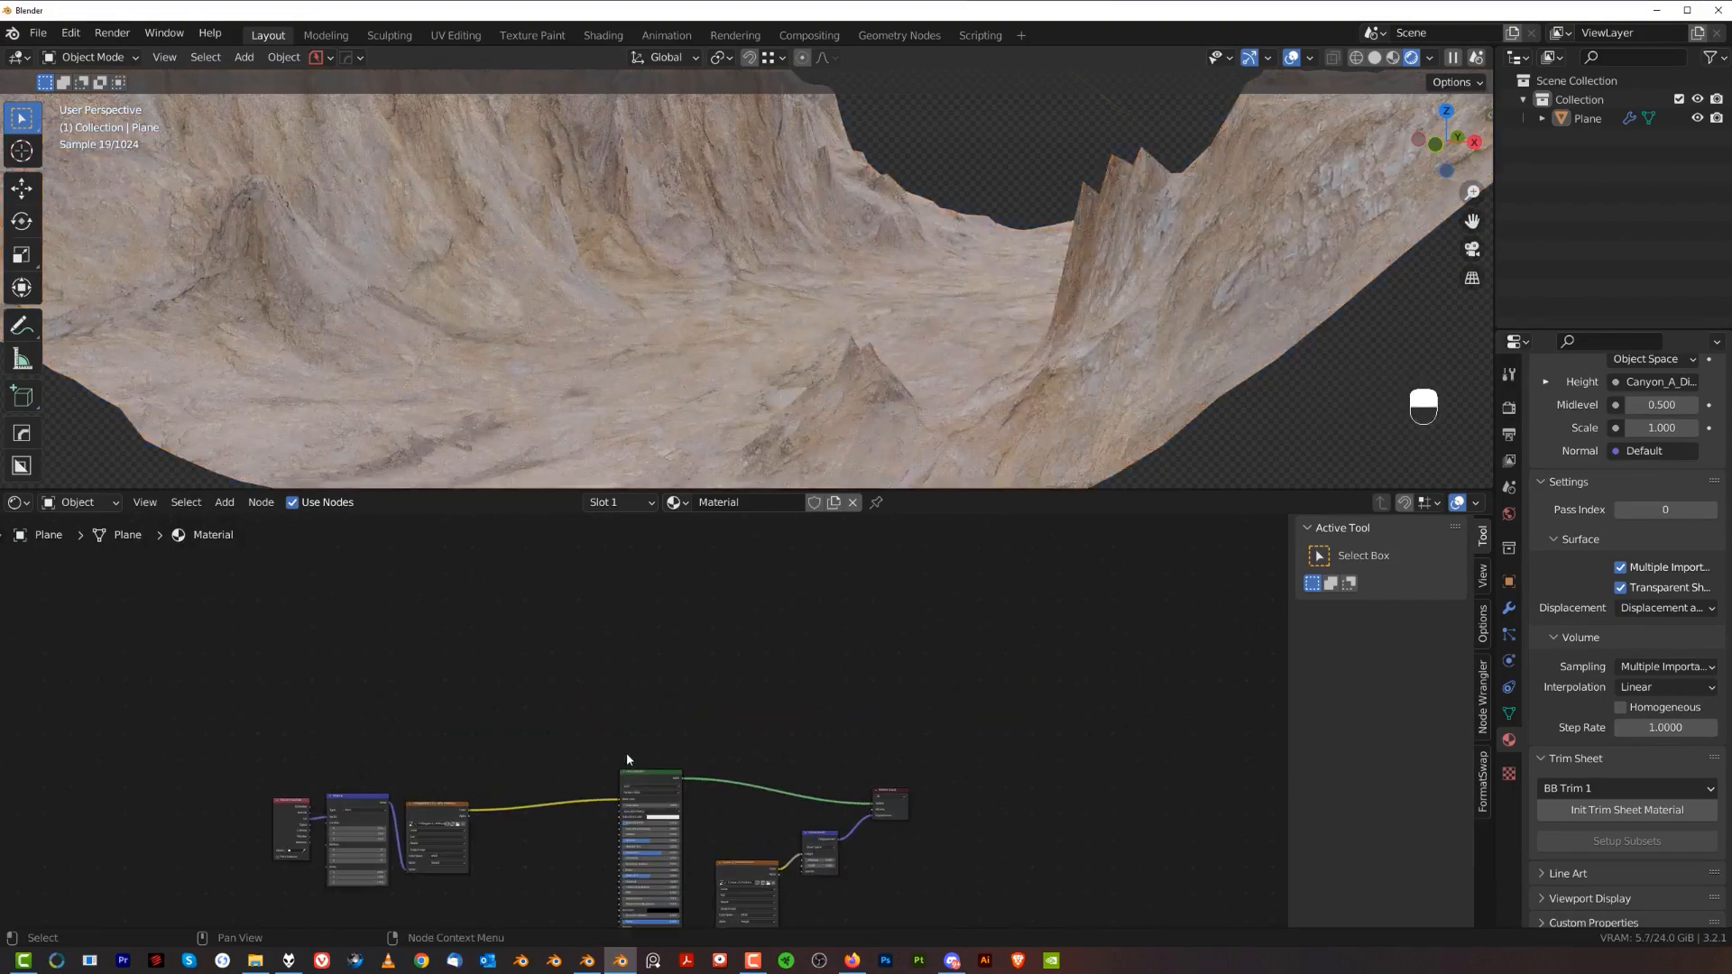
key("shift+d")
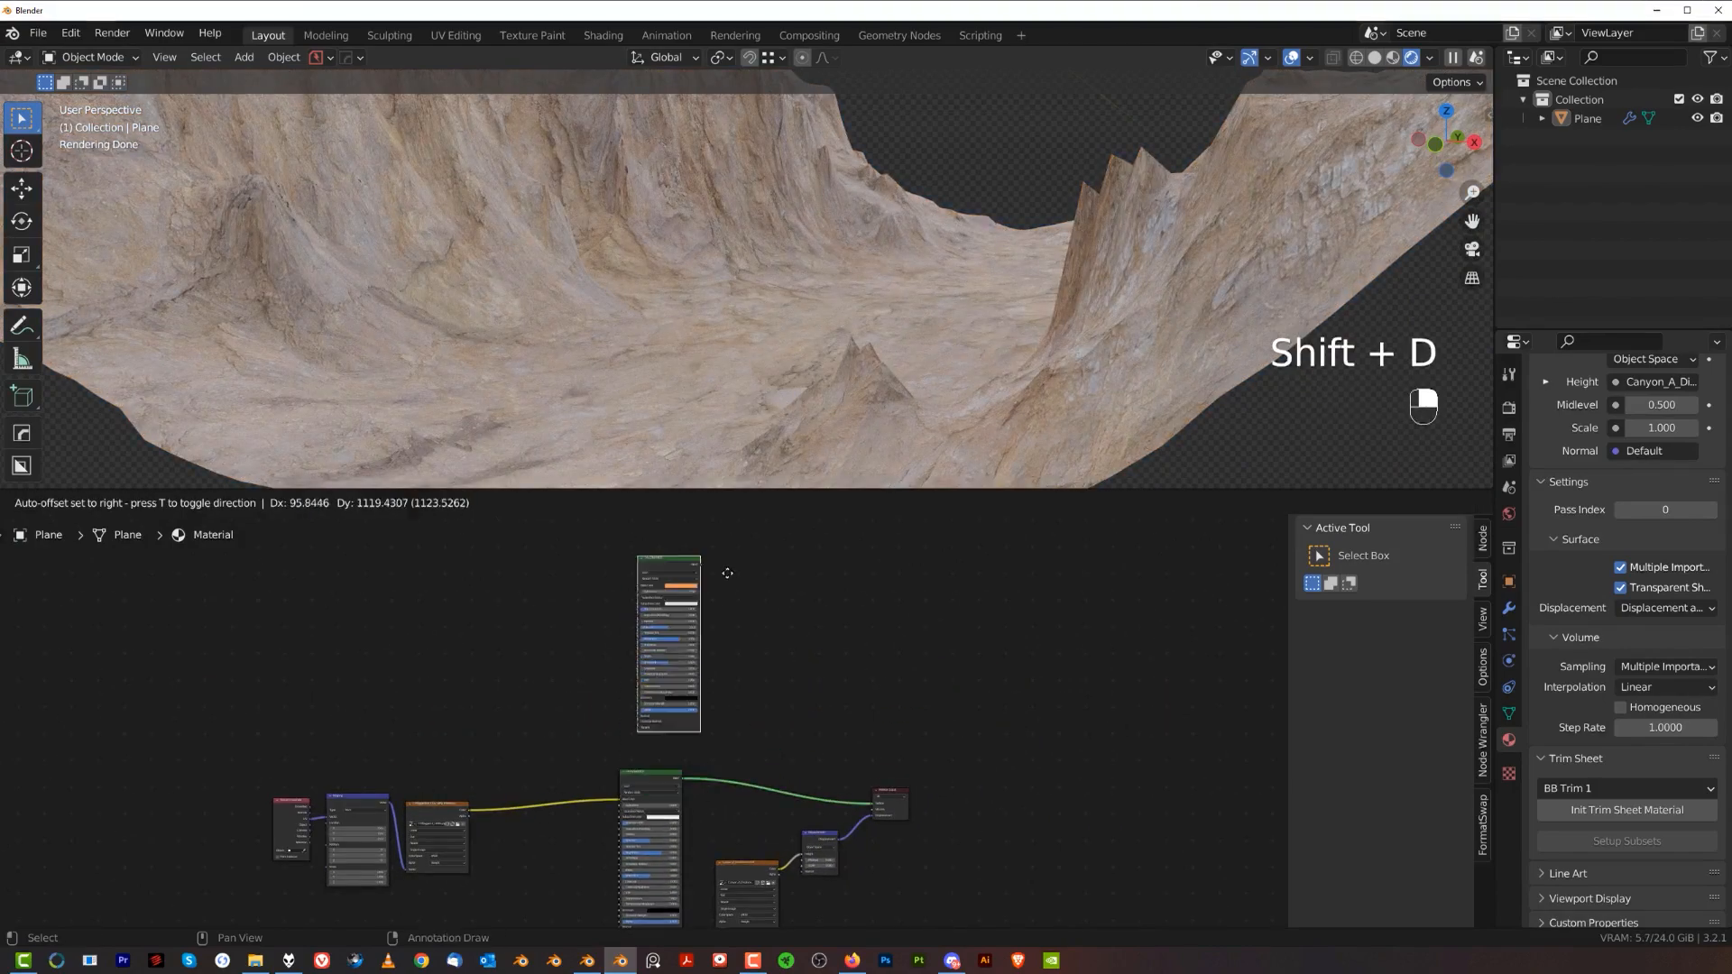